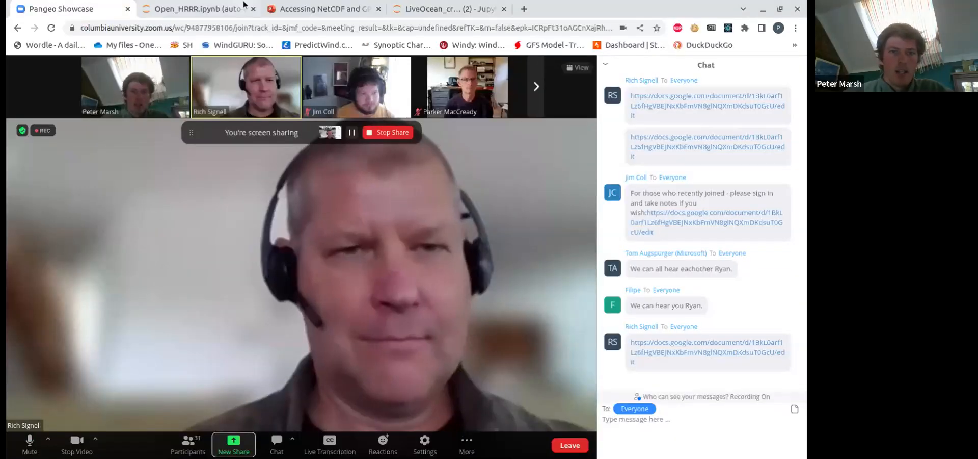
Step: Switch to the PowerPoint Online tab and start presenting the Kerchunk slide deck
{"action": "left_click", "coordinate": [321, 9]}
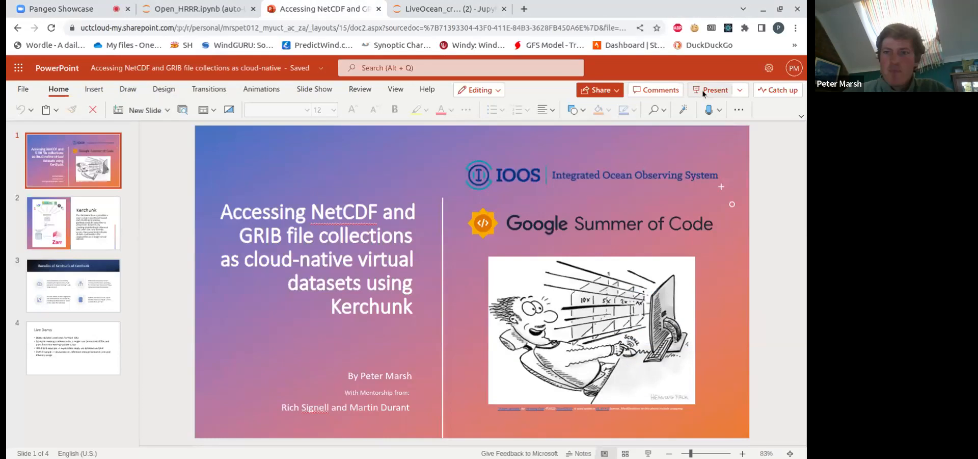
{"action": "left_click", "coordinate": [715, 89]}
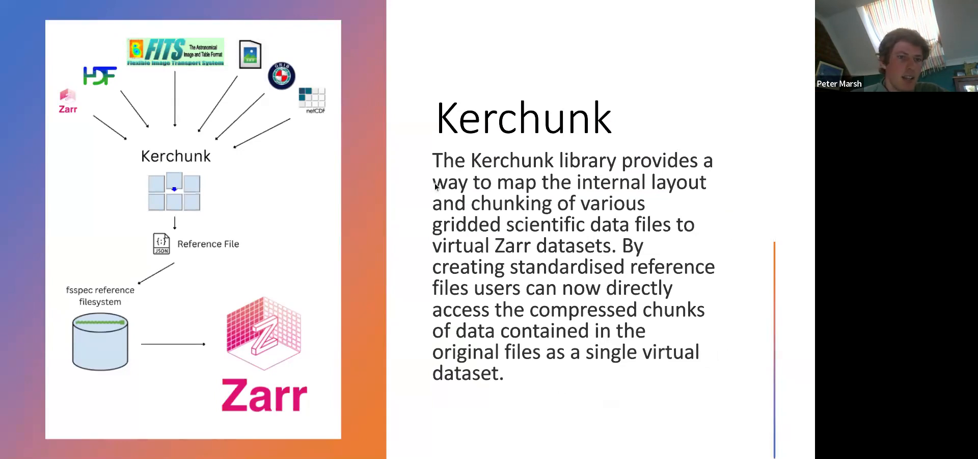
{"action": "mouse_move", "coordinate": [287, 87]}
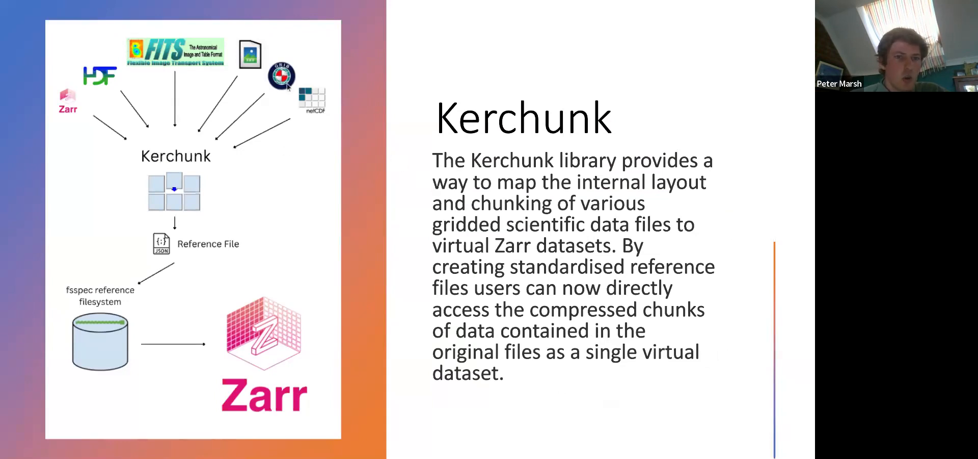
{"action": "mouse_move", "coordinate": [286, 93]}
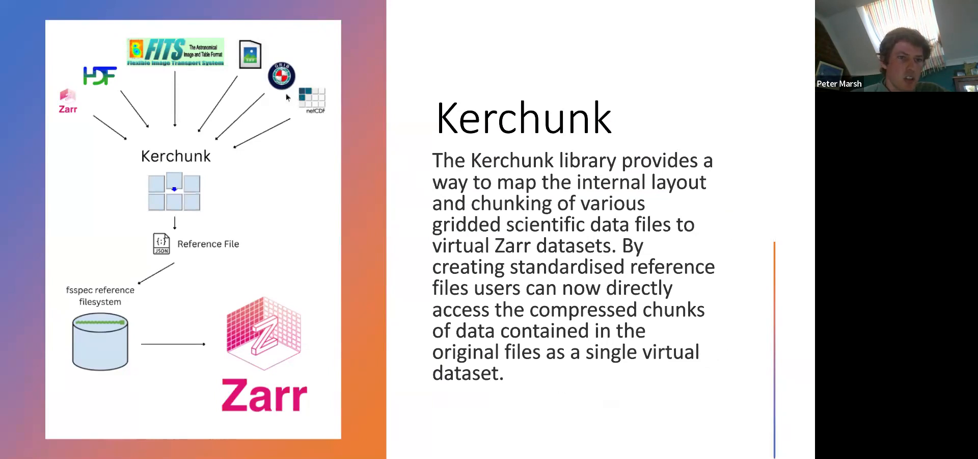
{"action": "mouse_move", "coordinate": [141, 131]}
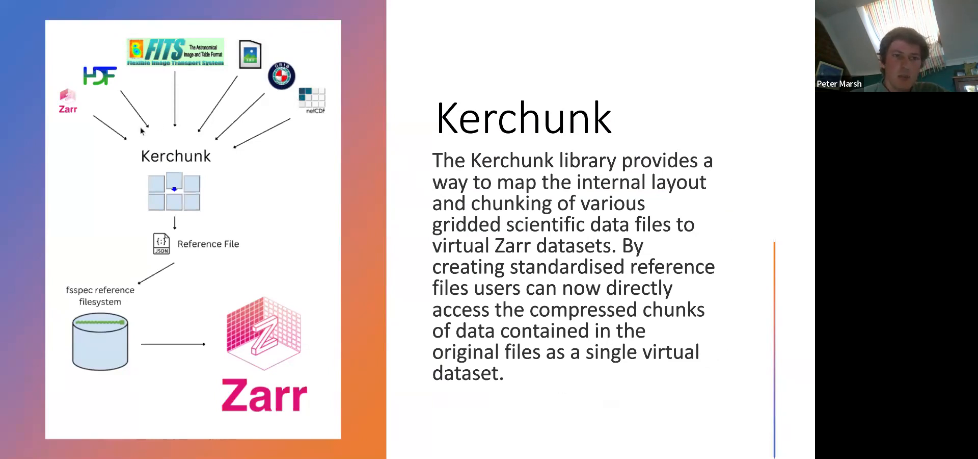
{"action": "mouse_move", "coordinate": [110, 119]}
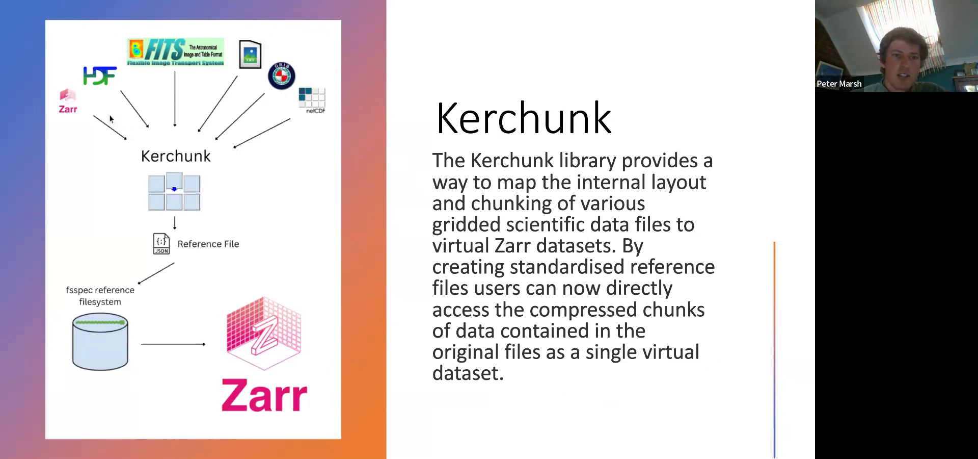
{"action": "mouse_move", "coordinate": [112, 156]}
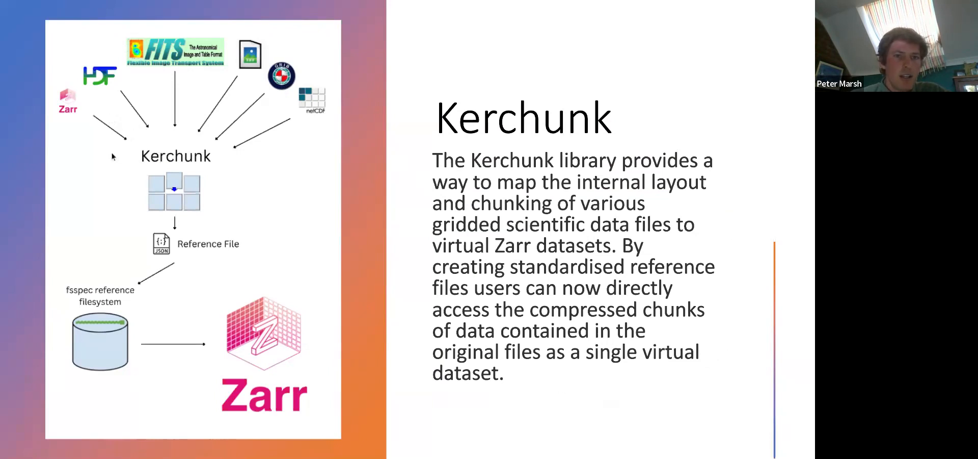
{"action": "mouse_move", "coordinate": [97, 92]}
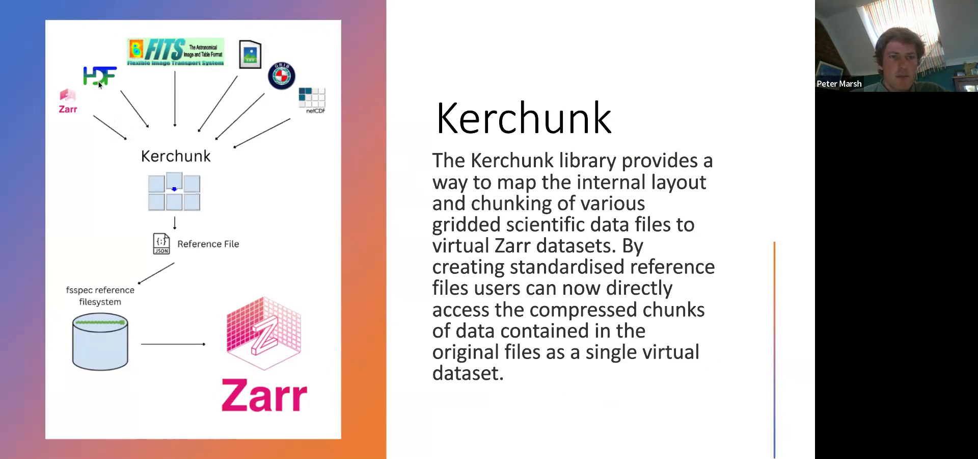
{"action": "mouse_move", "coordinate": [148, 74]}
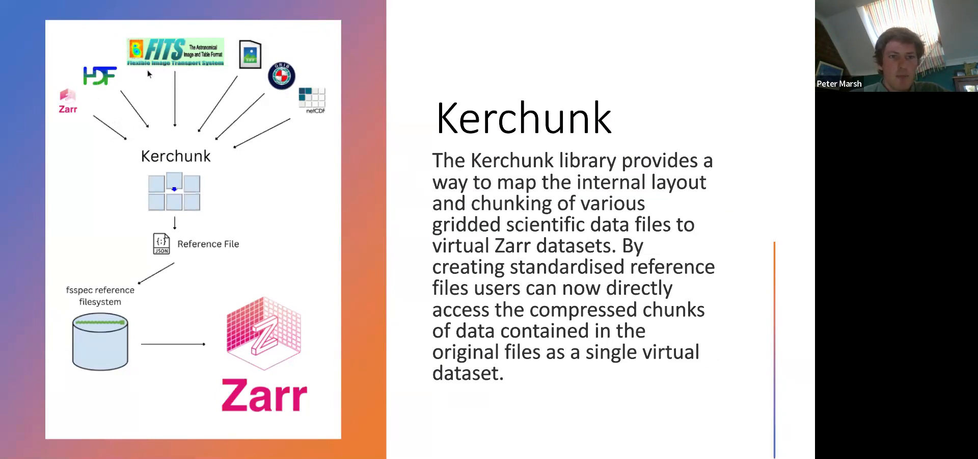
{"action": "mouse_move", "coordinate": [245, 87]}
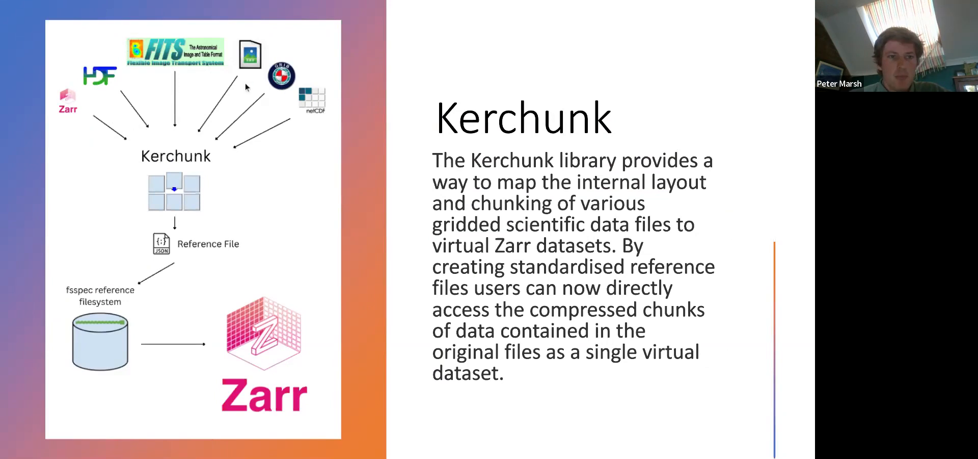
{"action": "mouse_move", "coordinate": [281, 145]}
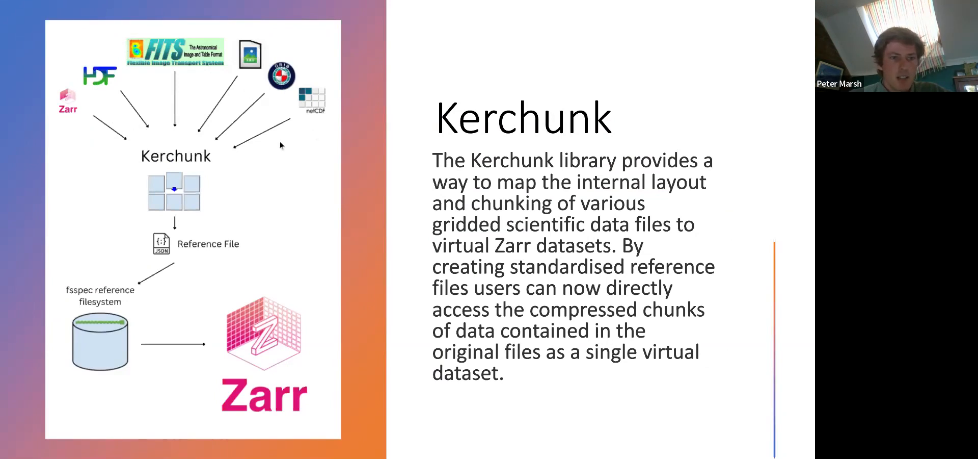
{"action": "mouse_move", "coordinate": [83, 121]}
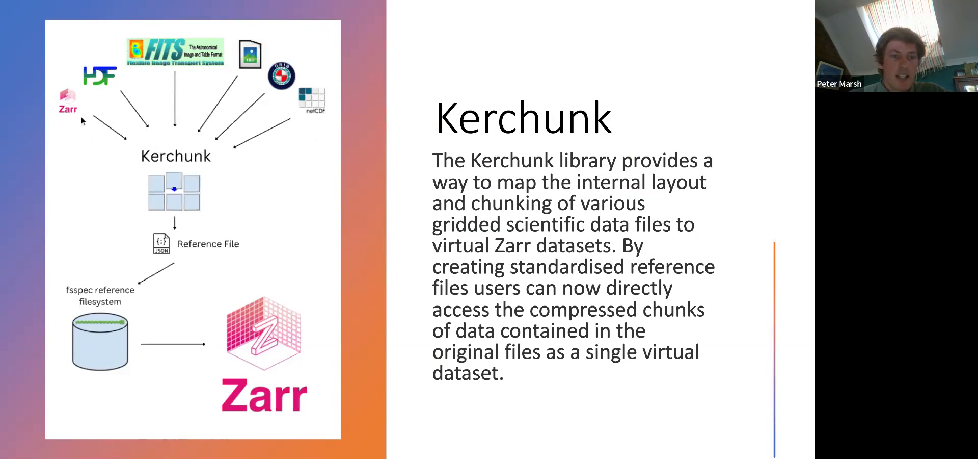
{"action": "mouse_move", "coordinate": [88, 155]}
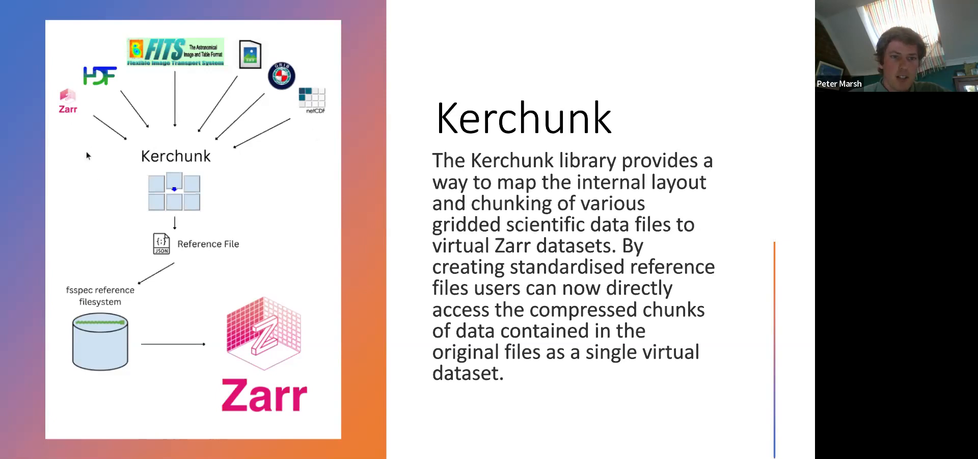
{"action": "mouse_move", "coordinate": [145, 204]}
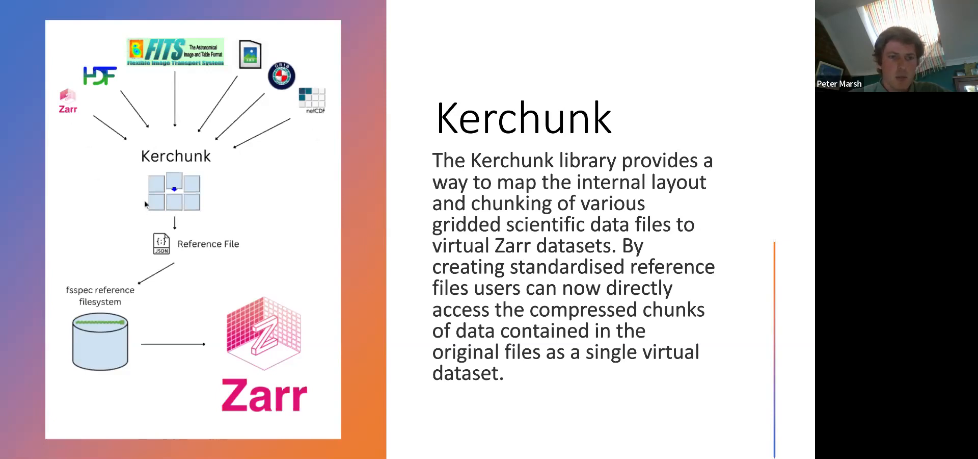
{"action": "mouse_move", "coordinate": [207, 161]}
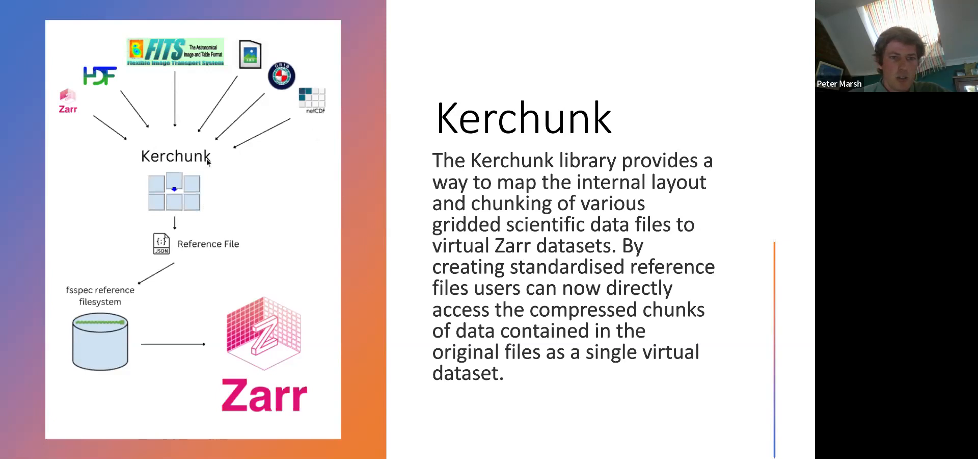
{"action": "mouse_move", "coordinate": [173, 220]}
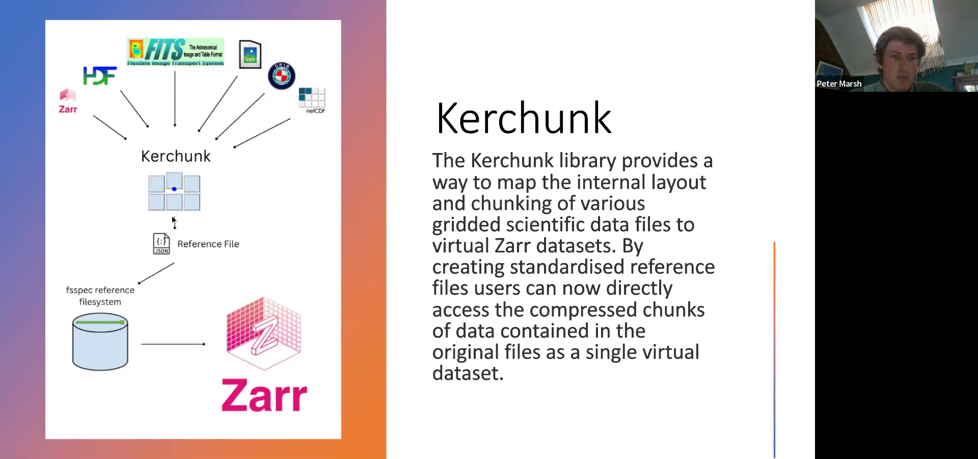
{"action": "mouse_move", "coordinate": [178, 251]}
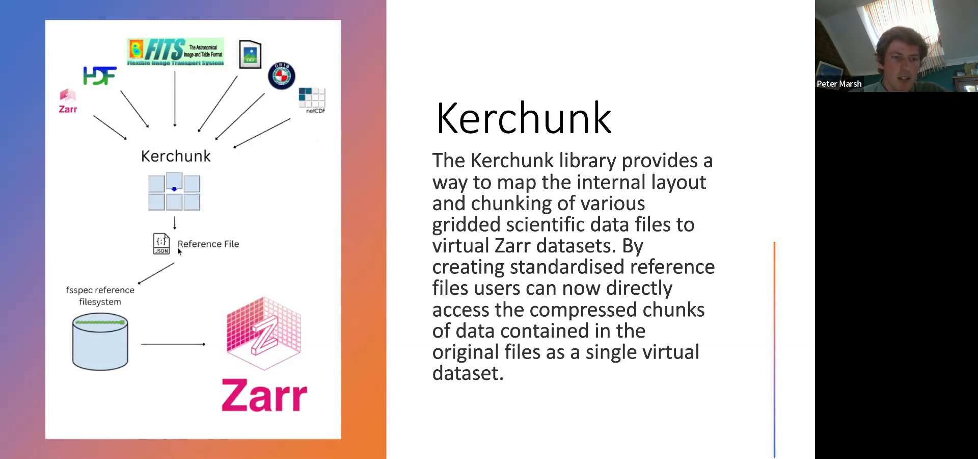
{"action": "mouse_move", "coordinate": [174, 272]}
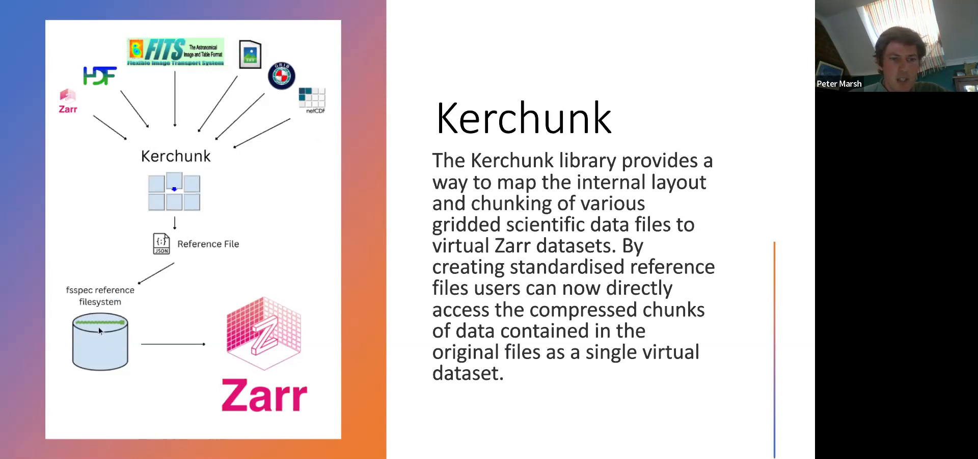
{"action": "mouse_move", "coordinate": [141, 311]}
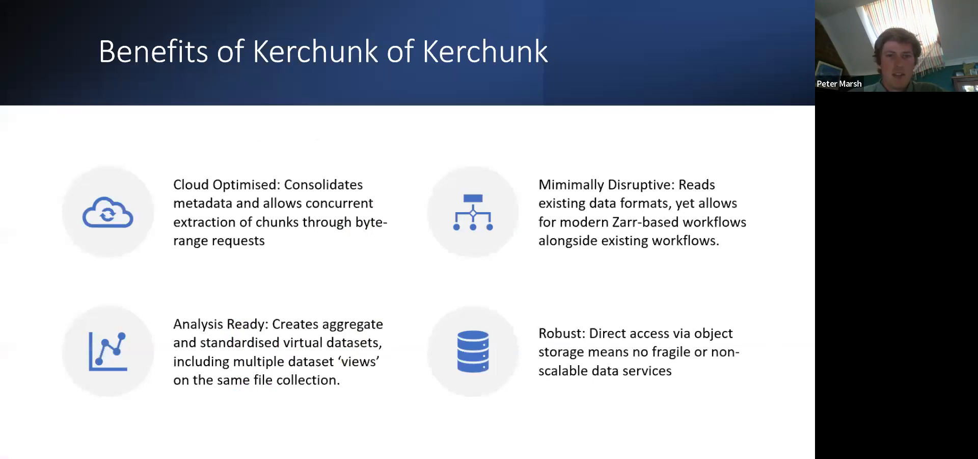
{"action": "mouse_move", "coordinate": [563, 308]}
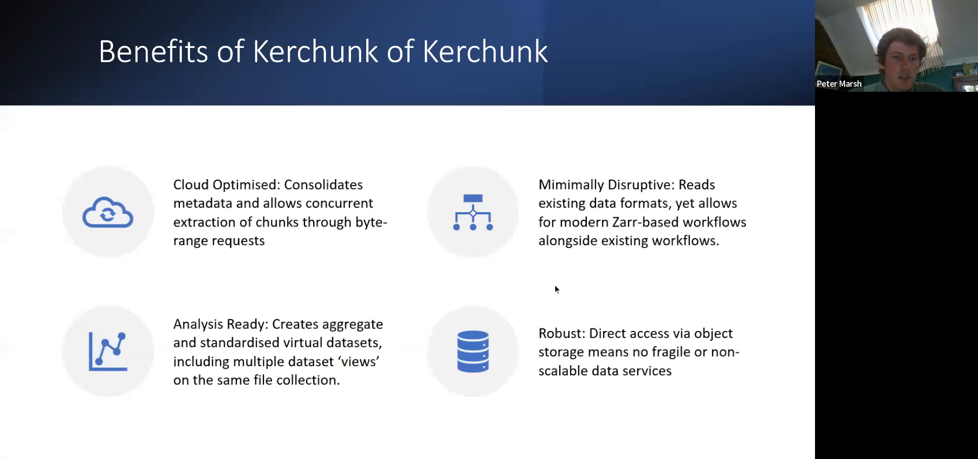
{"action": "mouse_move", "coordinate": [445, 266]}
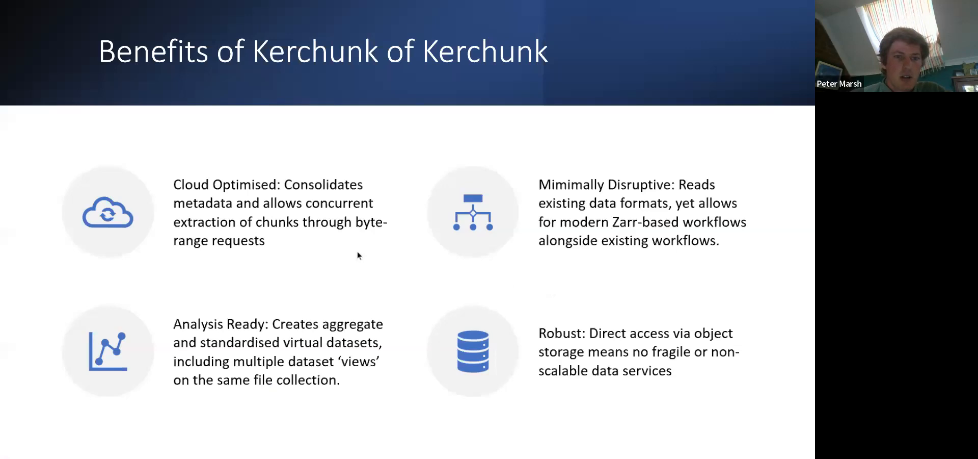
{"action": "mouse_move", "coordinate": [355, 259]}
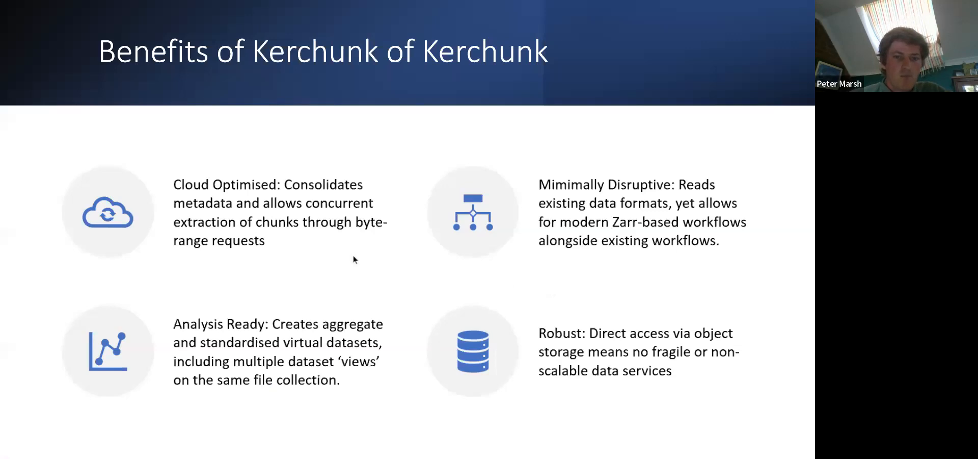
{"action": "mouse_move", "coordinate": [342, 253]}
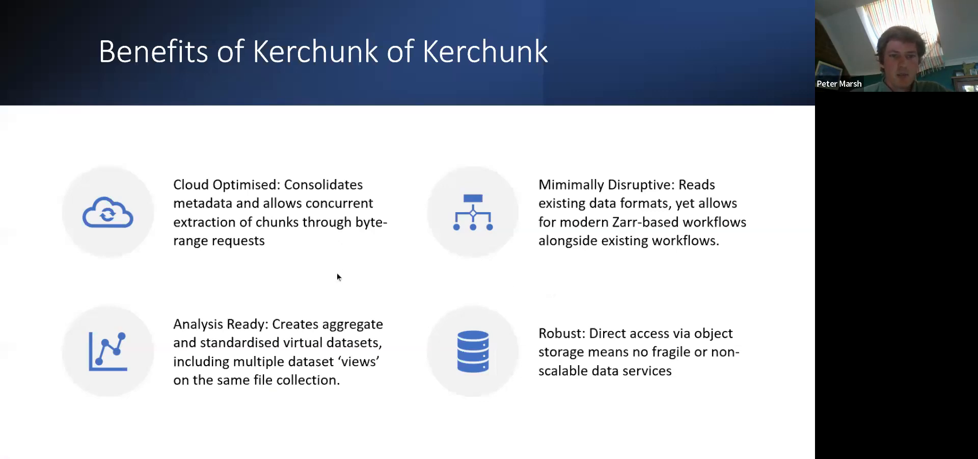
{"action": "mouse_move", "coordinate": [348, 242]}
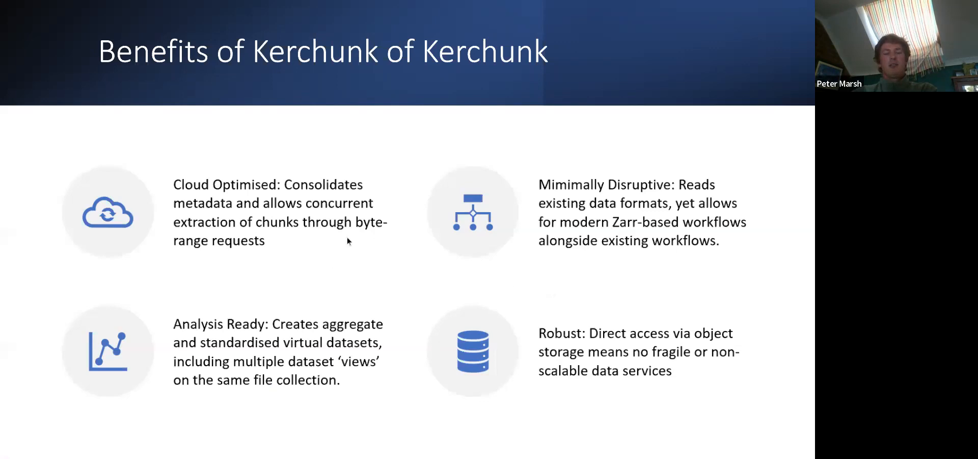
{"action": "mouse_move", "coordinate": [329, 256]}
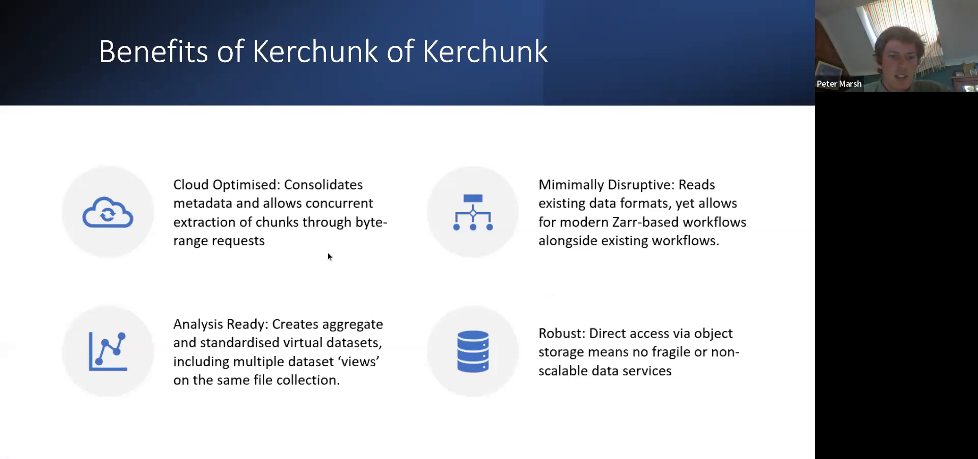
{"action": "mouse_move", "coordinate": [331, 267]}
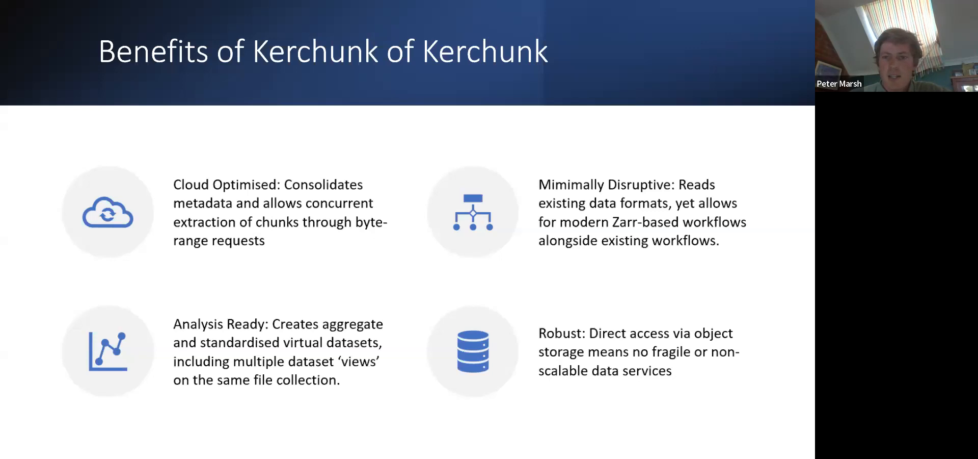
{"action": "mouse_move", "coordinate": [365, 277]}
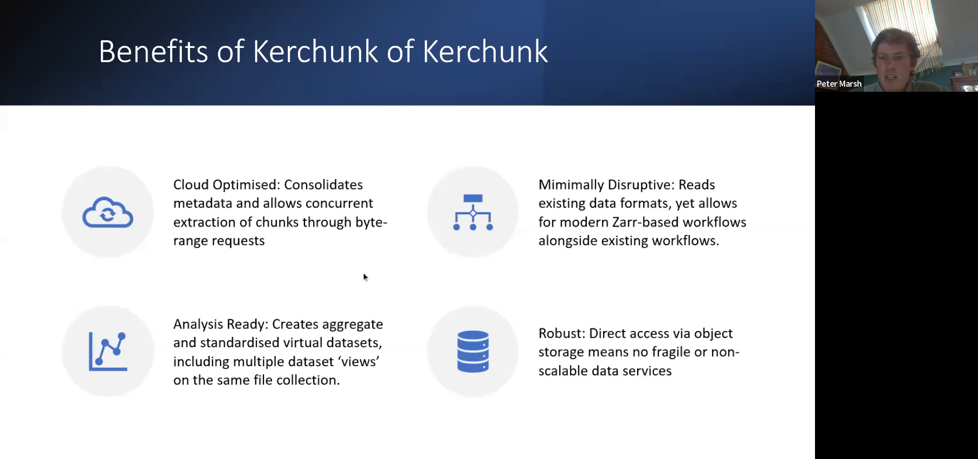
{"action": "mouse_move", "coordinate": [360, 290]}
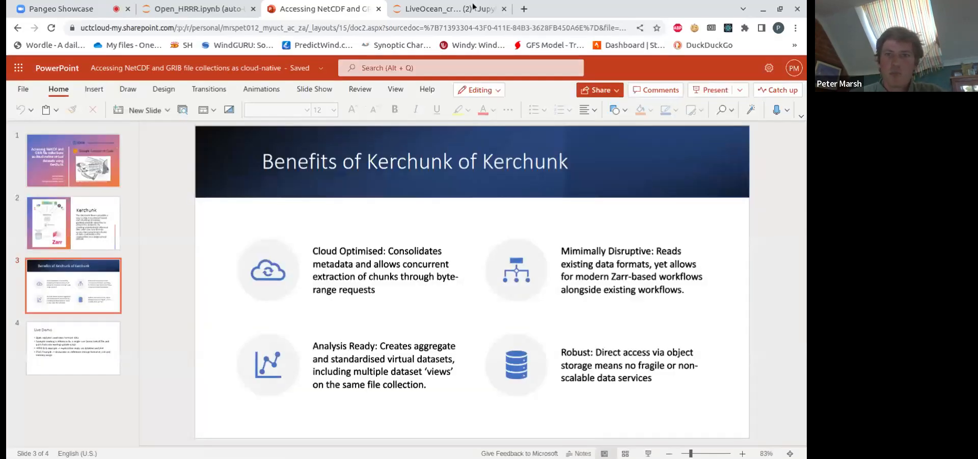
{"action": "mouse_move", "coordinate": [449, 9]}
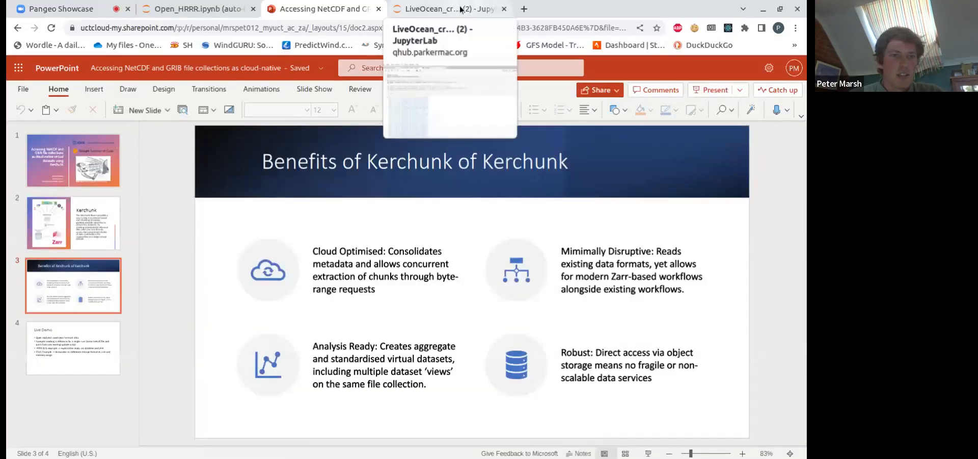
Step: Open LiveOcean_Demo.ipynb and scroll back to its import cells at the top
{"action": "left_click", "coordinate": [447, 9]}
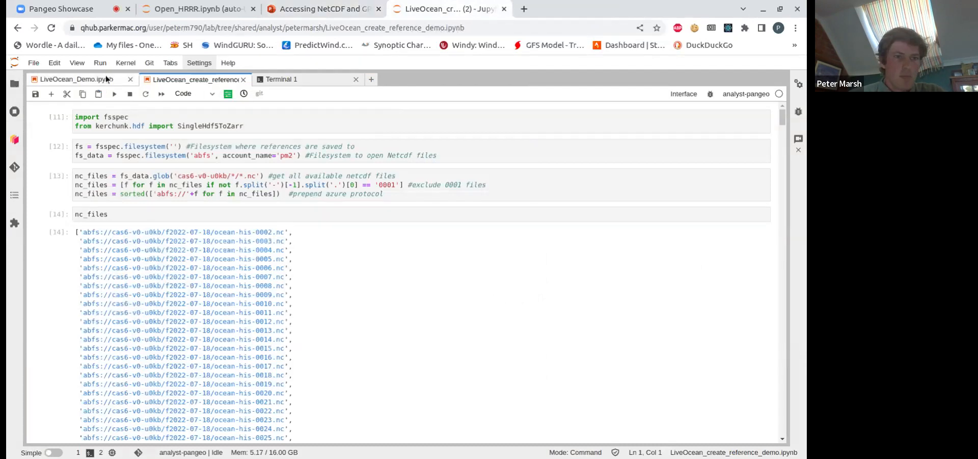
{"action": "left_click", "coordinate": [74, 80]}
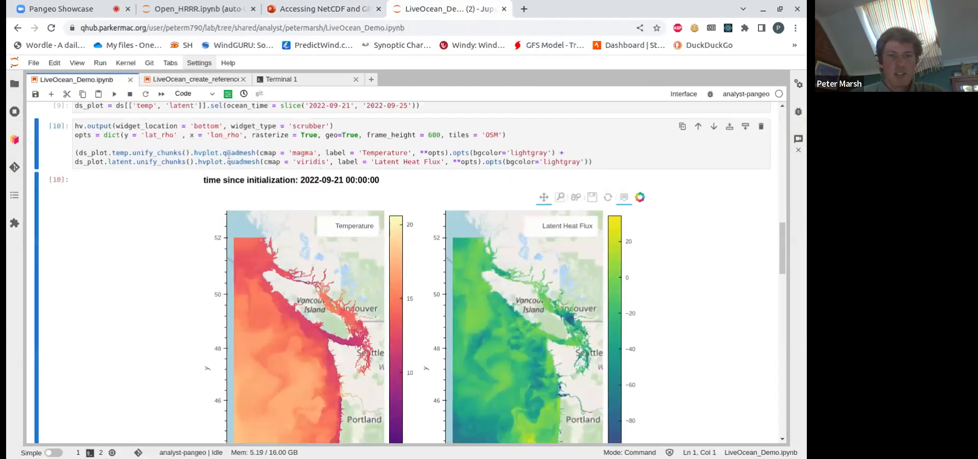
{"action": "scroll", "scroll_direction": "up", "scroll_amount": 3}
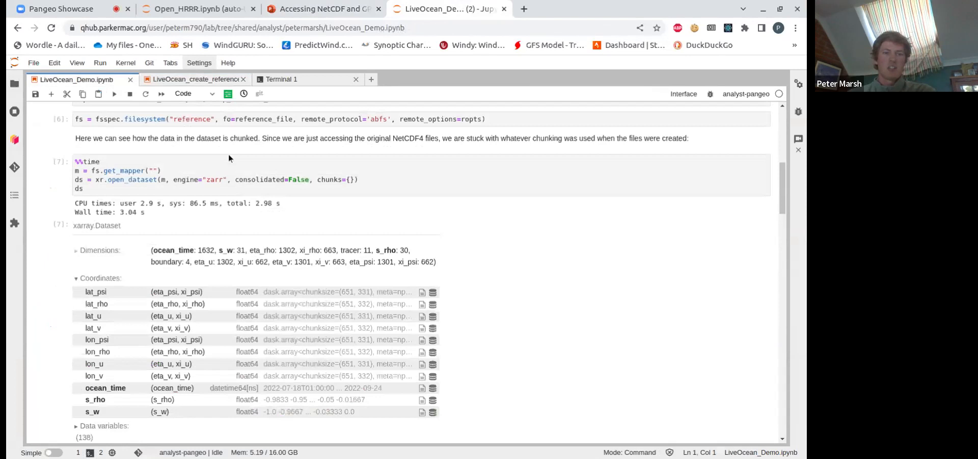
{"action": "scroll", "scroll_direction": "up", "scroll_amount": 3}
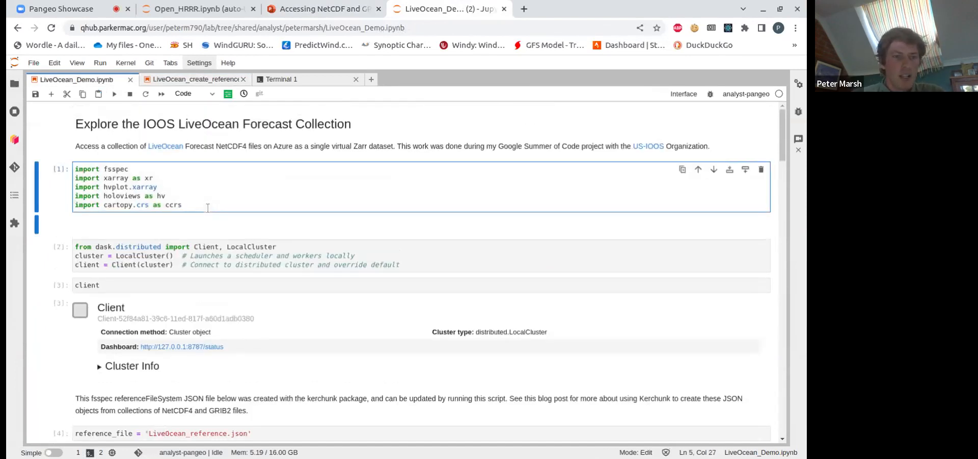
{"action": "scroll", "scroll_direction": "down", "scroll_amount": 3}
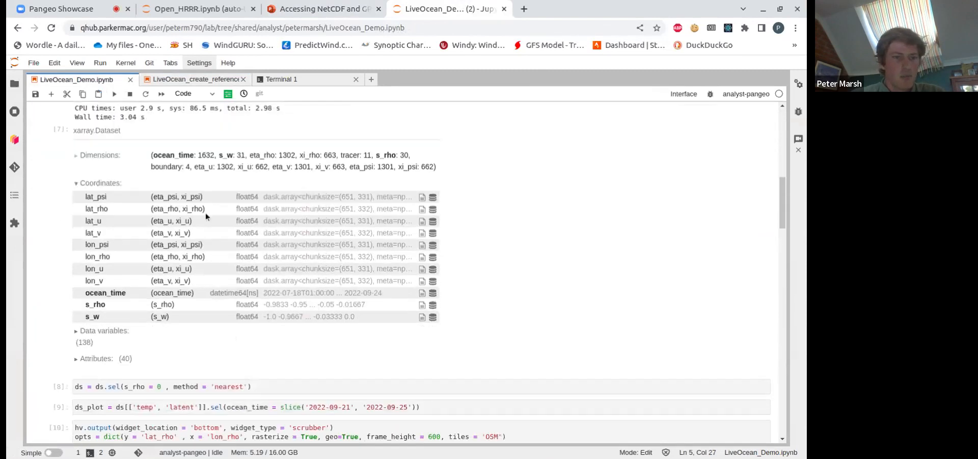
{"action": "scroll", "scroll_direction": "up", "scroll_amount": 3}
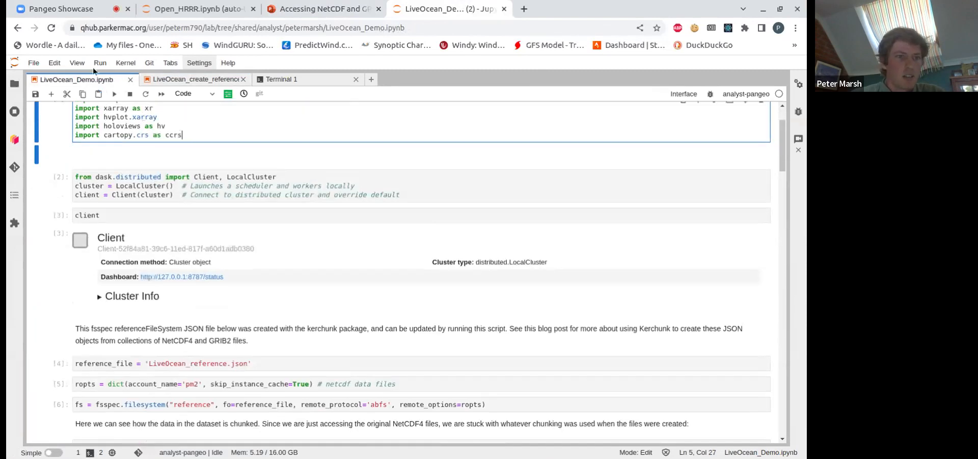
Step: Run All Cells and follow the output down to the depth and time selection cells
{"action": "left_click", "coordinate": [100, 62]}
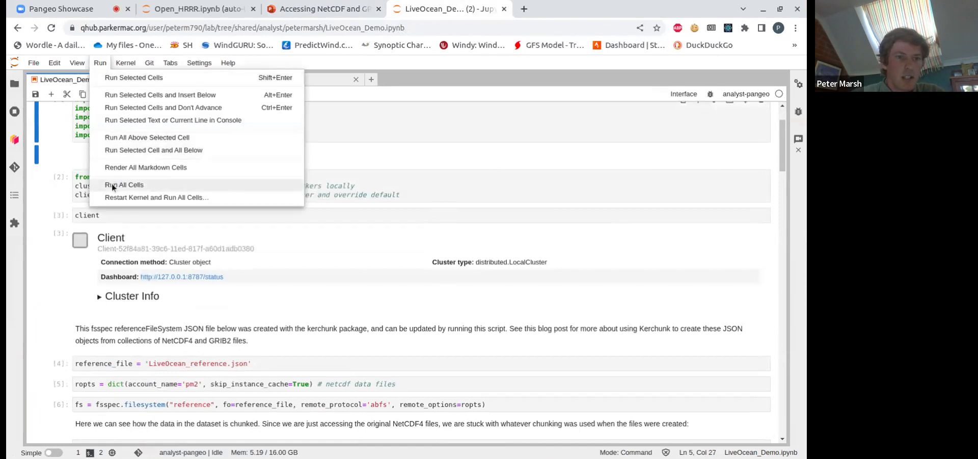
{"action": "left_click", "coordinate": [124, 184]}
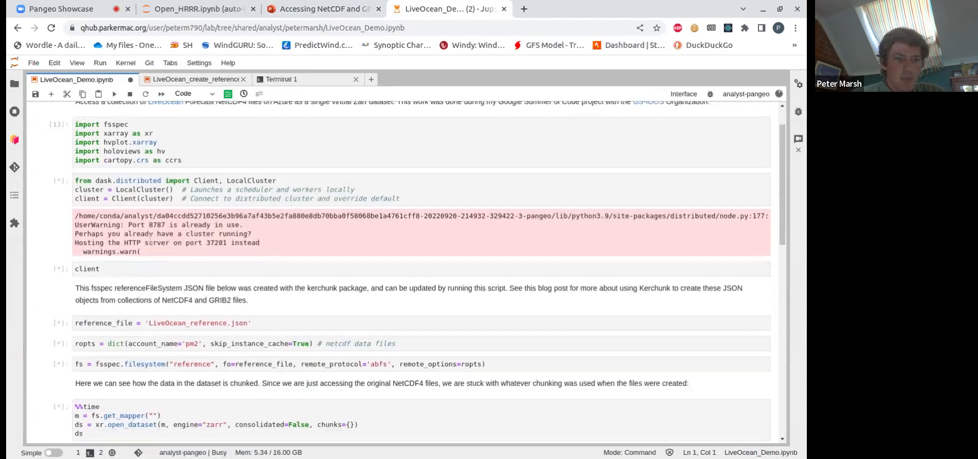
{"action": "scroll", "scroll_direction": "down", "scroll_amount": 3}
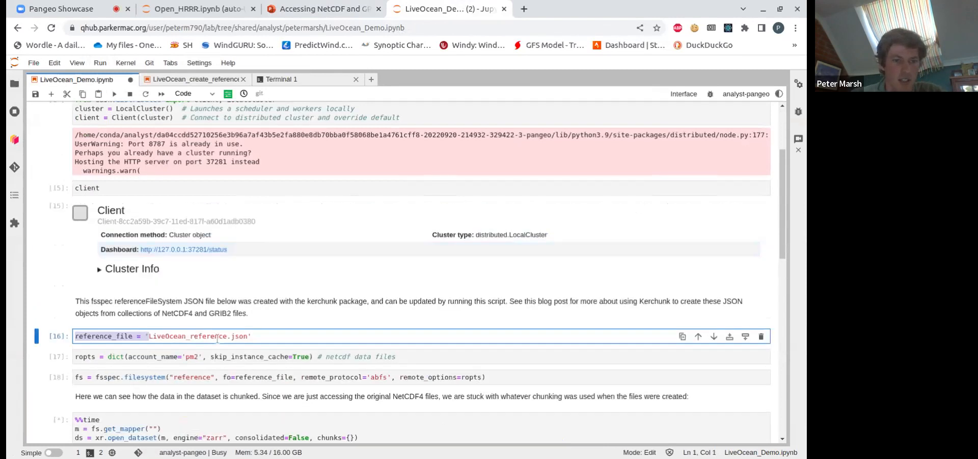
{"action": "scroll", "scroll_direction": "down", "scroll_amount": 3}
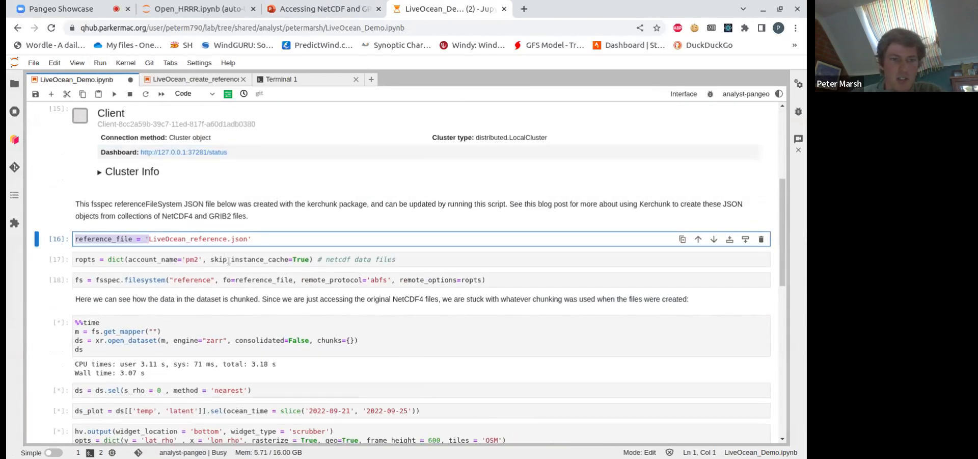
{"action": "scroll", "scroll_direction": "down", "scroll_amount": 3}
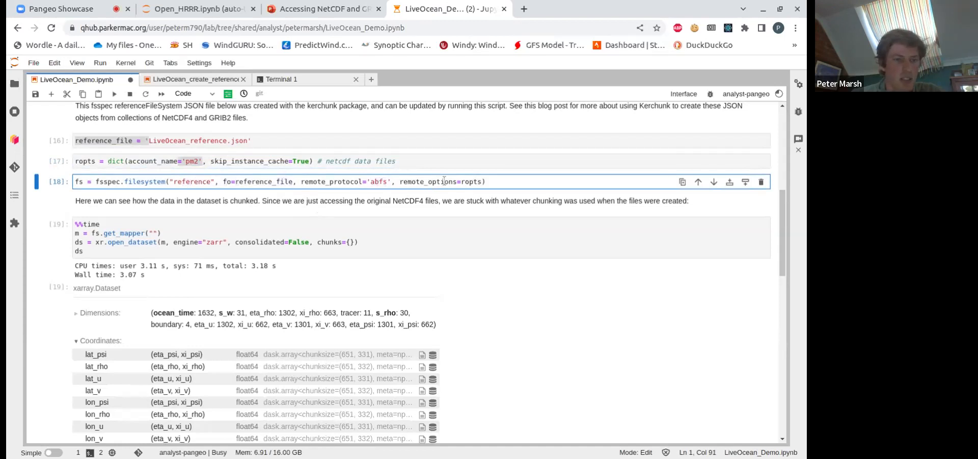
{"action": "scroll", "scroll_direction": "up", "scroll_amount": 3}
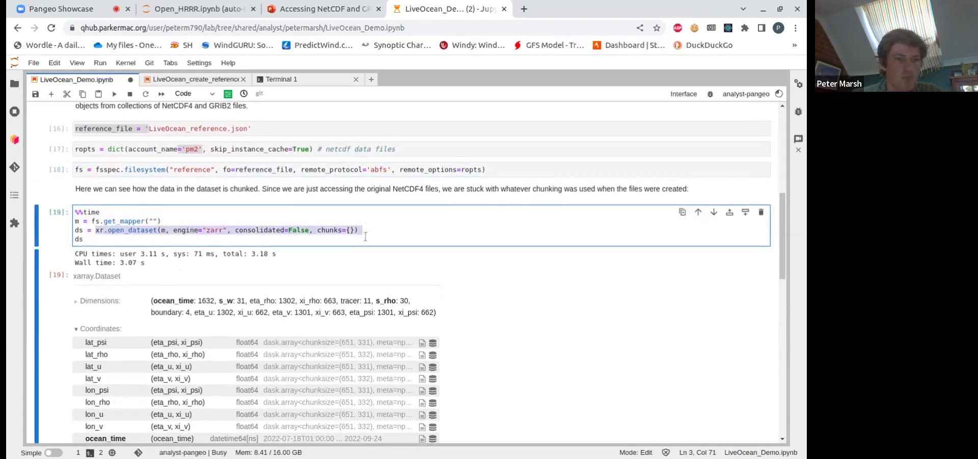
{"action": "scroll", "scroll_direction": "down", "scroll_amount": 3}
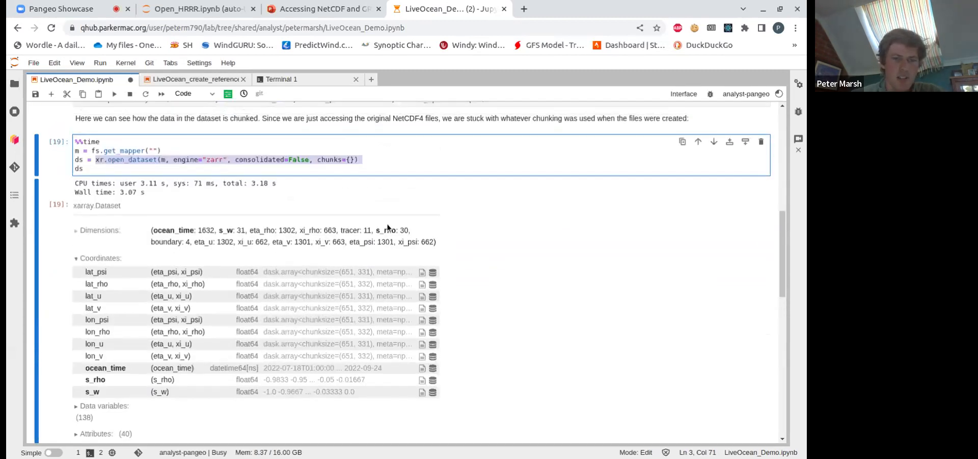
{"action": "scroll", "scroll_direction": "down", "scroll_amount": 3}
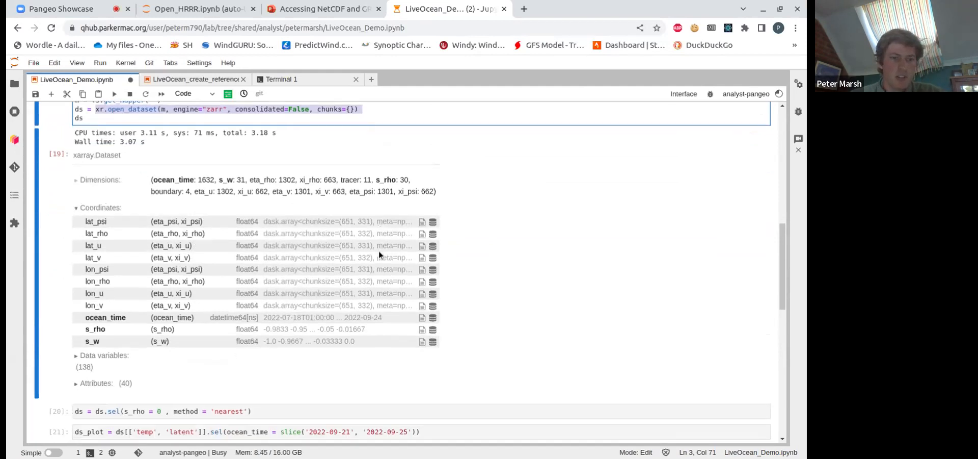
{"action": "scroll", "scroll_direction": "down", "scroll_amount": 3}
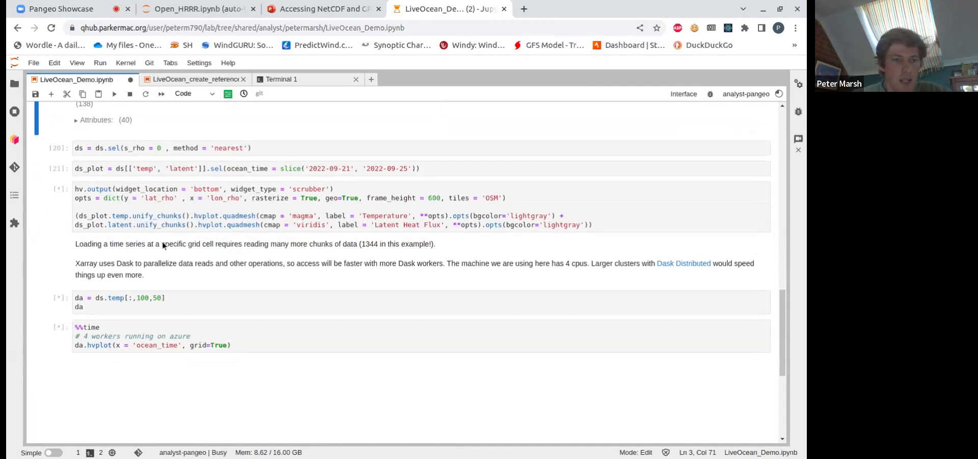
{"action": "mouse_move", "coordinate": [201, 267]}
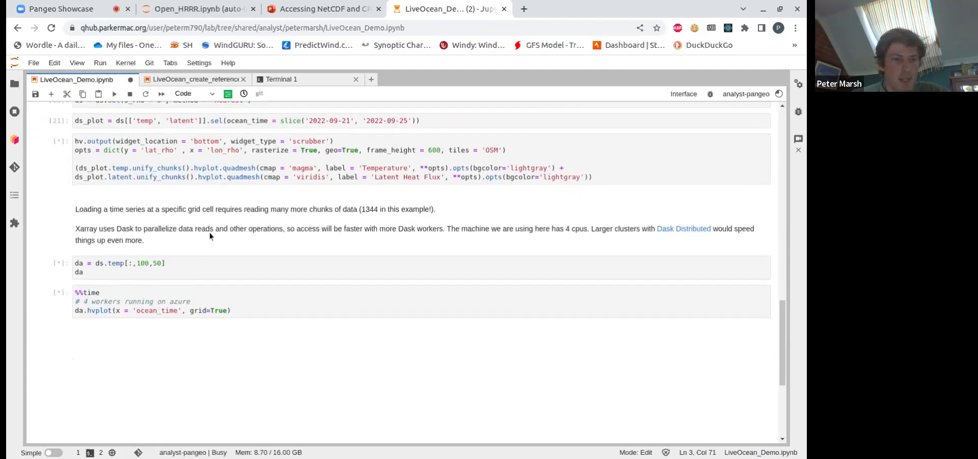
{"action": "mouse_move", "coordinate": [203, 242]}
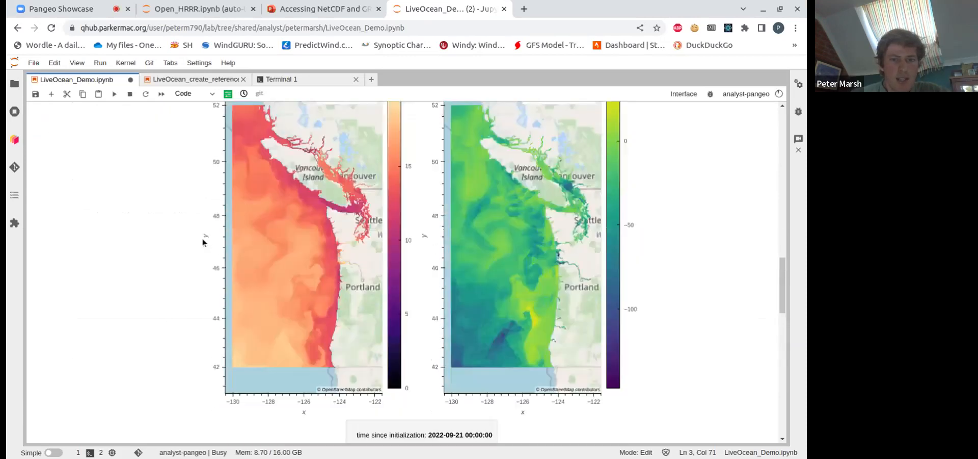
Step: Scroll past the rendering temperature and latent heat flux maps to the grid-cell temperature array
{"action": "scroll", "scroll_direction": "down", "scroll_amount": 3}
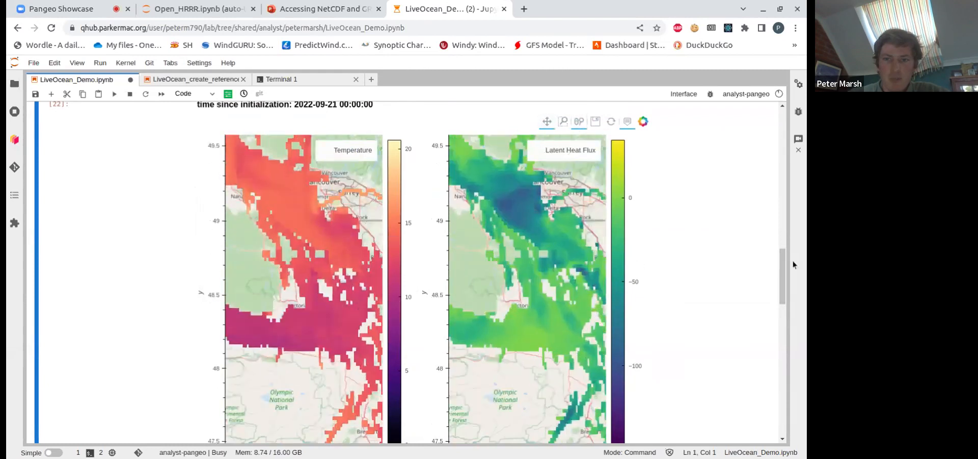
{"action": "scroll", "scroll_direction": "down", "scroll_amount": 3}
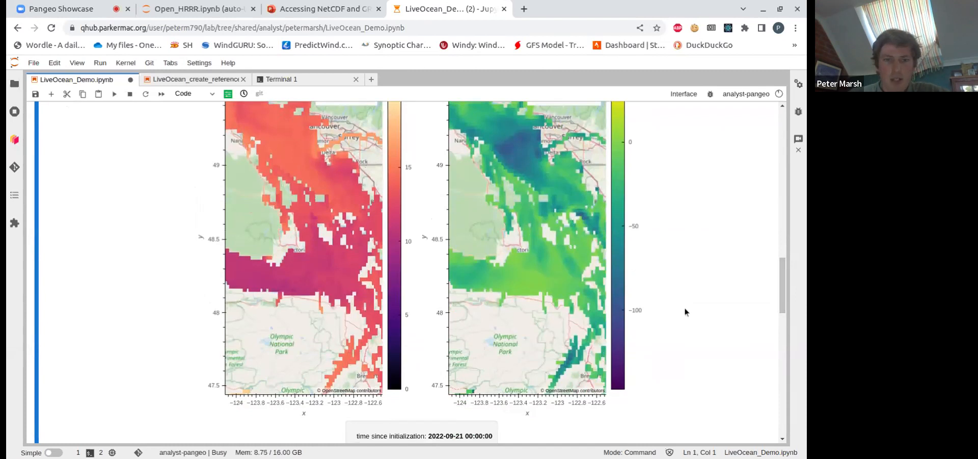
{"action": "scroll", "scroll_direction": "up", "scroll_amount": 3}
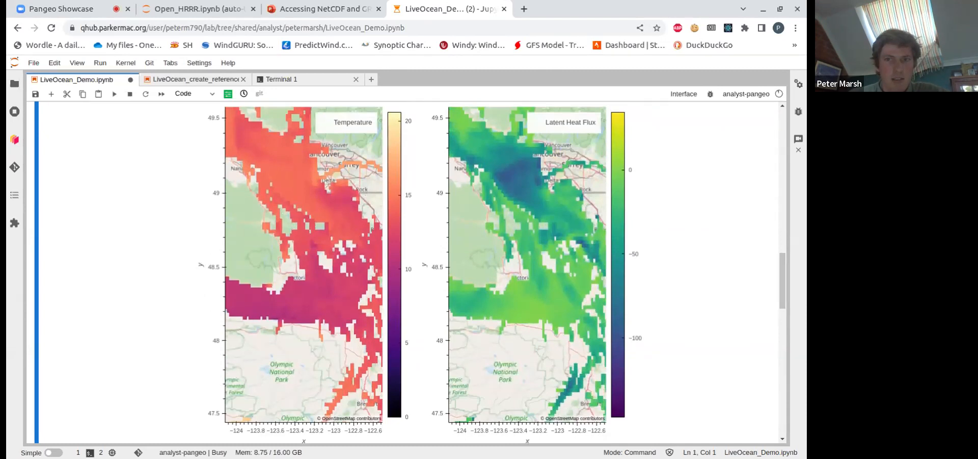
{"action": "mouse_move", "coordinate": [686, 301]}
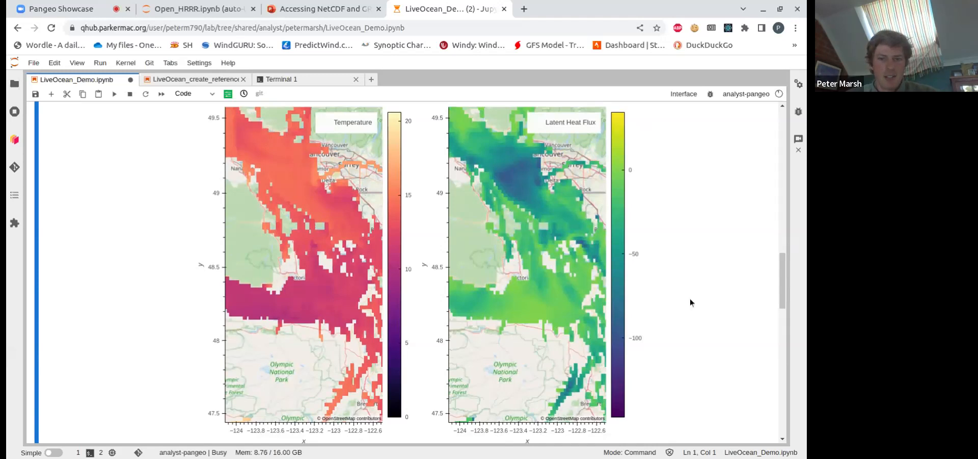
{"action": "scroll", "scroll_direction": "down", "scroll_amount": 3}
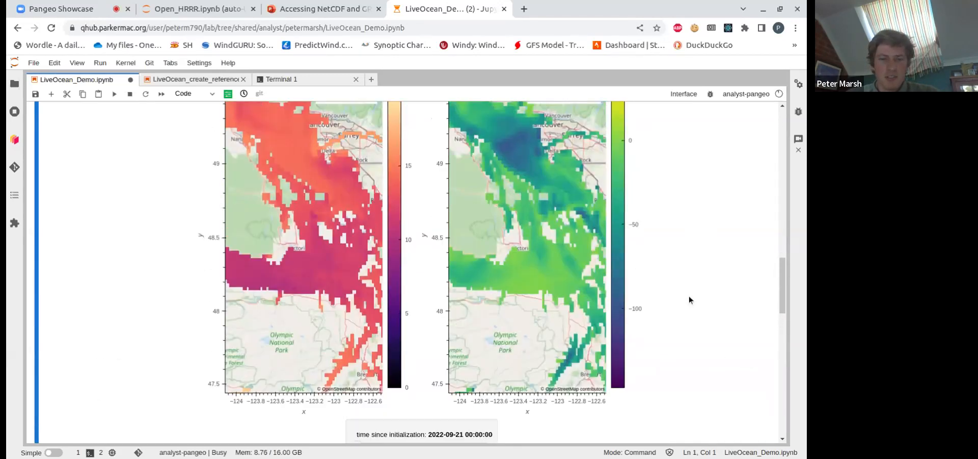
{"action": "scroll", "scroll_direction": "down", "scroll_amount": 3}
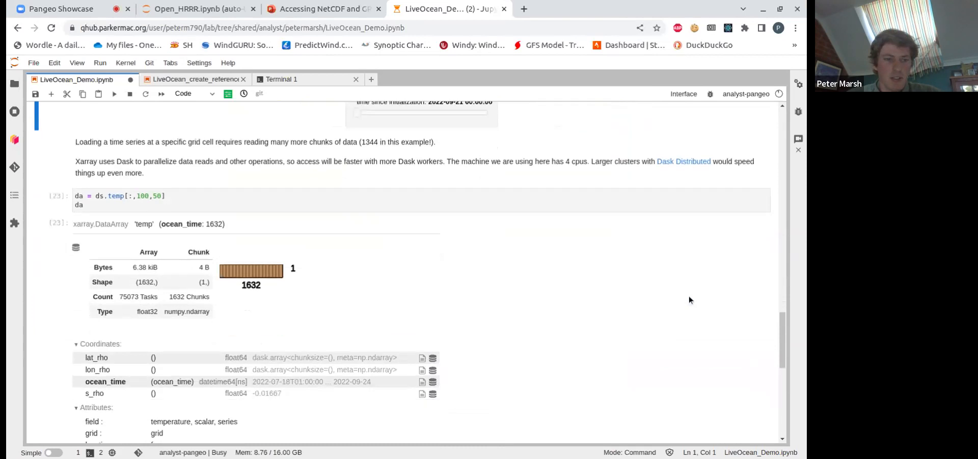
Step: Expand the ocean_time coordinate values in the dataset output
{"action": "scroll", "scroll_direction": "up", "scroll_amount": 3}
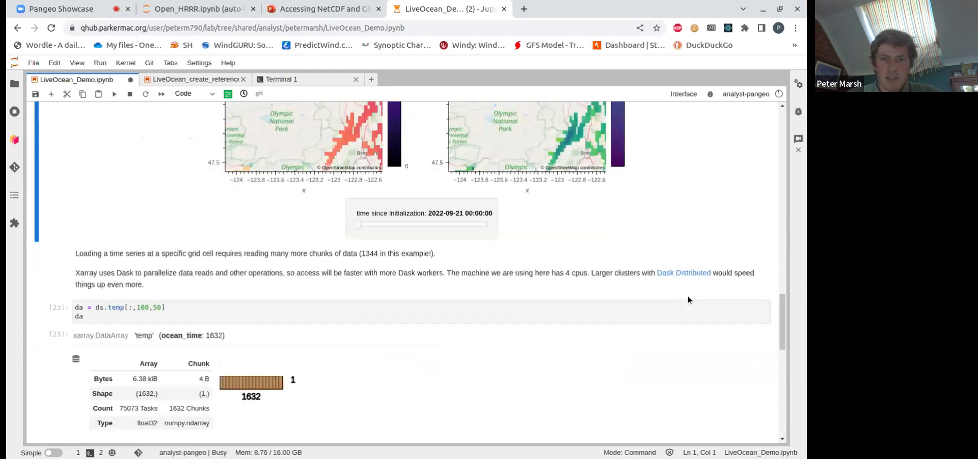
{"action": "scroll", "scroll_direction": "down", "scroll_amount": 3}
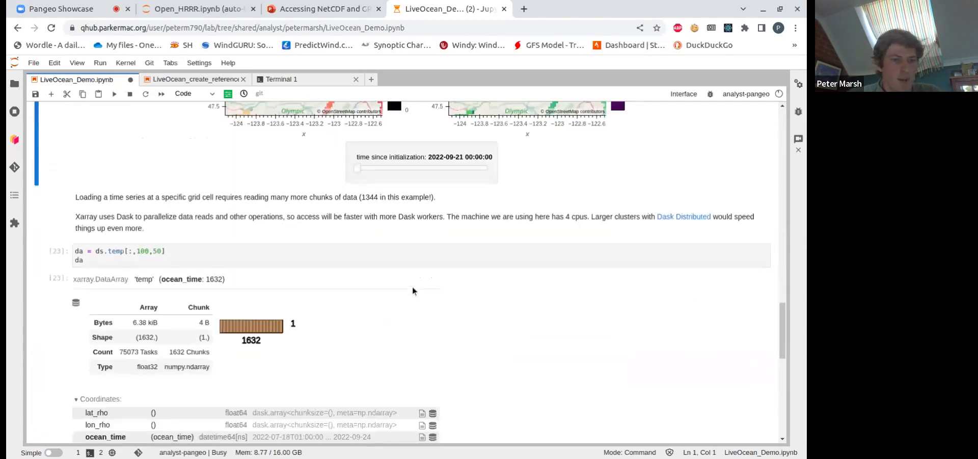
{"action": "scroll", "scroll_direction": "down", "scroll_amount": 3}
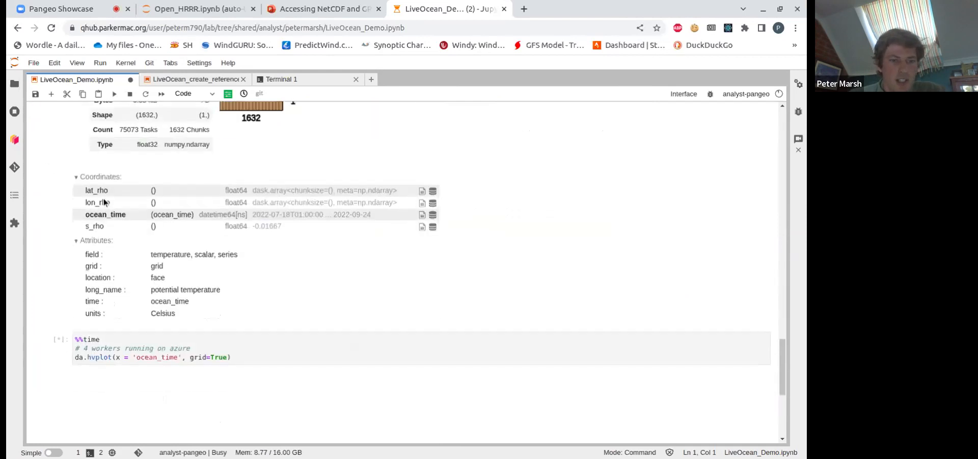
{"action": "scroll", "scroll_direction": "up", "scroll_amount": 3}
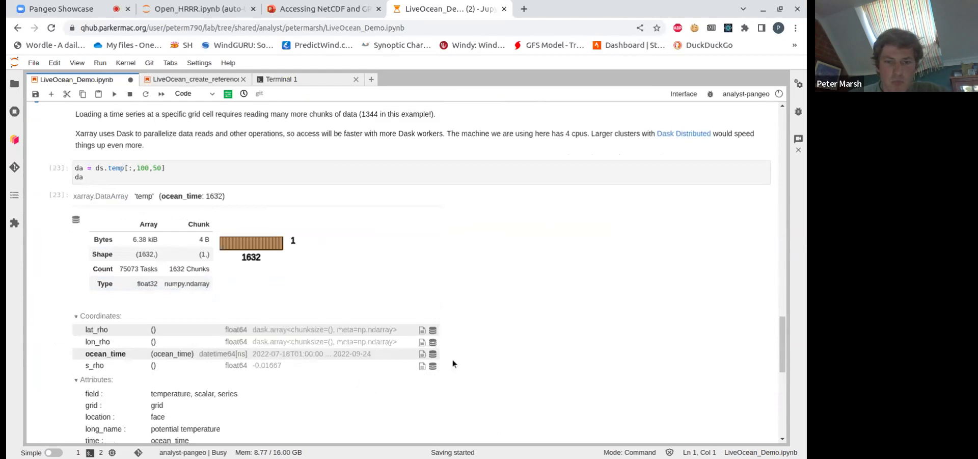
{"action": "left_click", "coordinate": [422, 353]}
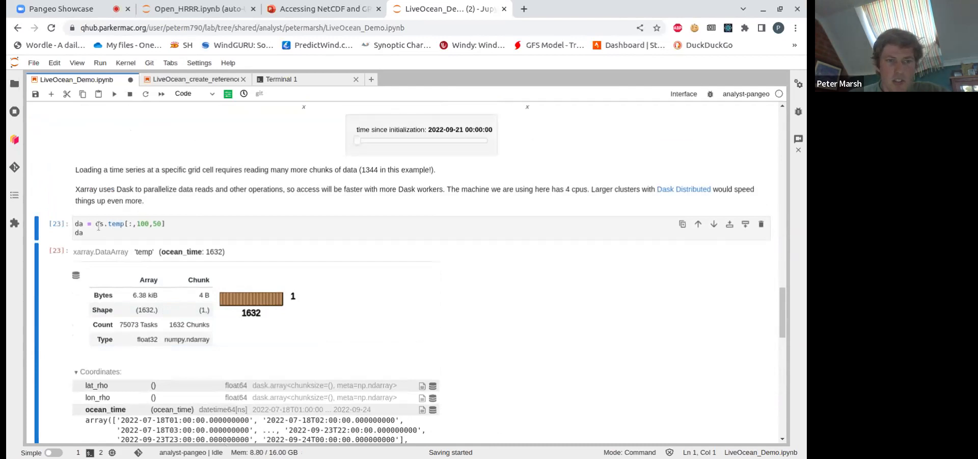
Step: Highlight 'temp' in the grid-cell selection code, then switch to the Open_HRRR session
{"action": "left_click", "coordinate": [187, 228]}
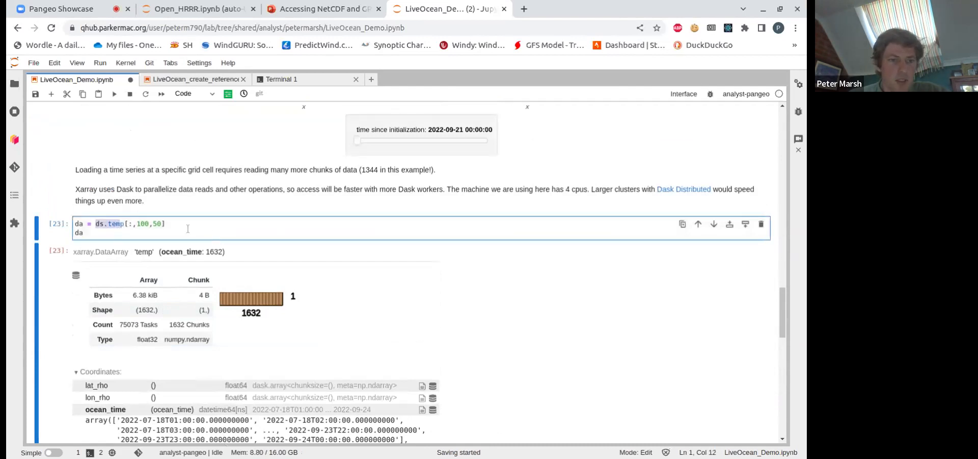
{"action": "double_click", "coordinate": [148, 223]}
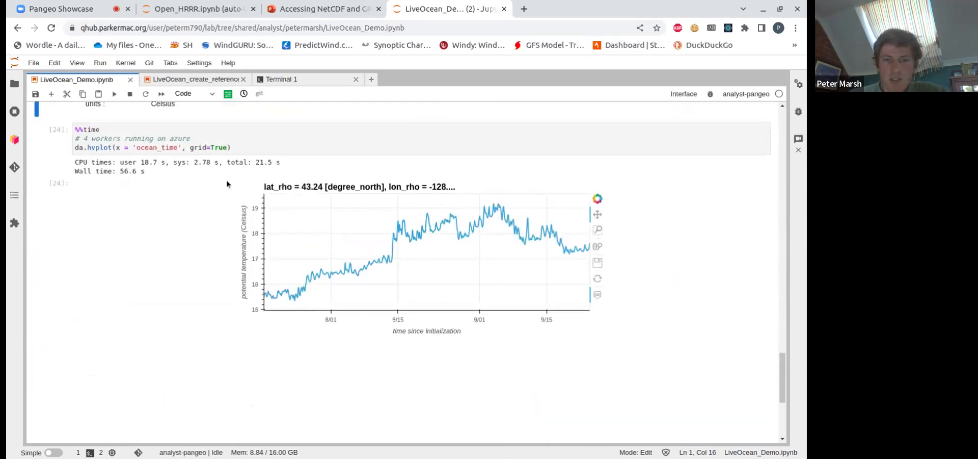
{"action": "mouse_move", "coordinate": [200, 191]}
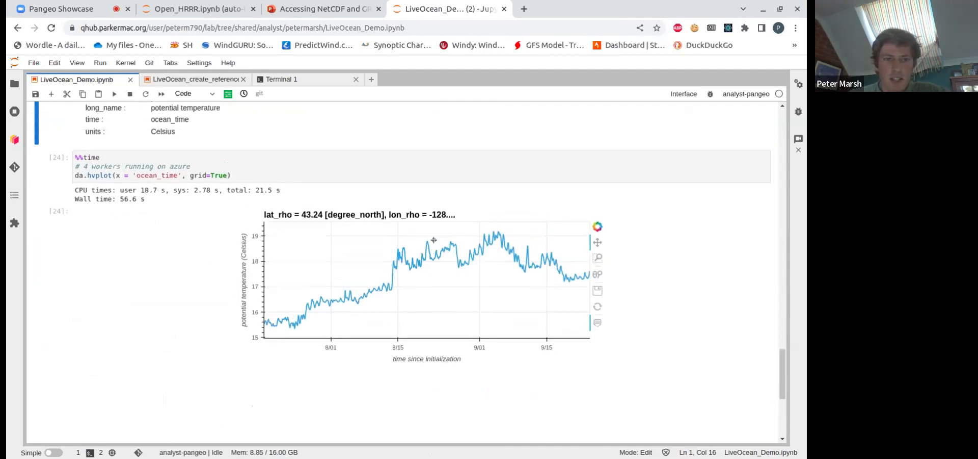
{"action": "scroll", "scroll_direction": "up", "scroll_amount": 3}
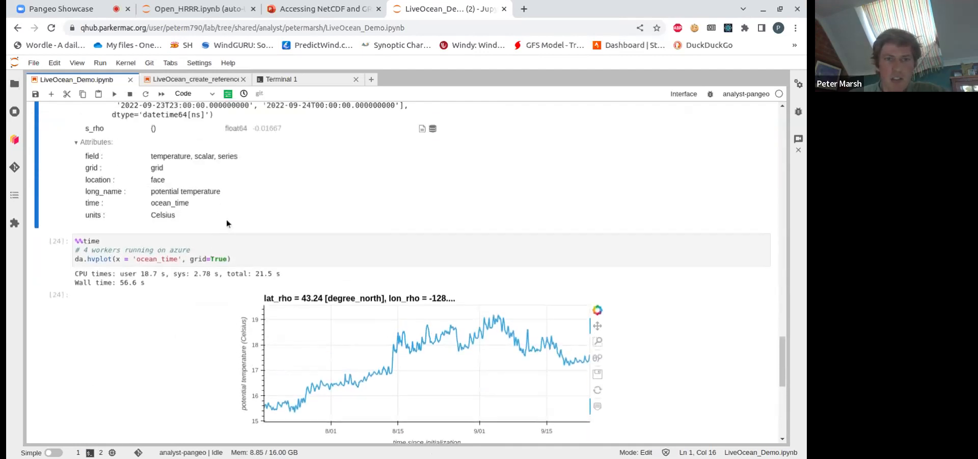
{"action": "left_click", "coordinate": [198, 9]}
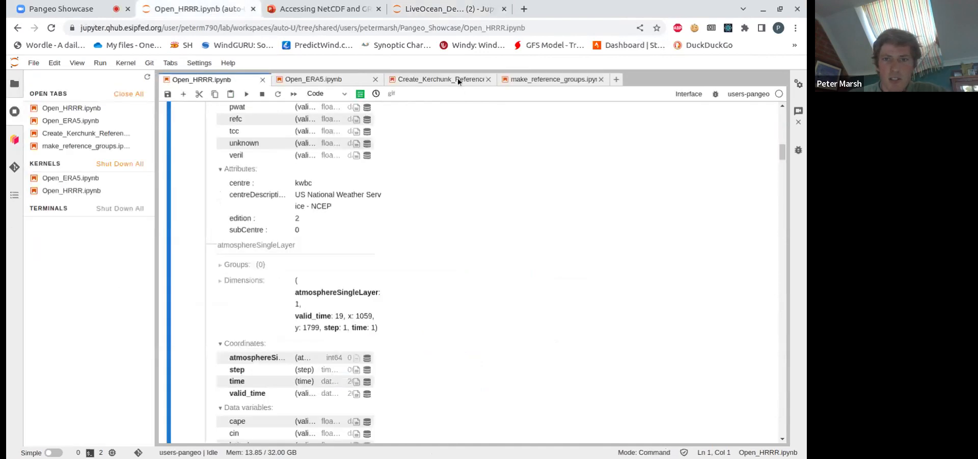
Step: Glance over Create_Kerchunk_Reference_LiveOcean, then return to the LiveOcean_Demo session
{"action": "left_click", "coordinate": [439, 79]}
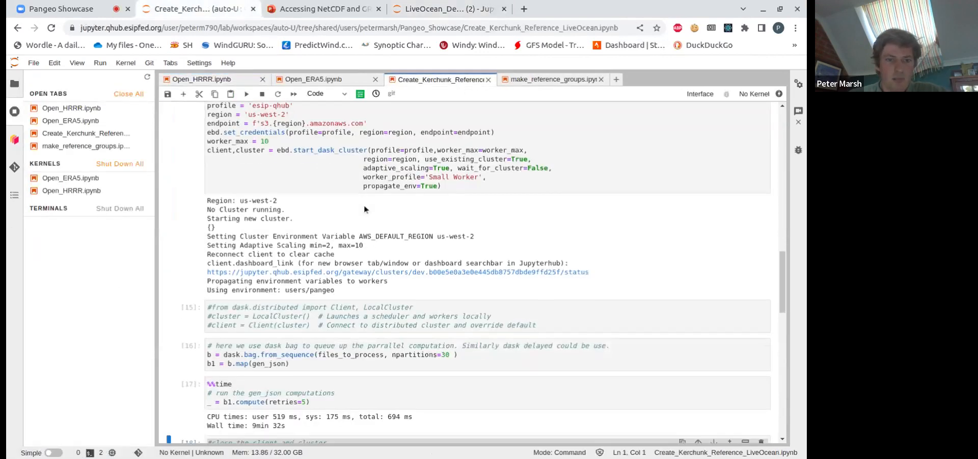
{"action": "scroll", "scroll_direction": "up", "scroll_amount": 3}
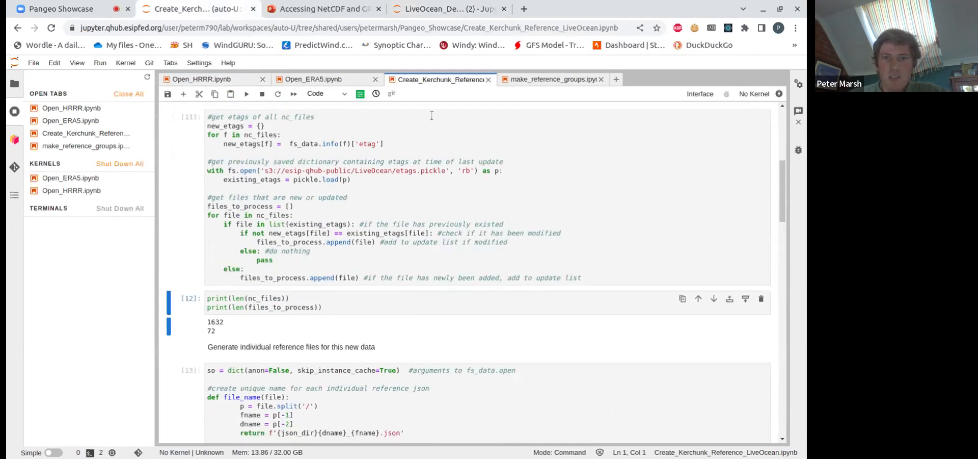
{"action": "left_click", "coordinate": [446, 9]}
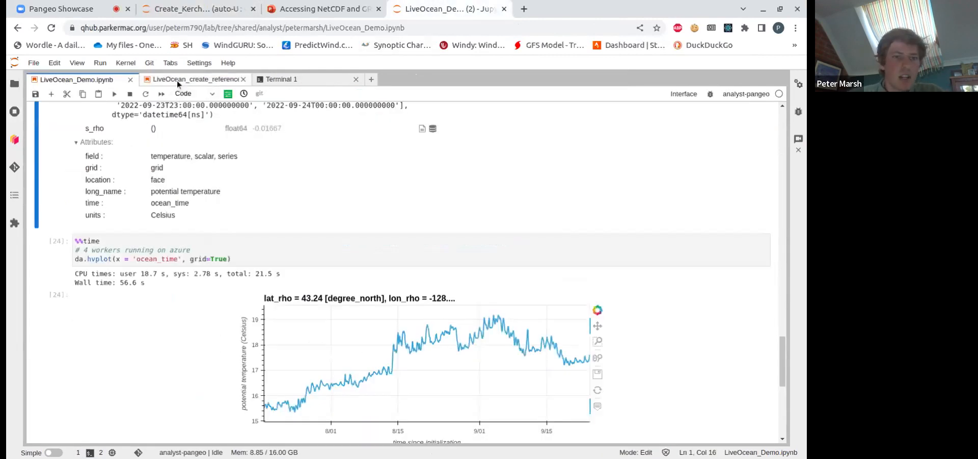
Step: Restart the LiveOcean_create_reference_demo notebook's kernel
{"action": "left_click", "coordinate": [195, 79]}
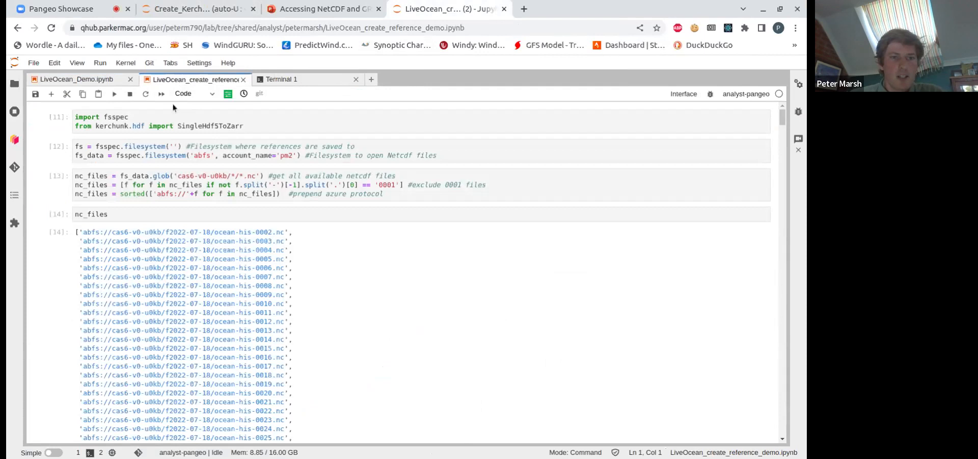
{"action": "mouse_move", "coordinate": [136, 98]}
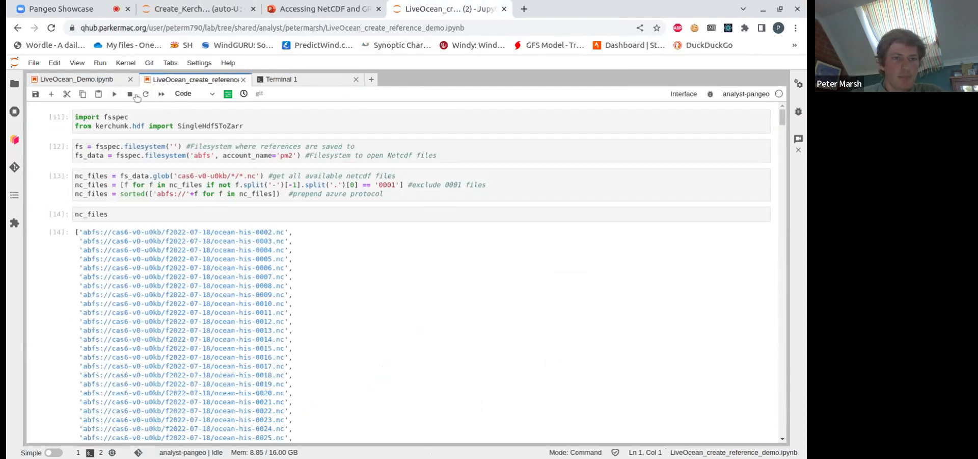
{"action": "left_click", "coordinate": [146, 94]}
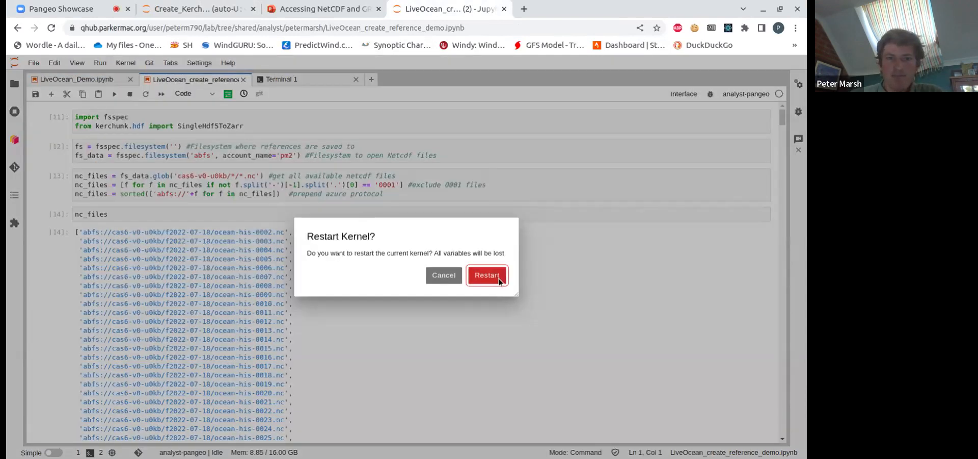
{"action": "left_click", "coordinate": [487, 276]}
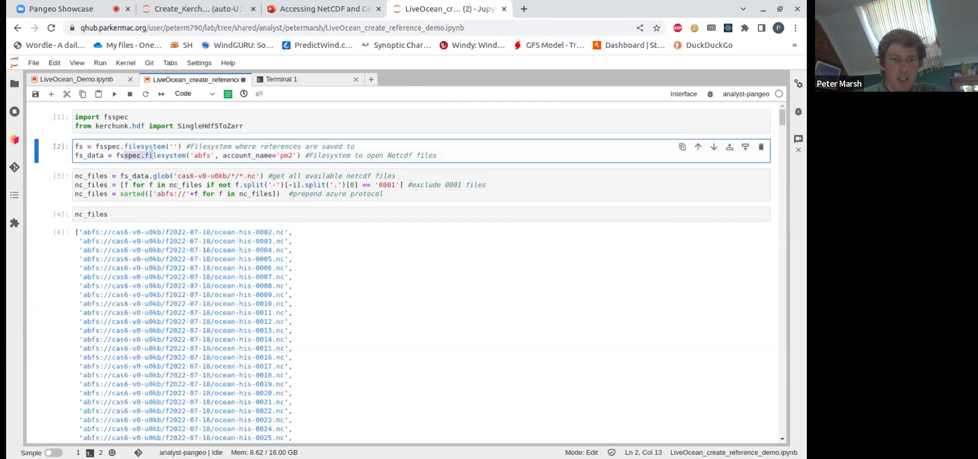
Step: Rerun the cells, relisting the ocean-his NetCDF files and starting the single-file reference
{"action": "scroll", "scroll_direction": "down", "scroll_amount": 3}
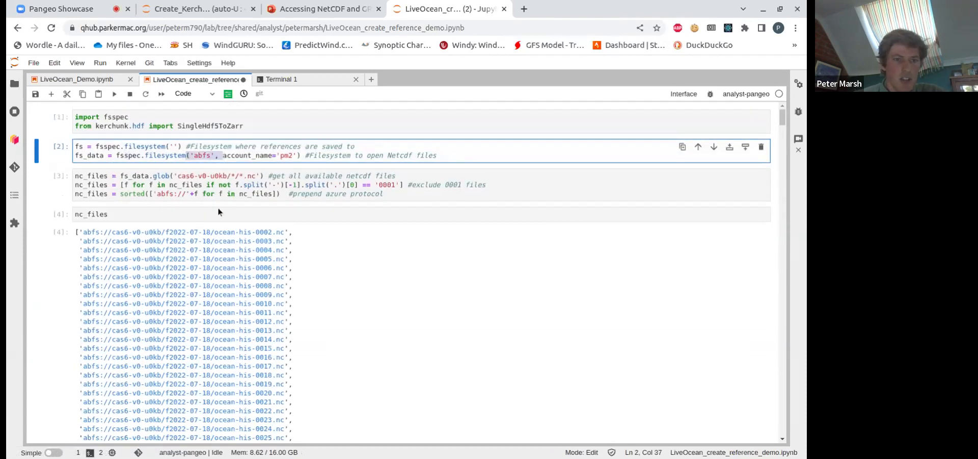
{"action": "scroll", "scroll_direction": "up", "scroll_amount": 3}
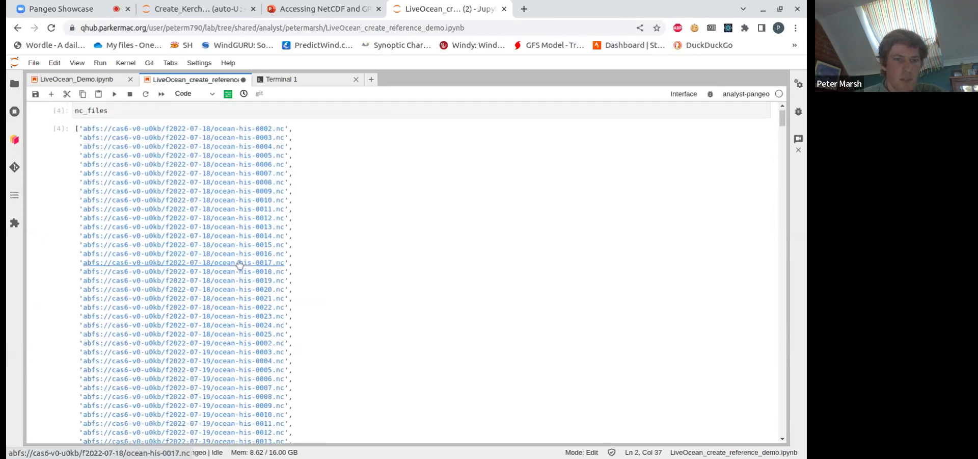
{"action": "scroll", "scroll_direction": "down", "scroll_amount": 3}
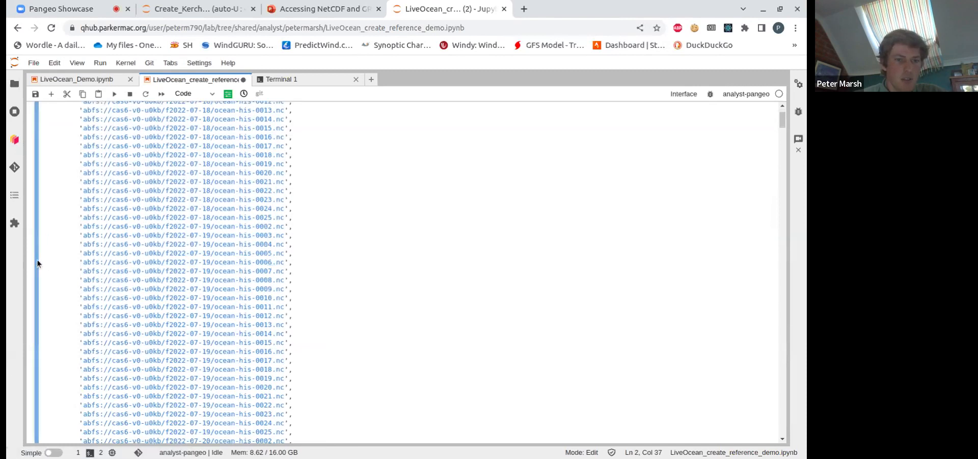
{"action": "scroll", "scroll_direction": "up", "scroll_amount": 3}
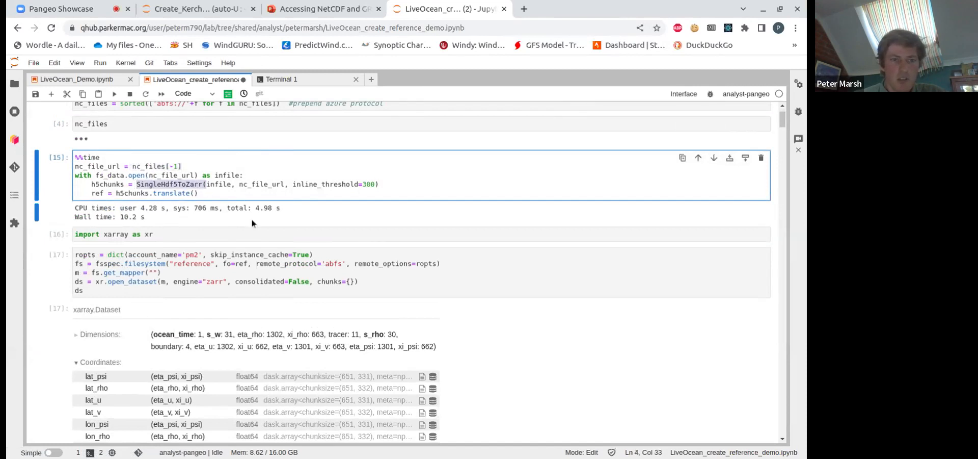
{"action": "scroll", "scroll_direction": "up", "scroll_amount": 3}
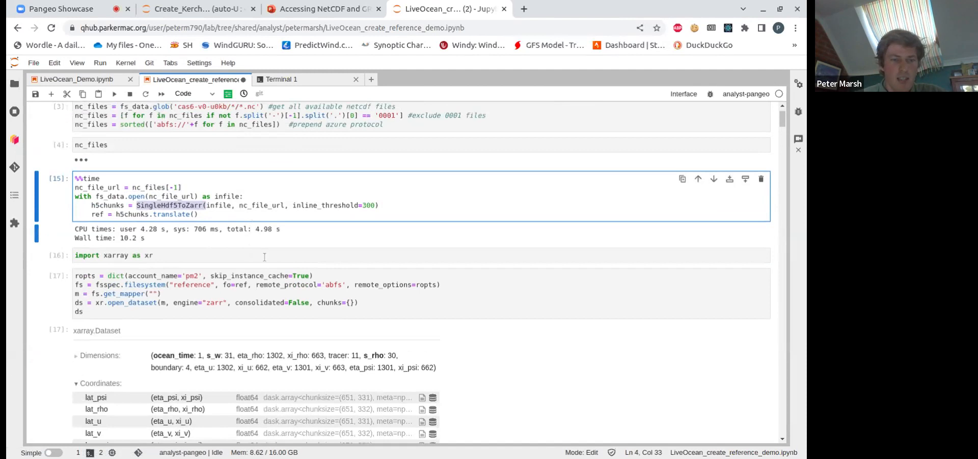
{"action": "scroll", "scroll_direction": "up", "scroll_amount": 3}
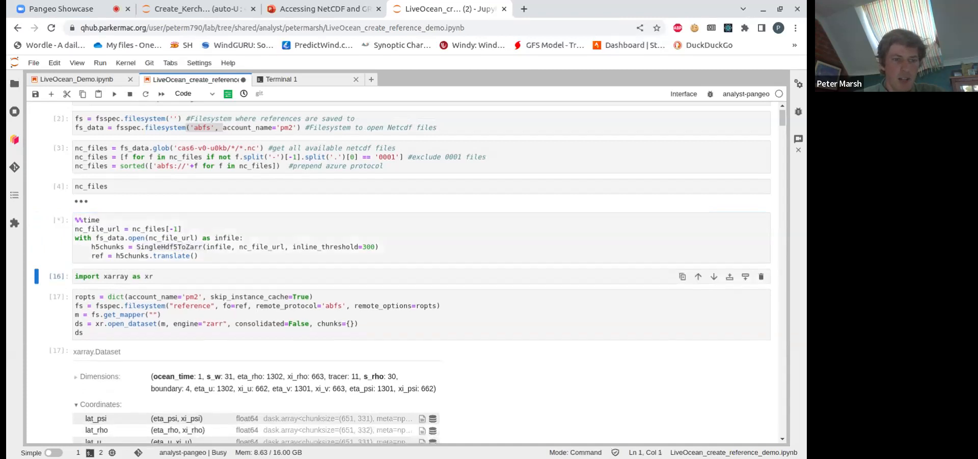
Step: Run SingleHdf5ToZarr, import xarray and open the 138-variable dataset from the reference
{"action": "scroll", "scroll_direction": "down", "scroll_amount": 3}
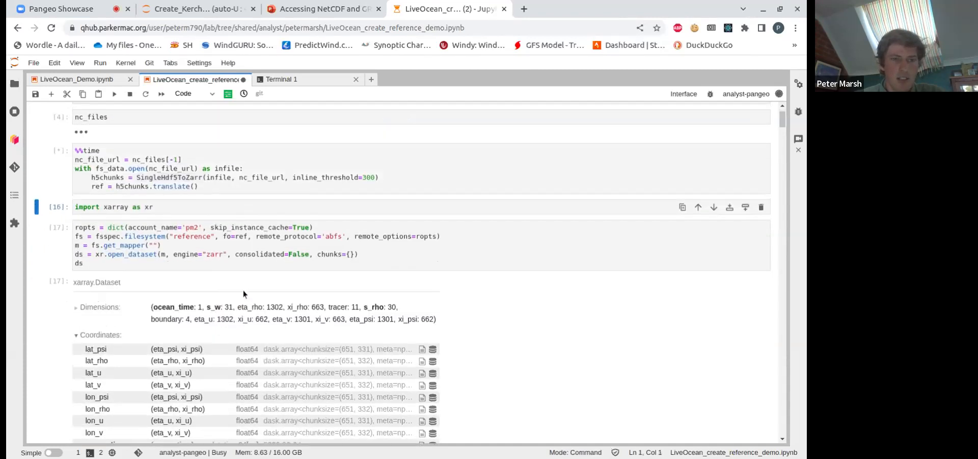
{"action": "mouse_move", "coordinate": [275, 243]}
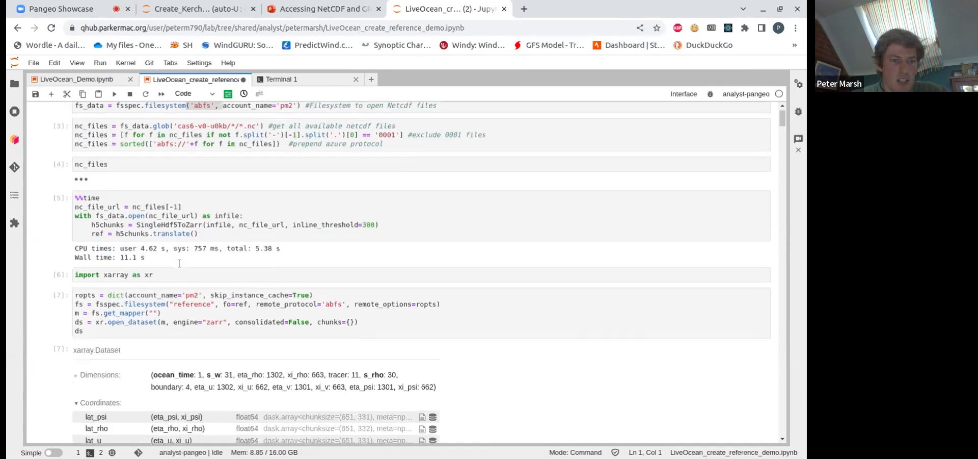
{"action": "scroll", "scroll_direction": "down", "scroll_amount": 3}
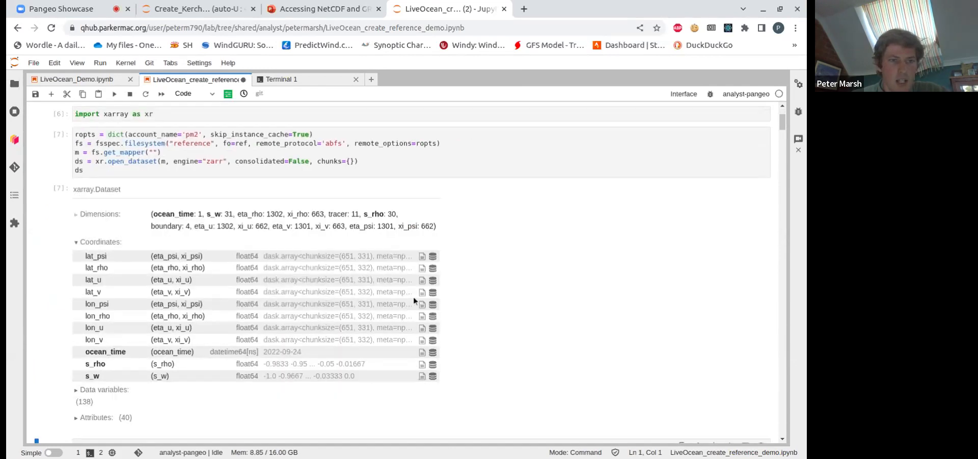
{"action": "scroll", "scroll_direction": "up", "scroll_amount": 3}
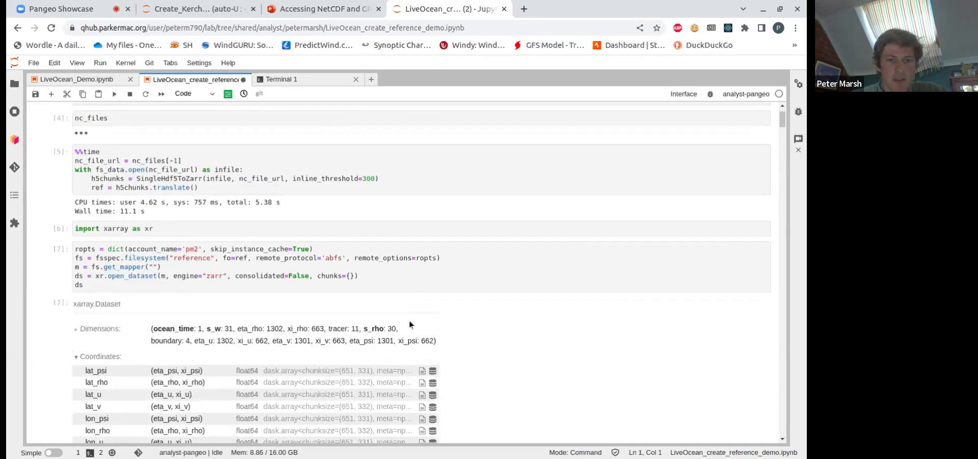
{"action": "scroll", "scroll_direction": "down", "scroll_amount": 3}
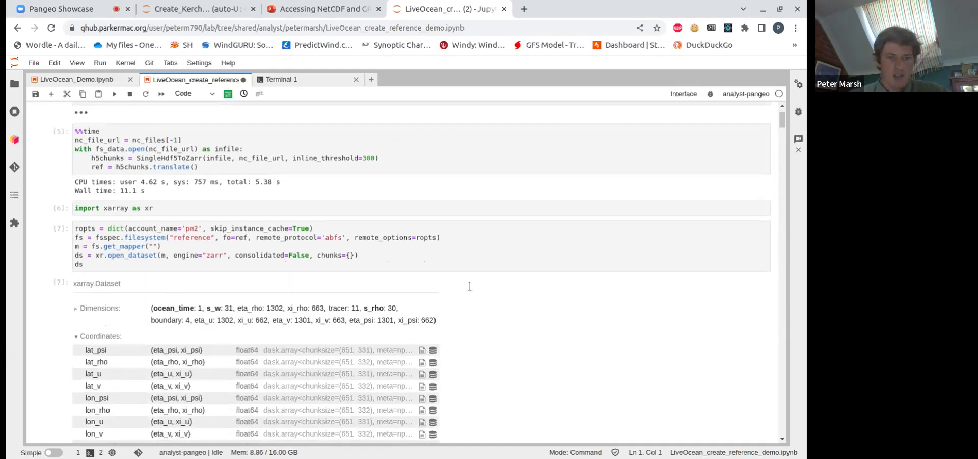
{"action": "scroll", "scroll_direction": "down", "scroll_amount": 3}
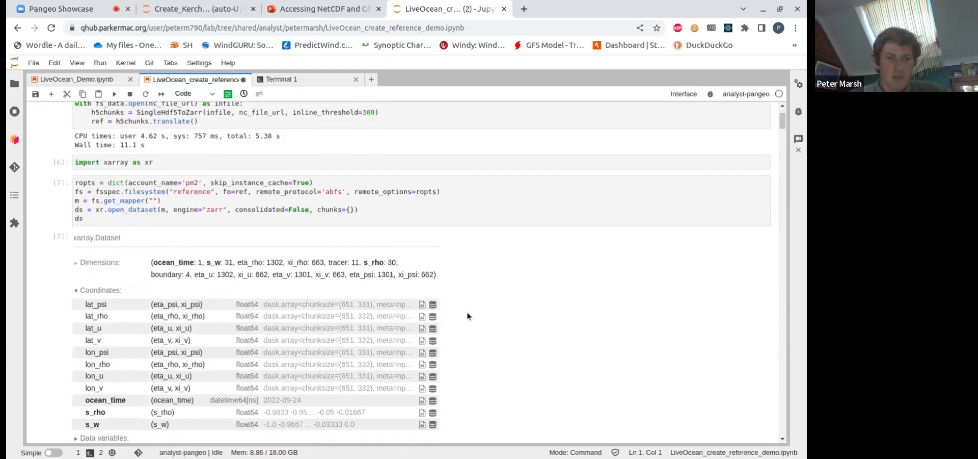
{"action": "scroll", "scroll_direction": "down", "scroll_amount": 3}
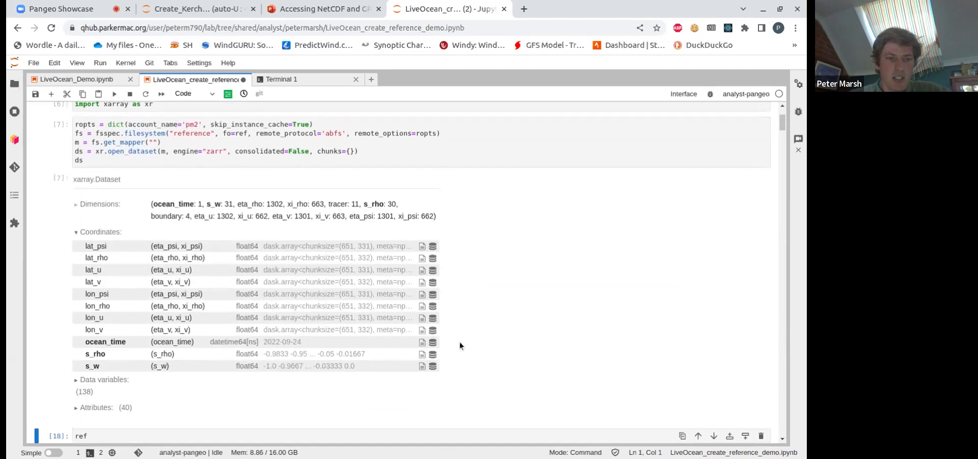
{"action": "scroll", "scroll_direction": "up", "scroll_amount": 3}
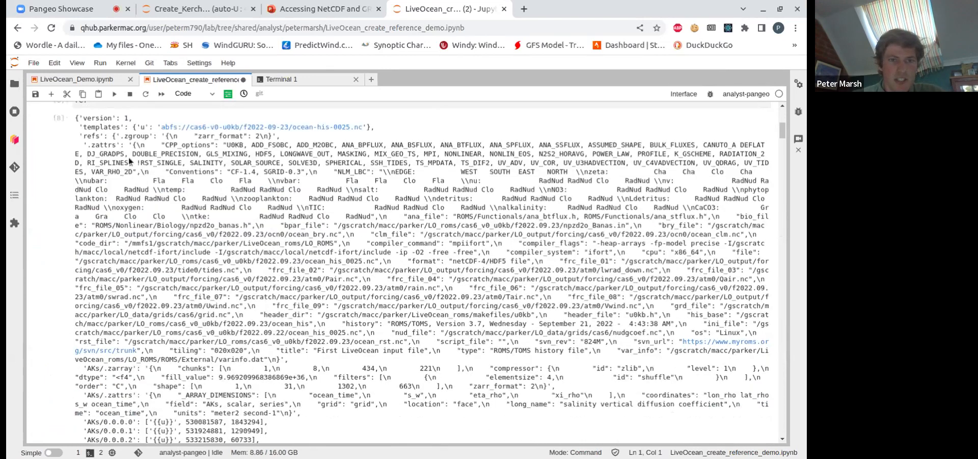
{"action": "mouse_move", "coordinate": [116, 201]}
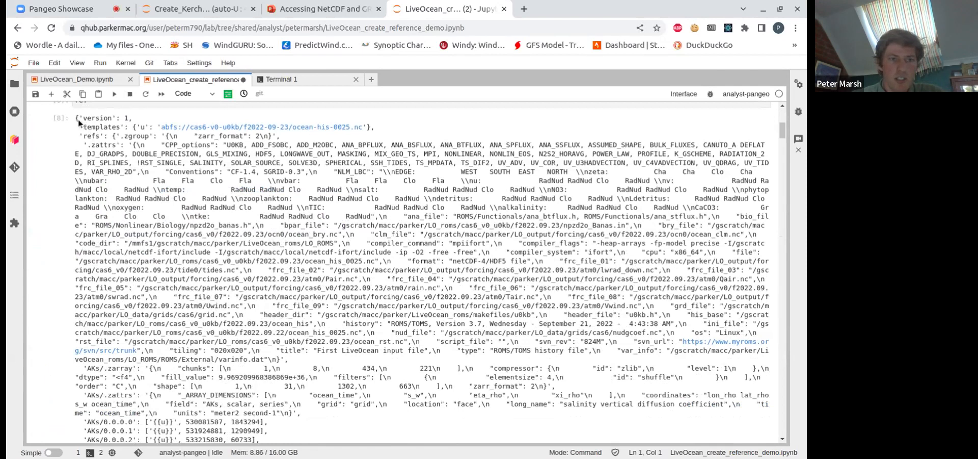
{"action": "mouse_move", "coordinate": [142, 173]}
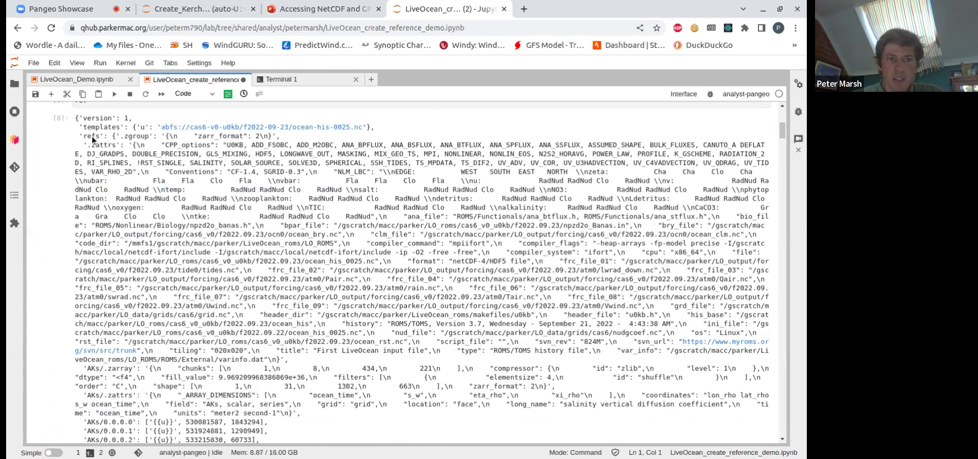
{"action": "mouse_move", "coordinate": [159, 216]}
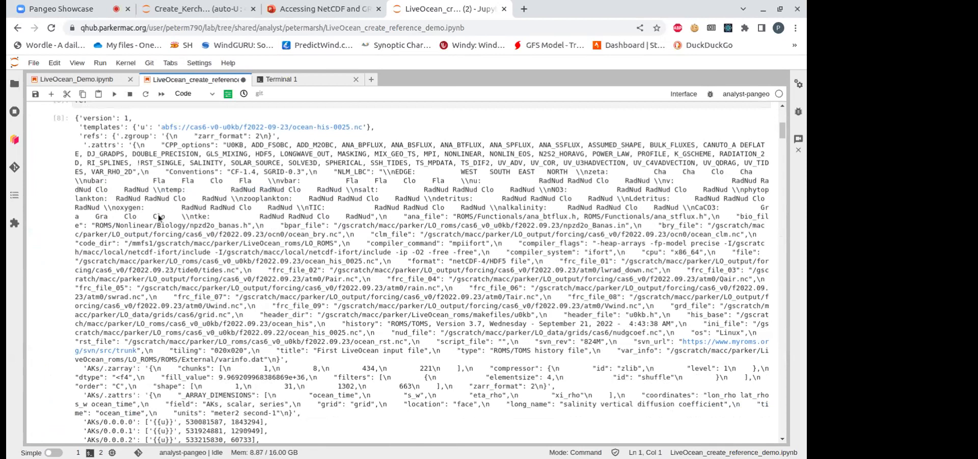
Step: Scroll through the printed reference dictionary's version, templates and refs entries
{"action": "scroll", "scroll_direction": "down", "scroll_amount": 3}
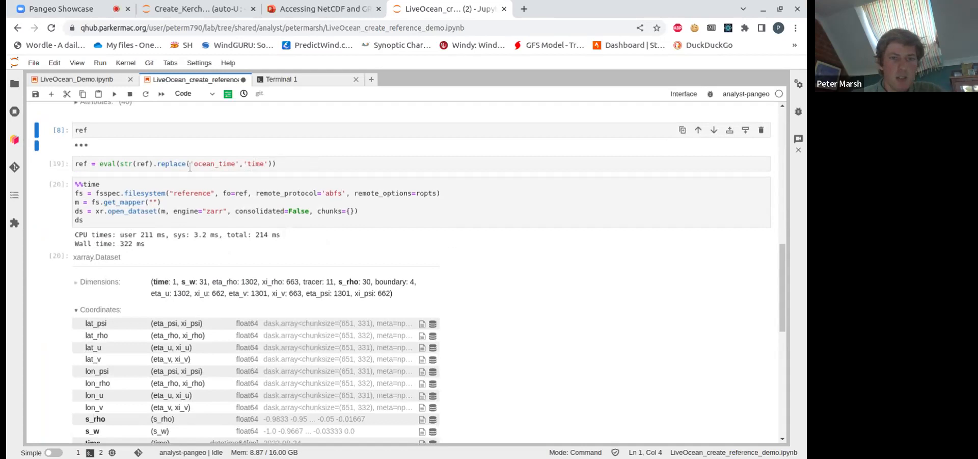
Step: Review the ocean_time-to-time rename and reopened dataset, then switch to Create_Kerchunk_Reference_LiveOcean
{"action": "left_click", "coordinate": [187, 164]}
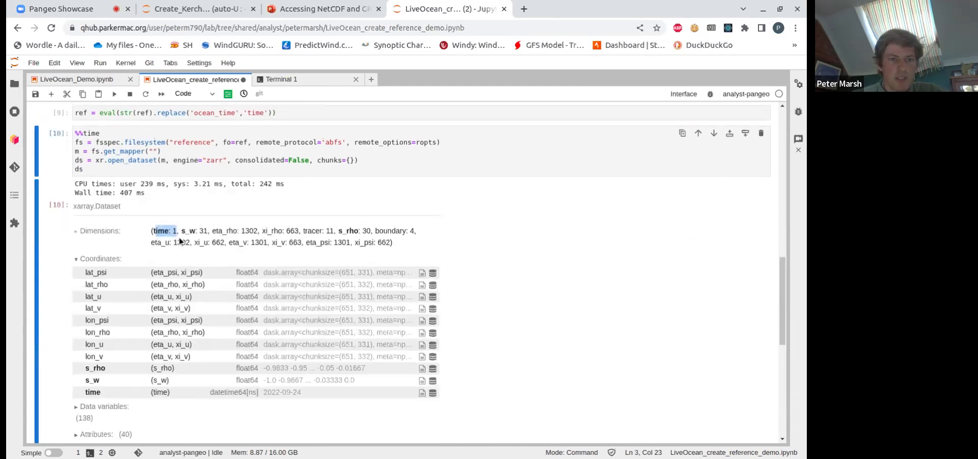
{"action": "scroll", "scroll_direction": "up", "scroll_amount": 3}
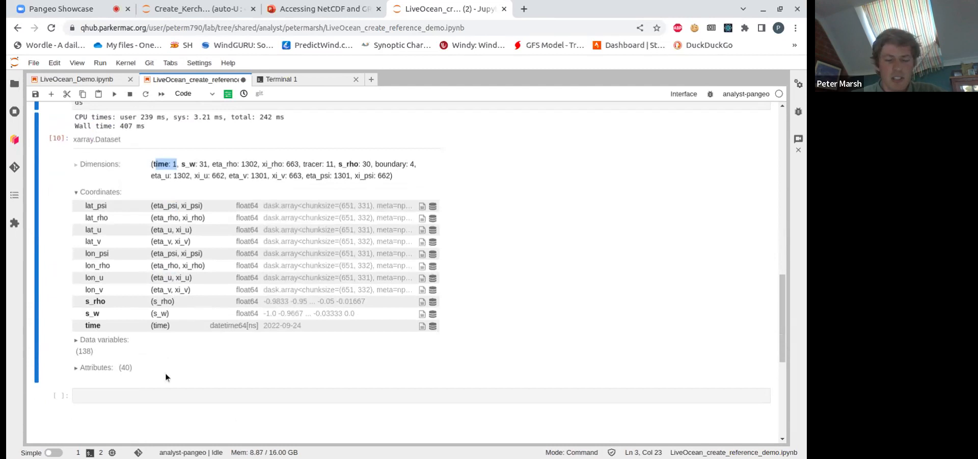
{"action": "mouse_move", "coordinate": [172, 415]}
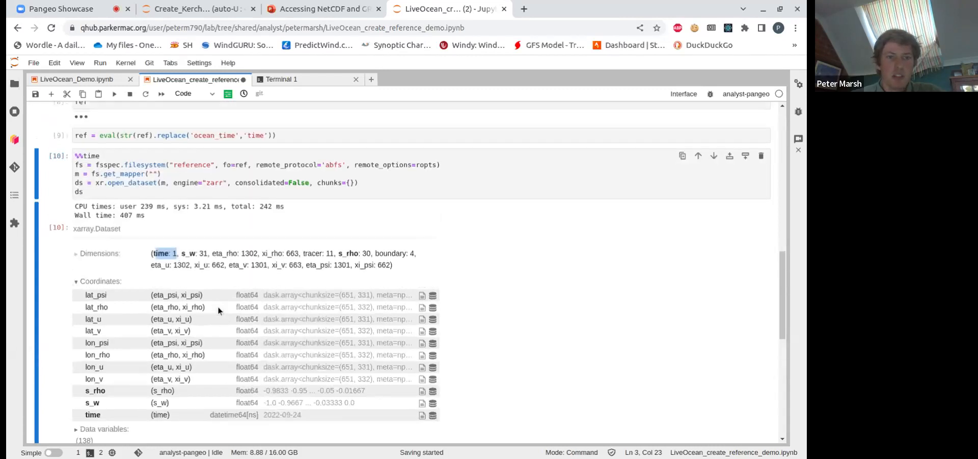
{"action": "scroll", "scroll_direction": "up", "scroll_amount": 3}
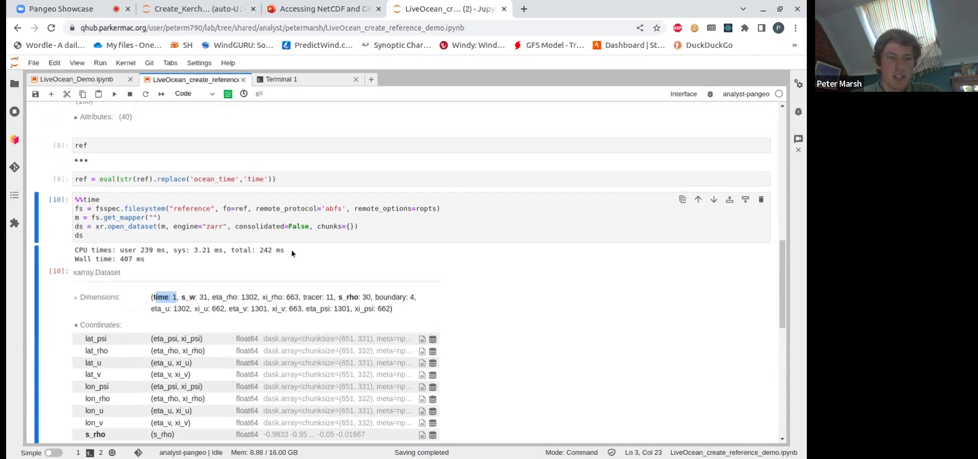
{"action": "mouse_move", "coordinate": [267, 238]}
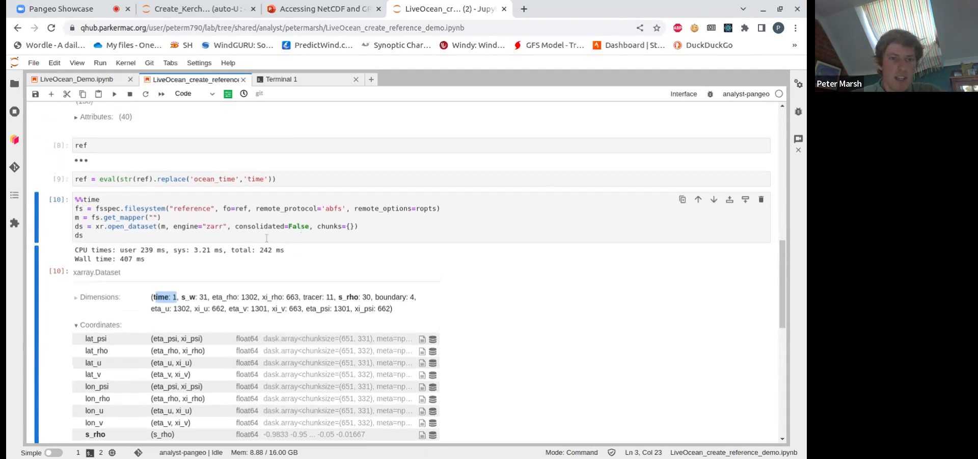
{"action": "scroll", "scroll_direction": "down", "scroll_amount": 3}
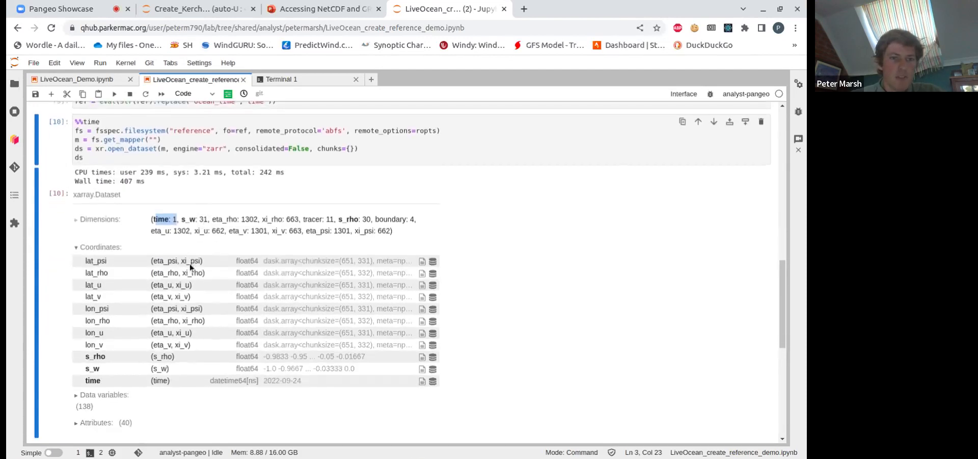
{"action": "scroll", "scroll_direction": "up", "scroll_amount": 3}
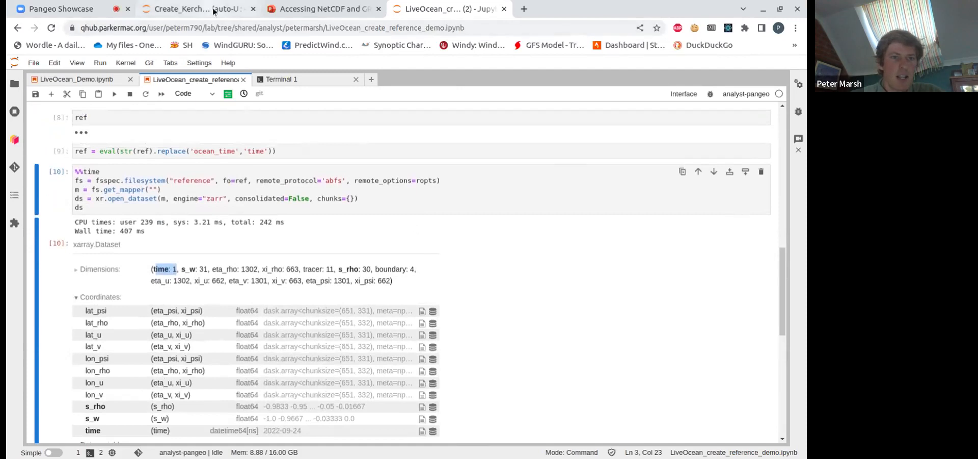
{"action": "left_click", "coordinate": [181, 8]}
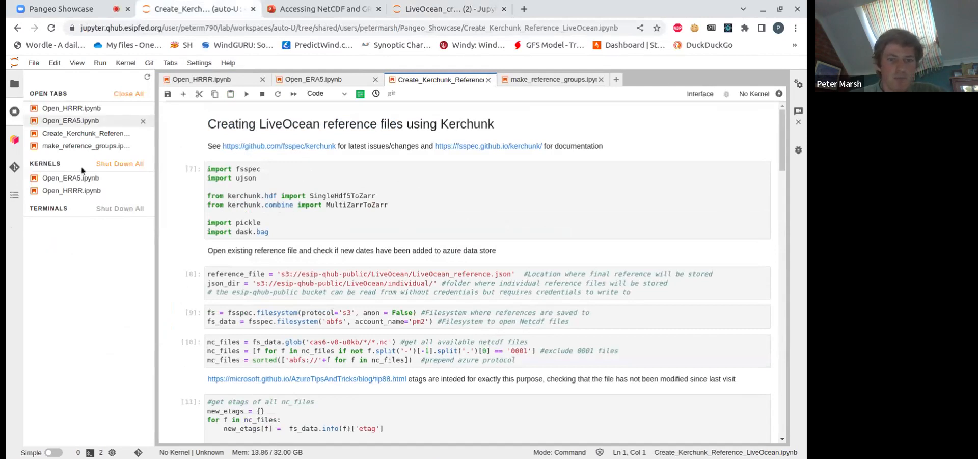
Step: Hide the running kernels panel and scroll to the 72-file reference generator and dask cluster
{"action": "left_click", "coordinate": [14, 83]}
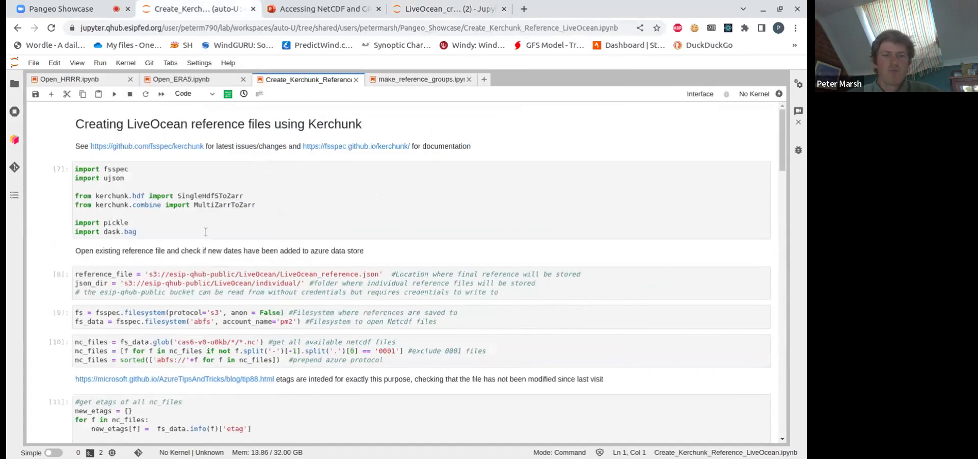
{"action": "scroll", "scroll_direction": "down", "scroll_amount": 3}
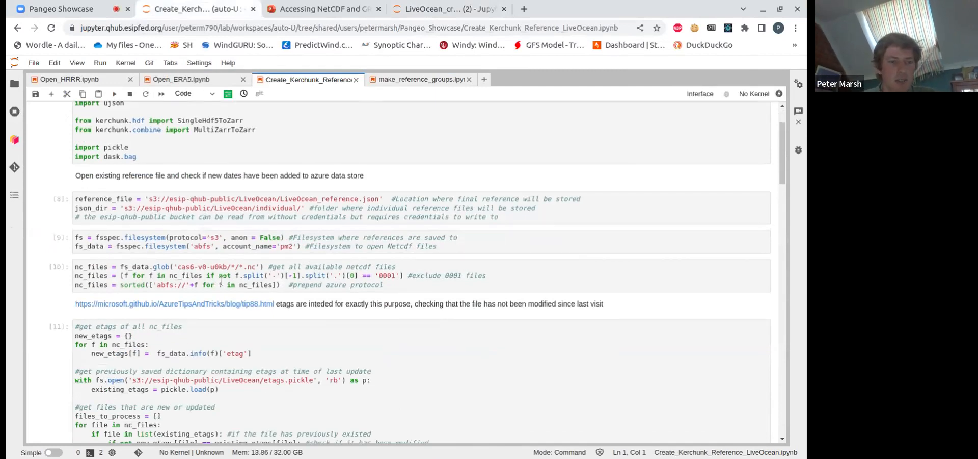
{"action": "scroll", "scroll_direction": "down", "scroll_amount": 3}
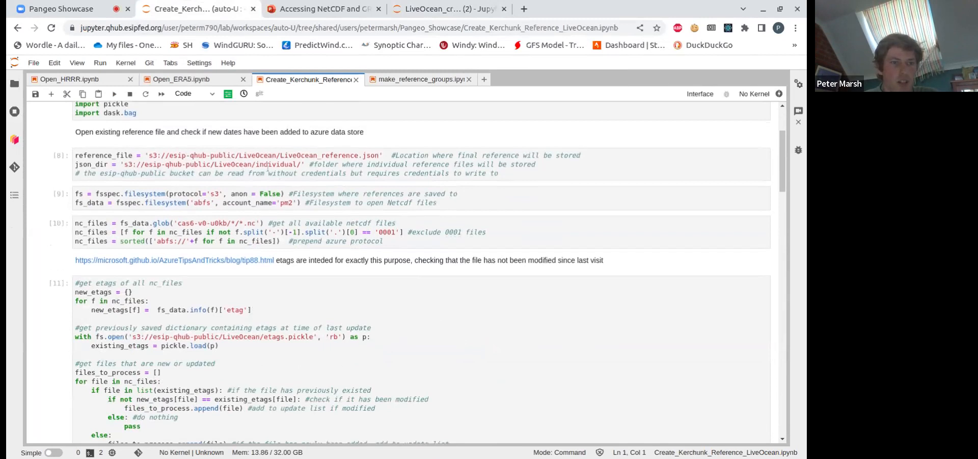
{"action": "scroll", "scroll_direction": "down", "scroll_amount": 3}
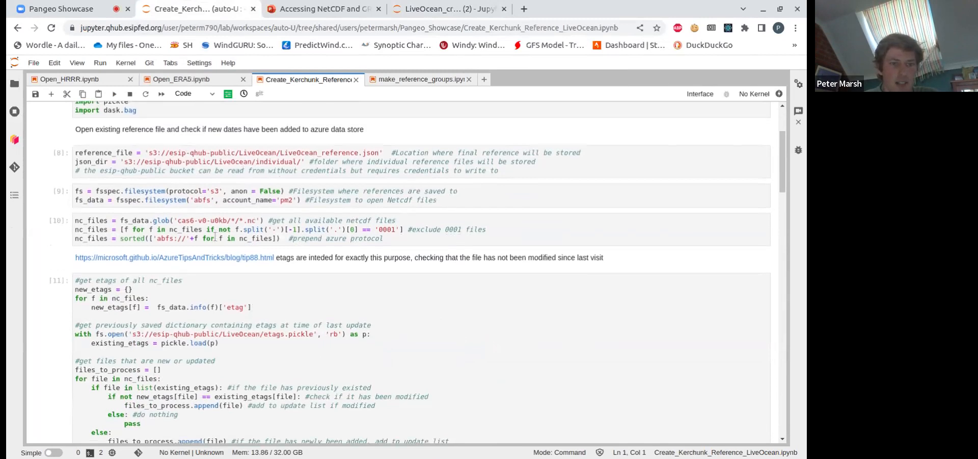
{"action": "scroll", "scroll_direction": "down", "scroll_amount": 3}
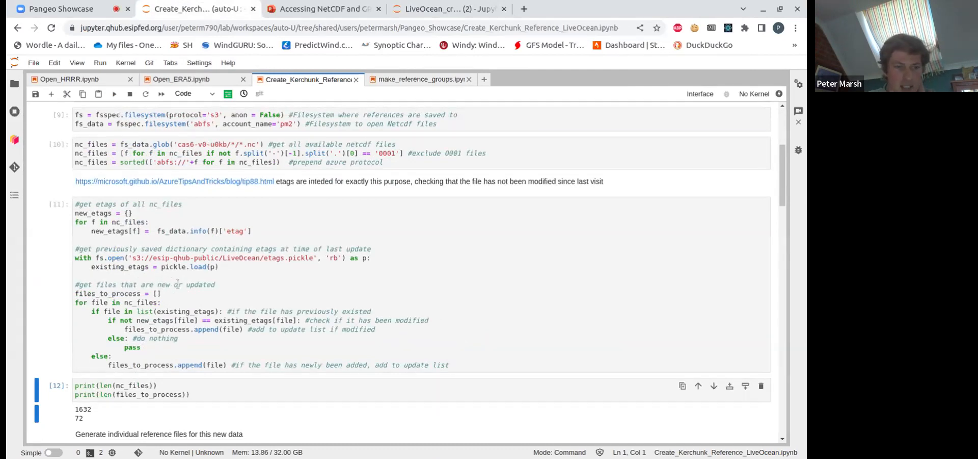
{"action": "scroll", "scroll_direction": "down", "scroll_amount": 3}
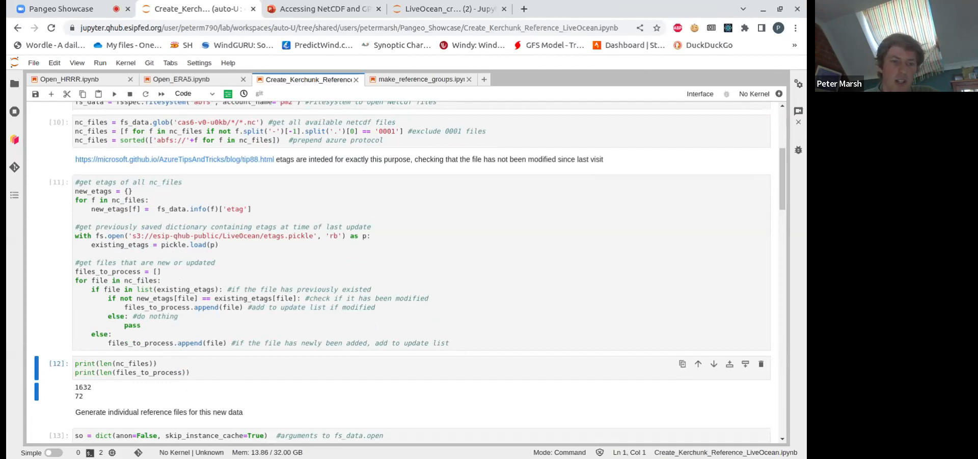
{"action": "scroll", "scroll_direction": "down", "scroll_amount": 3}
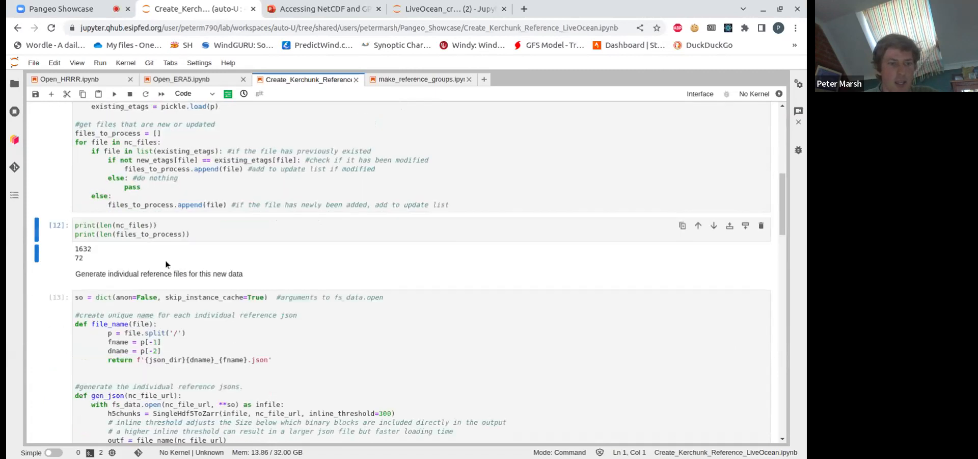
{"action": "mouse_move", "coordinate": [86, 261]}
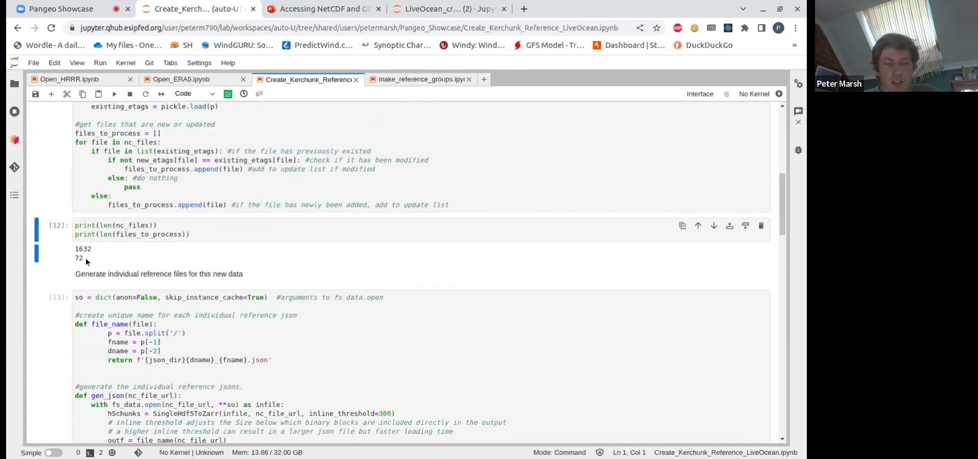
{"action": "scroll", "scroll_direction": "down", "scroll_amount": 3}
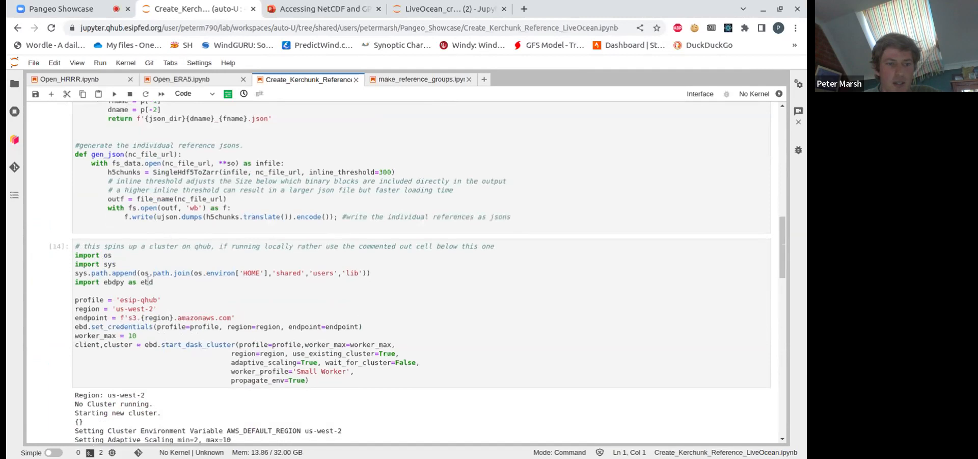
{"action": "scroll", "scroll_direction": "down", "scroll_amount": 3}
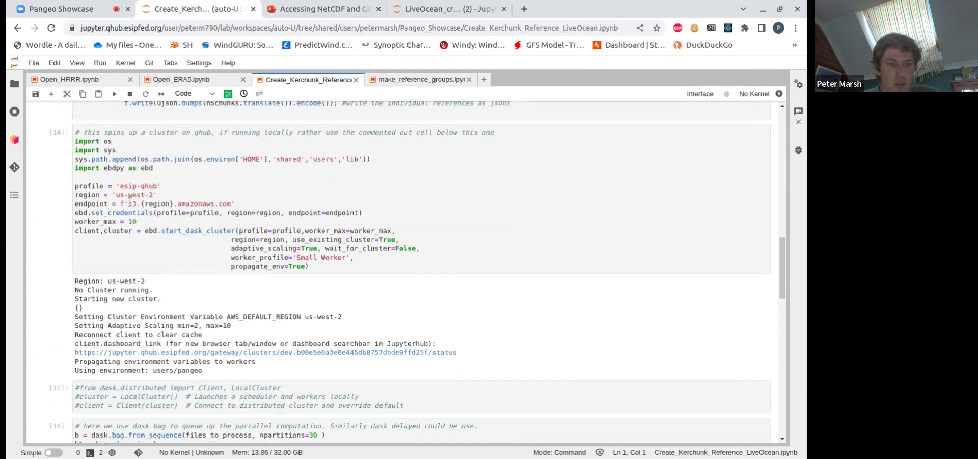
{"action": "scroll", "scroll_direction": "down", "scroll_amount": 3}
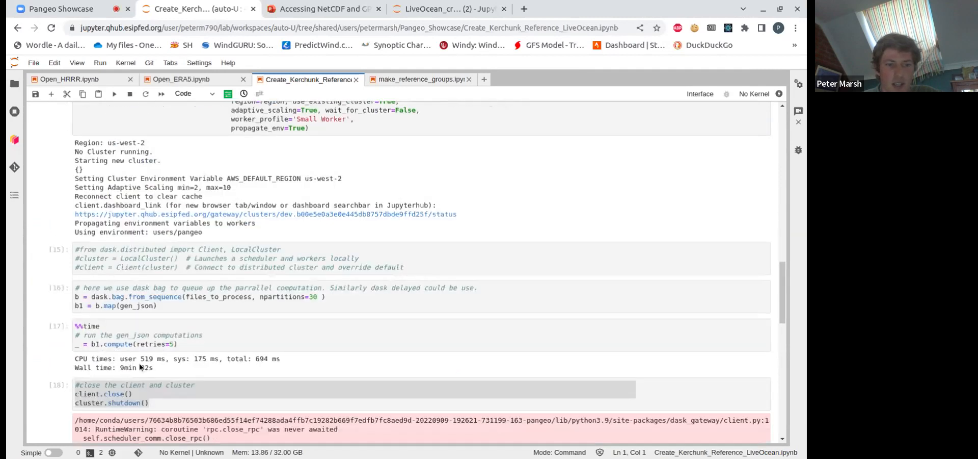
{"action": "scroll", "scroll_direction": "up", "scroll_amount": 3}
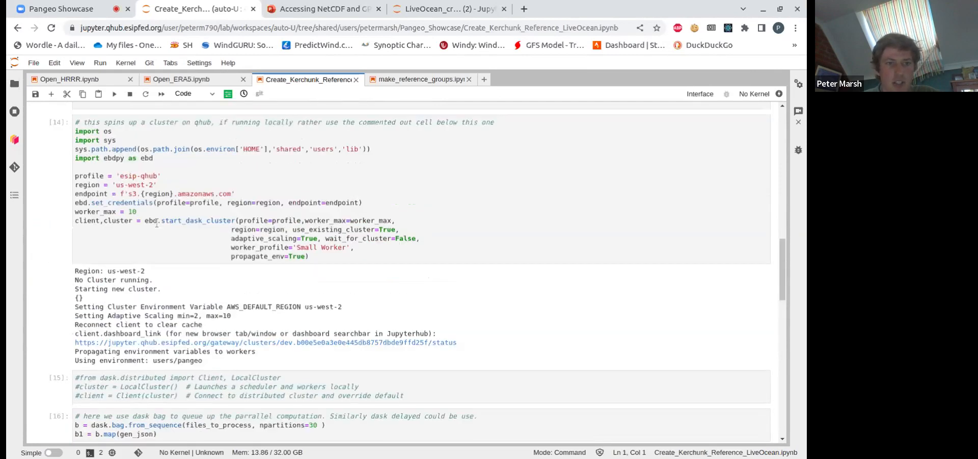
{"action": "scroll", "scroll_direction": "down", "scroll_amount": 3}
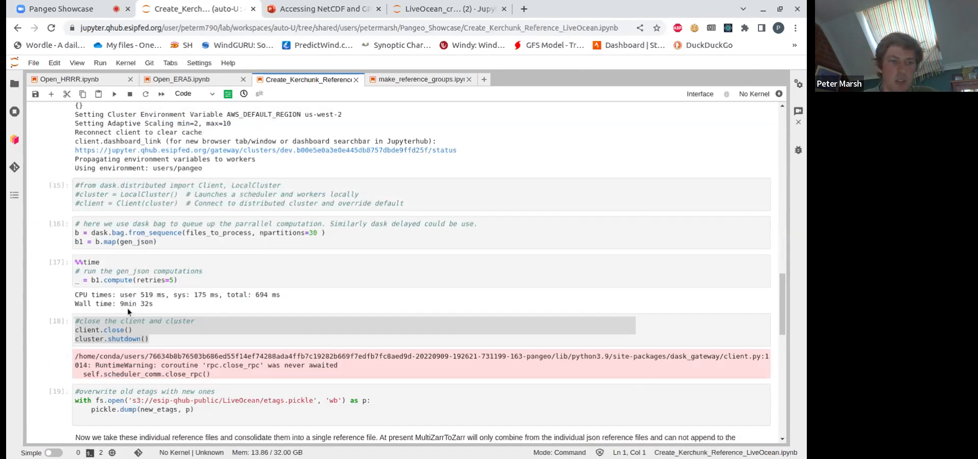
{"action": "mouse_move", "coordinate": [171, 309]}
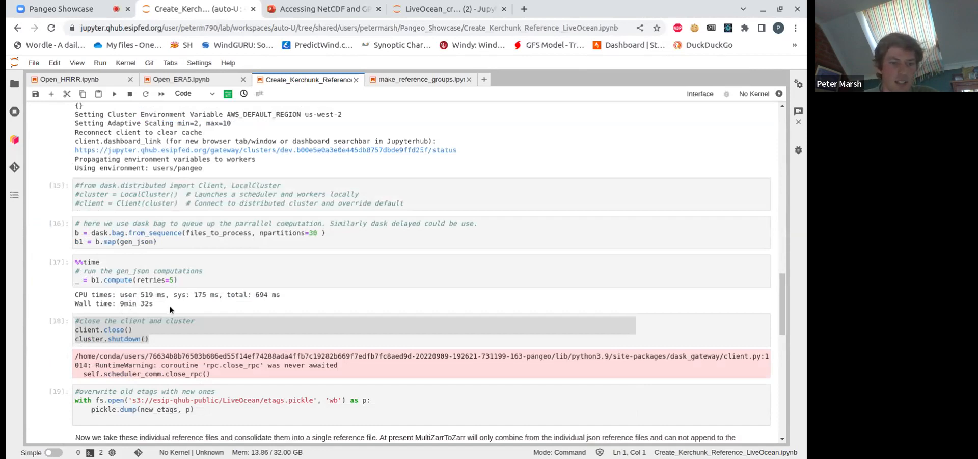
{"action": "scroll", "scroll_direction": "down", "scroll_amount": 3}
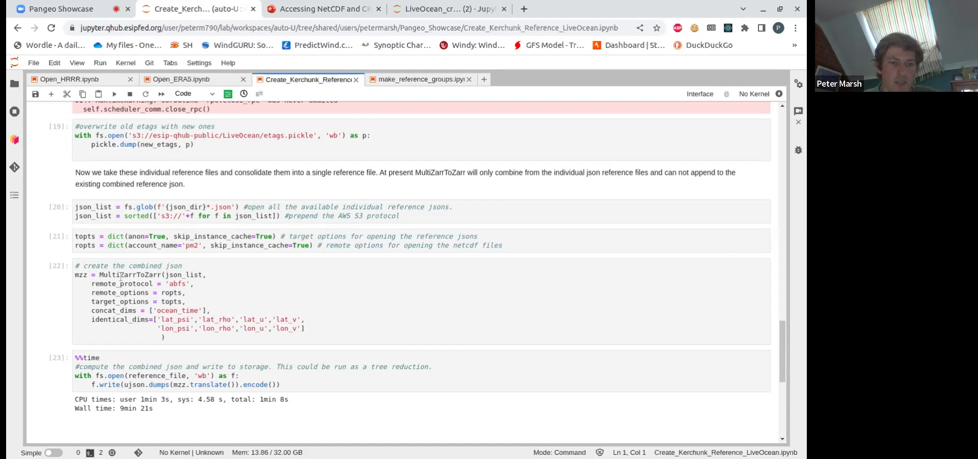
Step: Highlight the combined reference step's 9min 21s wall time, then return to the Open_HRRR notebook
{"action": "scroll", "scroll_direction": "up", "scroll_amount": 3}
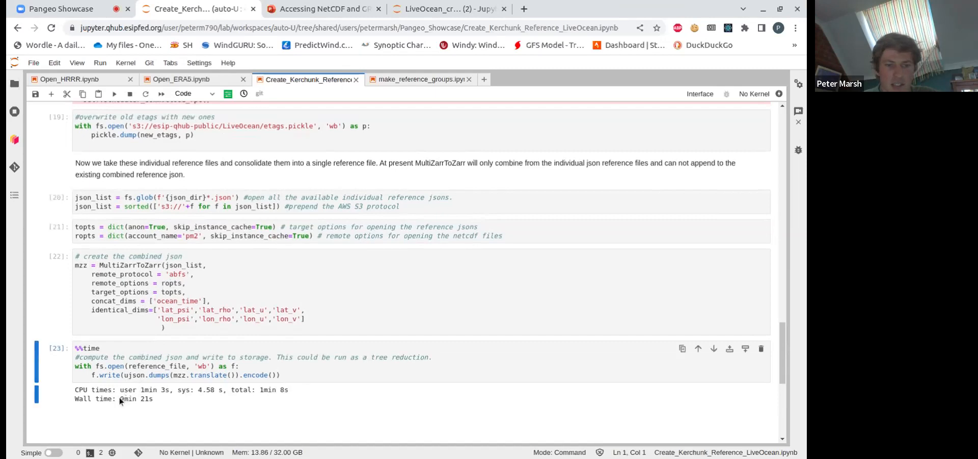
{"action": "double_click", "coordinate": [135, 398]}
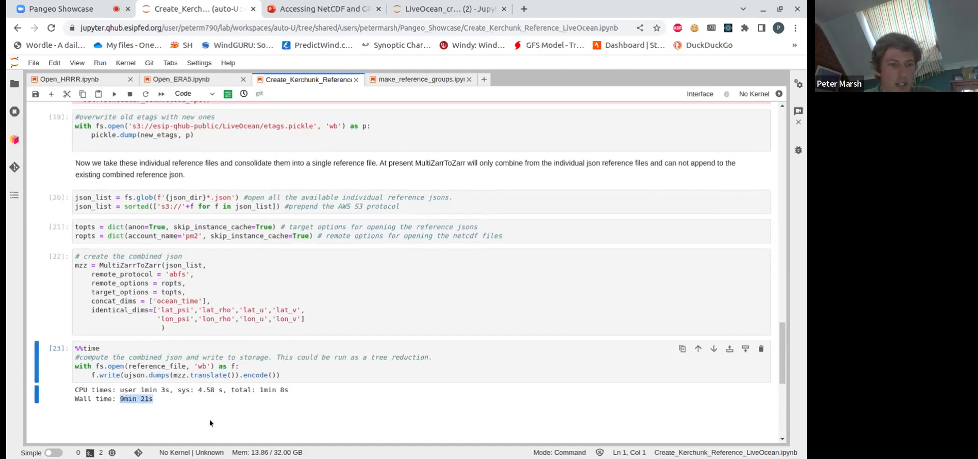
{"action": "scroll", "scroll_direction": "up", "scroll_amount": 3}
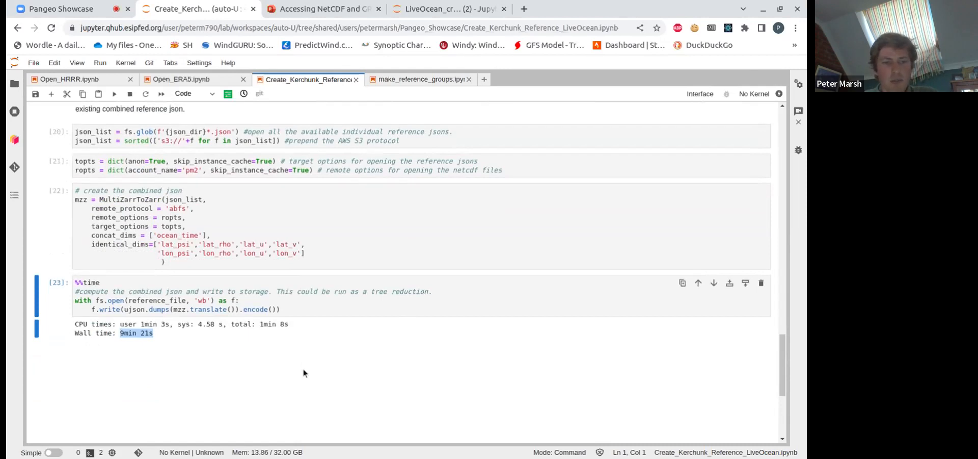
{"action": "scroll", "scroll_direction": "up", "scroll_amount": 3}
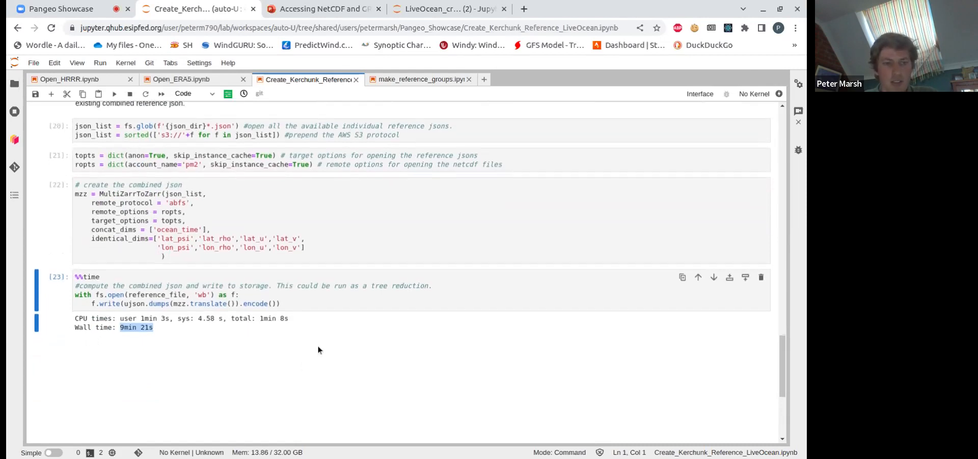
{"action": "mouse_move", "coordinate": [284, 341]}
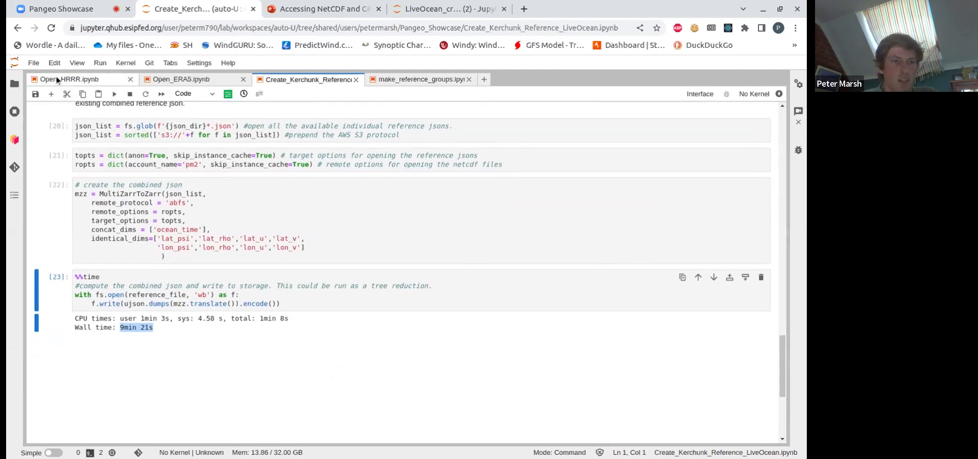
{"action": "left_click", "coordinate": [68, 80]}
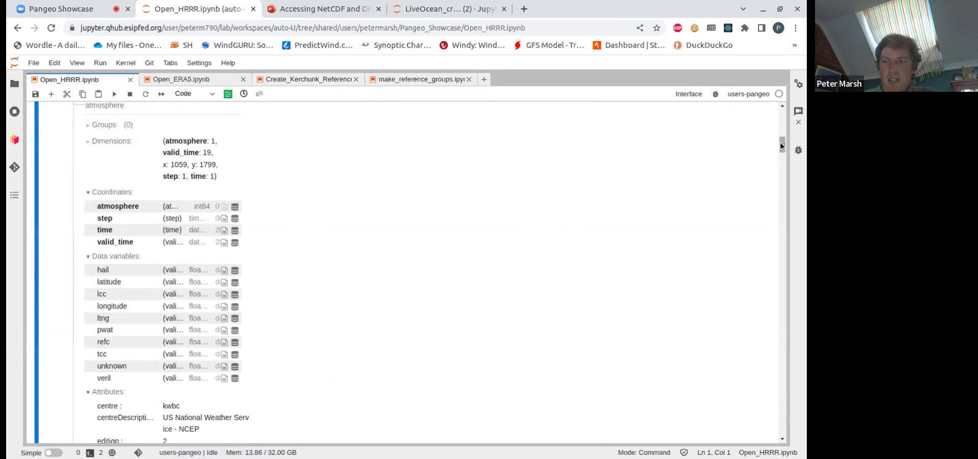
{"action": "scroll", "scroll_direction": "up", "scroll_amount": 3}
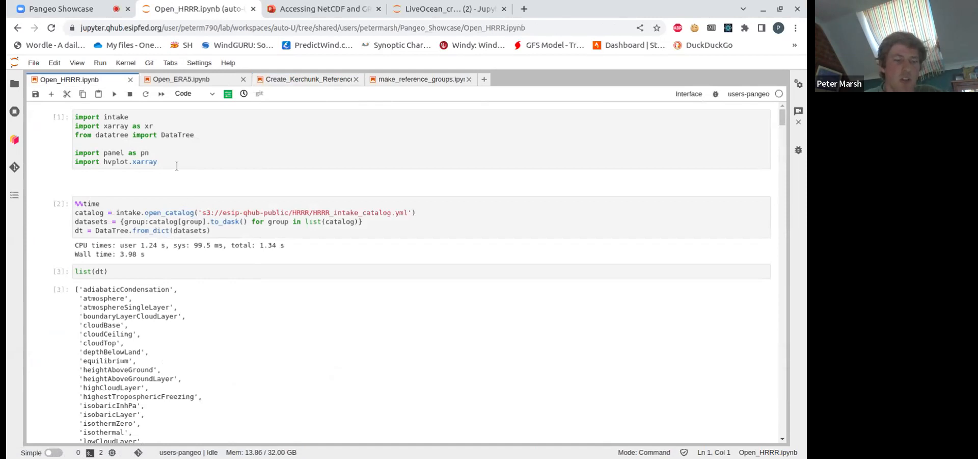
{"action": "left_click", "coordinate": [183, 163]}
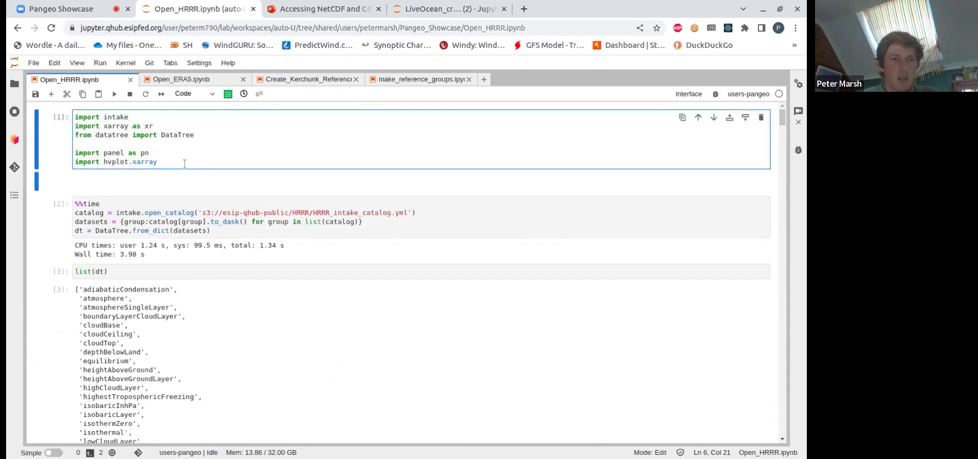
{"action": "mouse_move", "coordinate": [275, 221]}
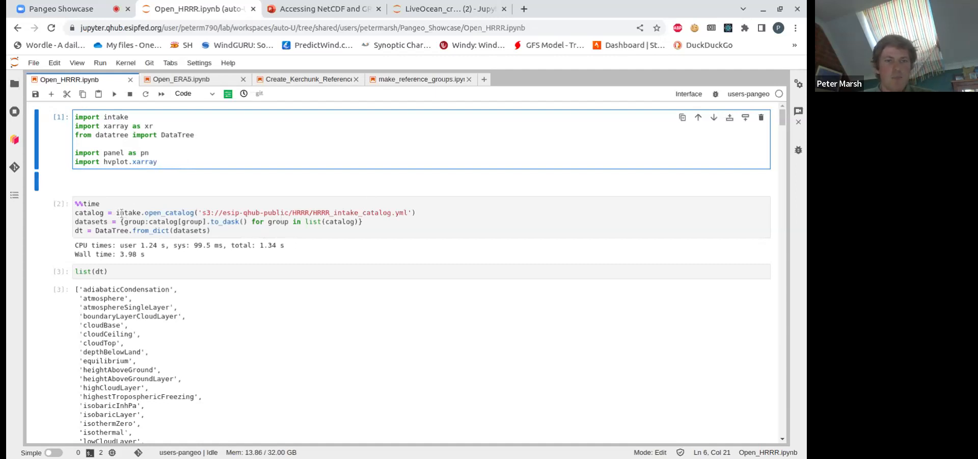
{"action": "left_click", "coordinate": [158, 161]}
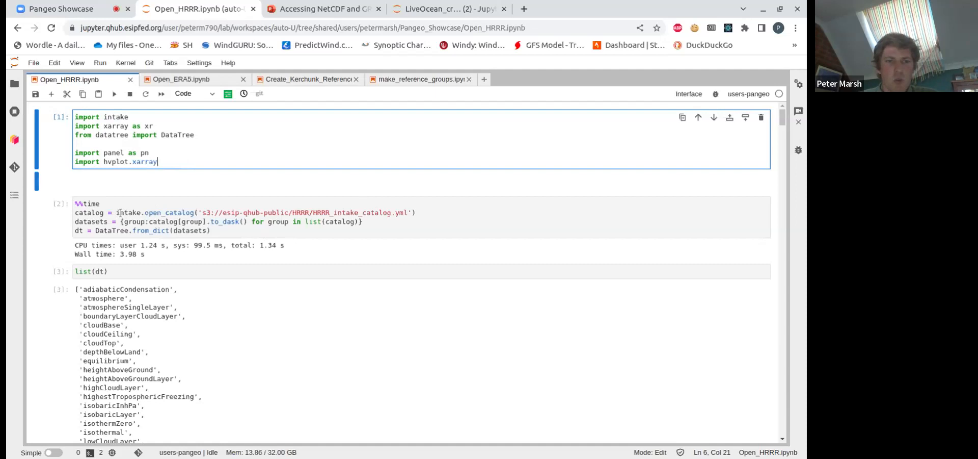
{"action": "mouse_move", "coordinate": [195, 230]}
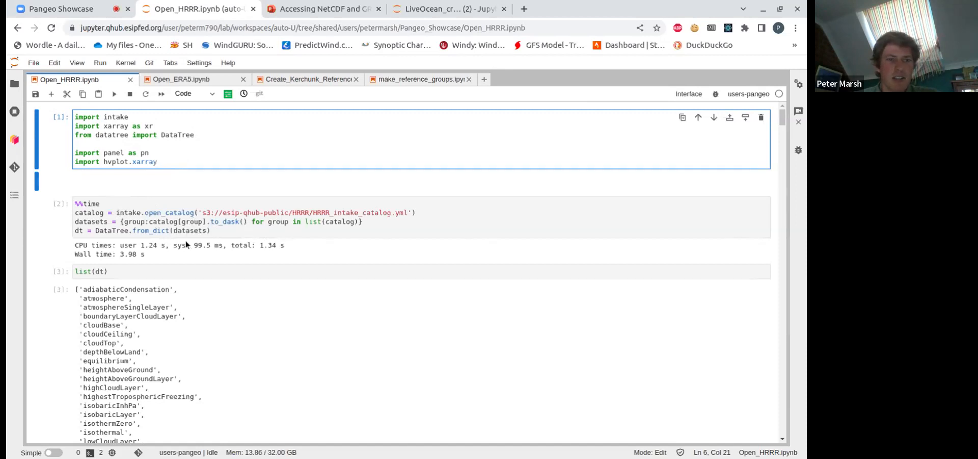
{"action": "scroll", "scroll_direction": "down", "scroll_amount": 3}
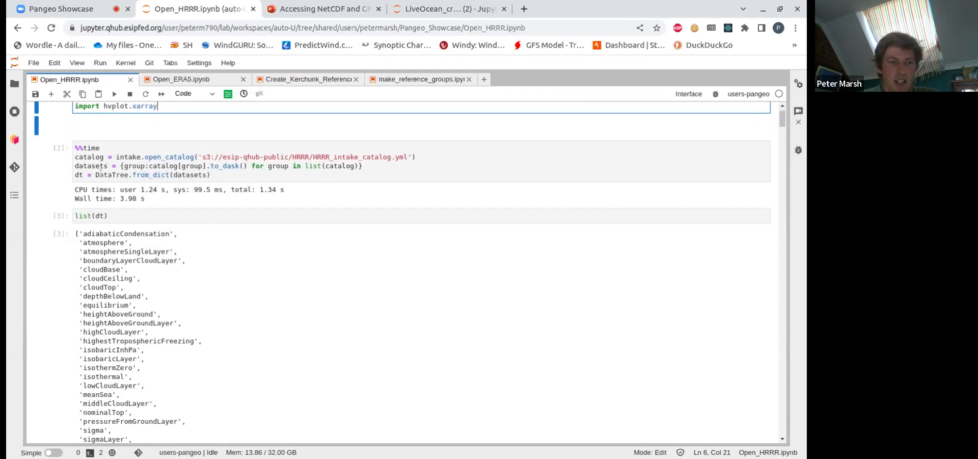
{"action": "scroll", "scroll_direction": "down", "scroll_amount": 3}
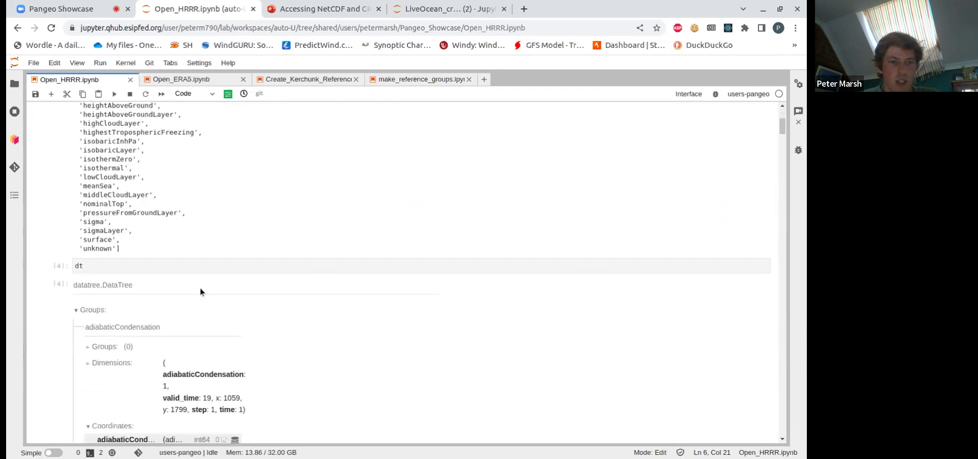
Step: Scroll through the HRRR DataTree output to its 26-group summary
{"action": "scroll", "scroll_direction": "down", "scroll_amount": 3}
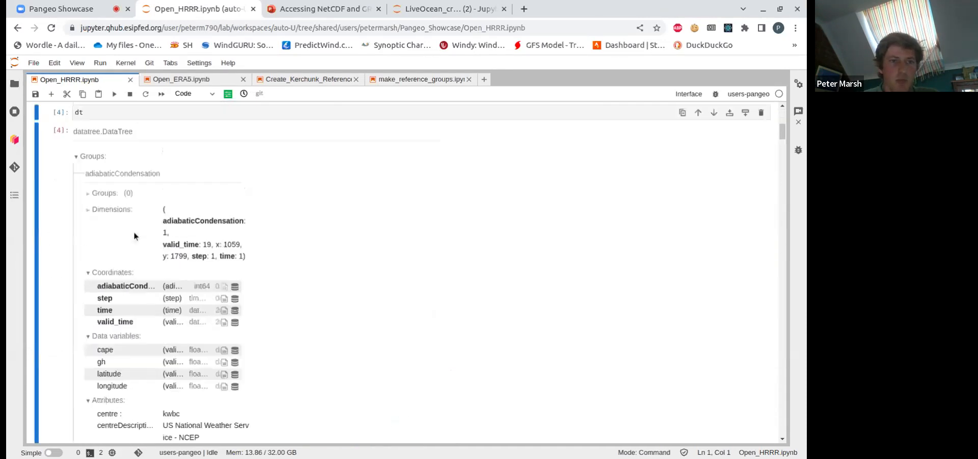
{"action": "scroll", "scroll_direction": "down", "scroll_amount": 3}
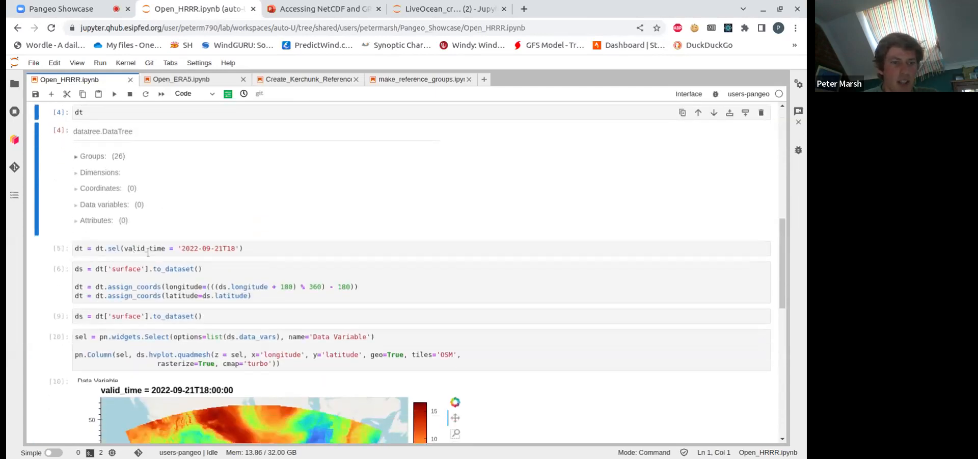
Step: Select the dt.sel valid_time cell and run through to the quadmesh surface map
{"action": "left_click", "coordinate": [187, 248]}
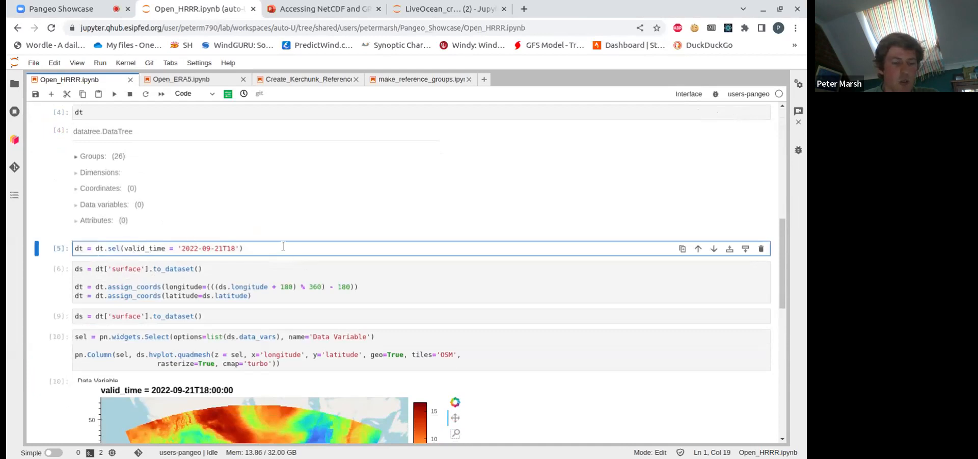
{"action": "scroll", "scroll_direction": "down", "scroll_amount": 3}
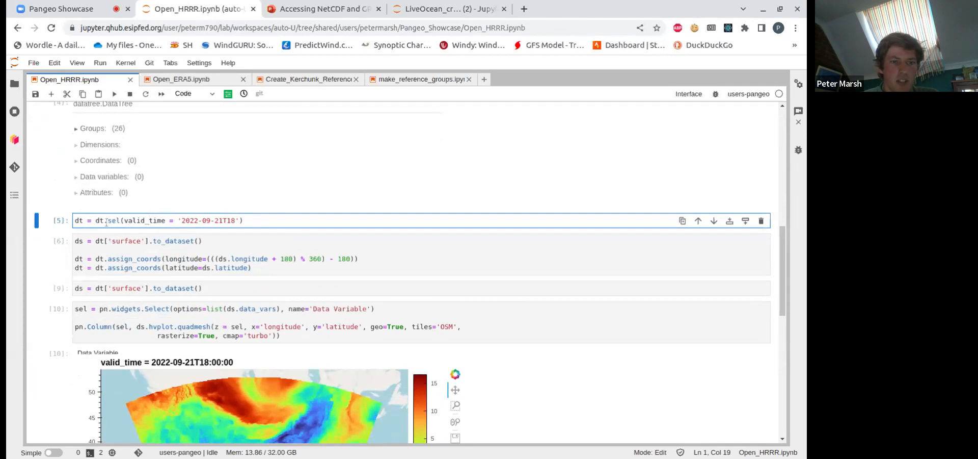
{"action": "scroll", "scroll_direction": "down", "scroll_amount": 3}
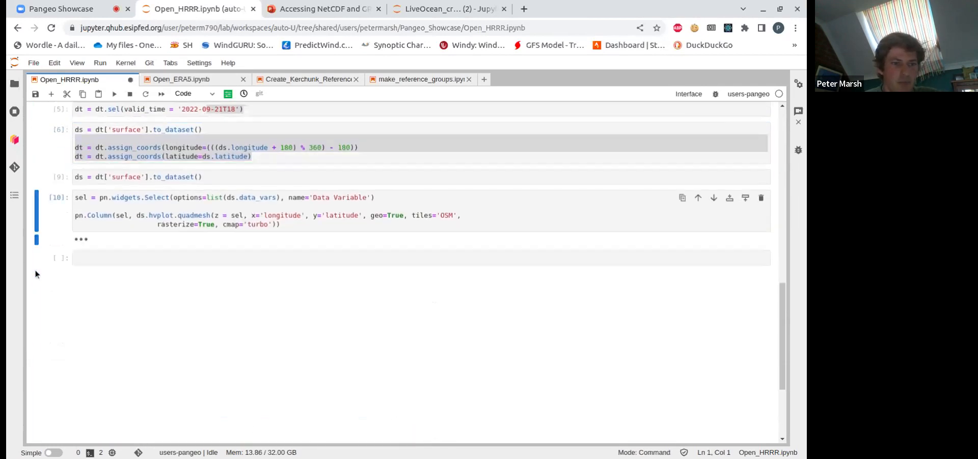
Step: Switch the surface map's Data Variable from 4lftx to cpofp and scroll back to the group names
{"action": "left_click", "coordinate": [114, 94]}
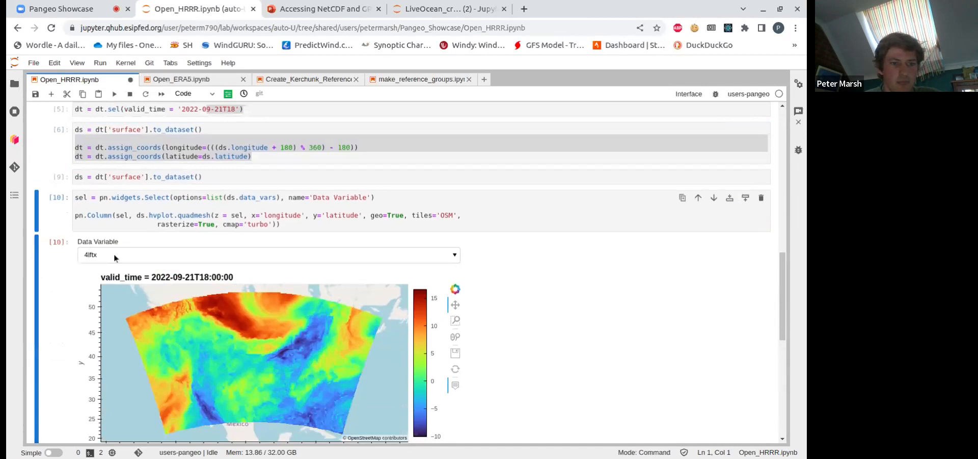
{"action": "scroll", "scroll_direction": "down", "scroll_amount": 3}
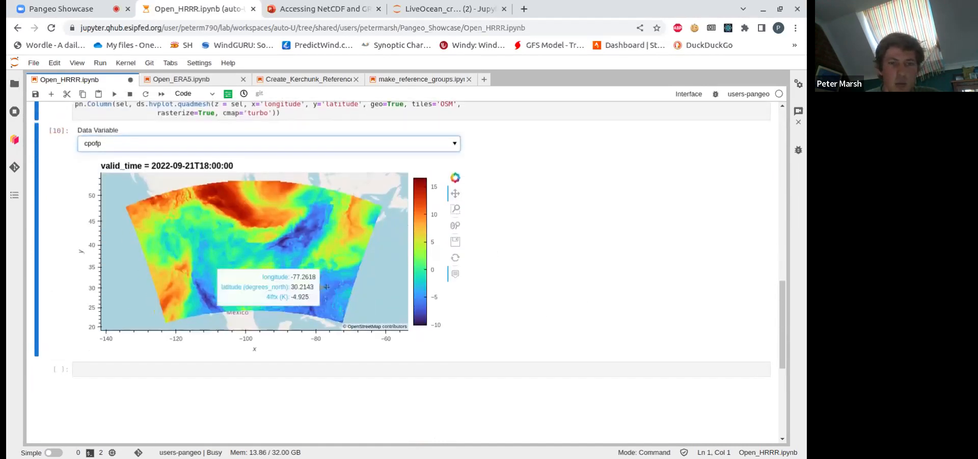
{"action": "scroll", "scroll_direction": "up", "scroll_amount": 3}
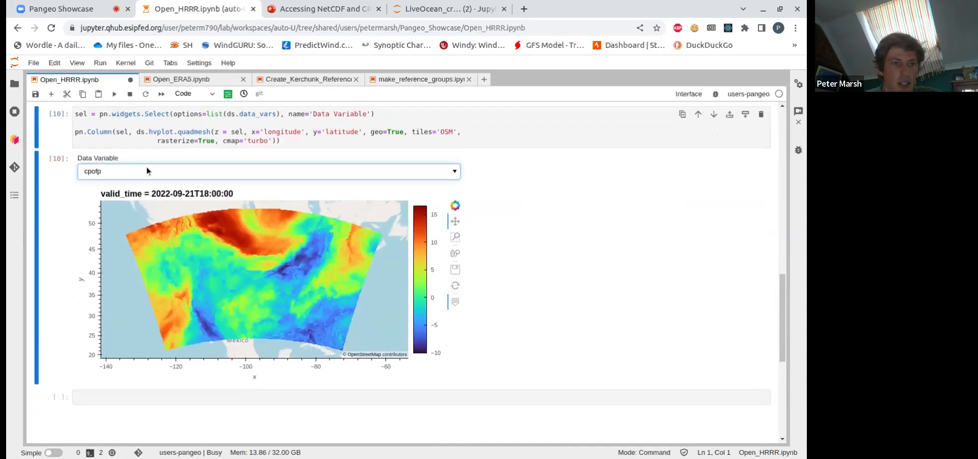
{"action": "scroll", "scroll_direction": "up", "scroll_amount": 3}
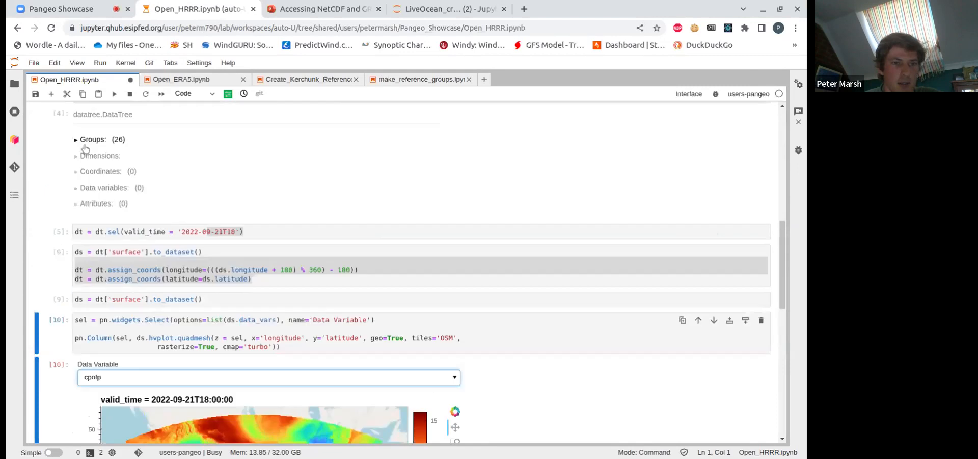
{"action": "scroll", "scroll_direction": "up", "scroll_amount": 3}
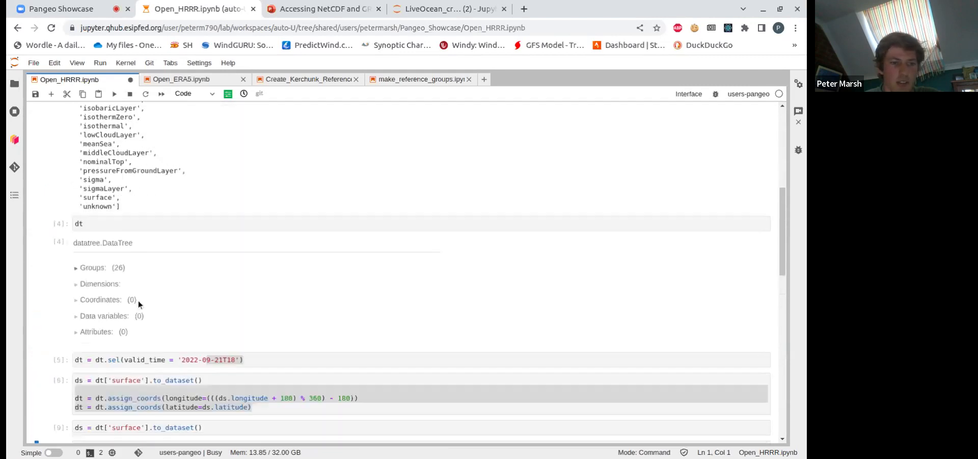
{"action": "scroll", "scroll_direction": "down", "scroll_amount": 3}
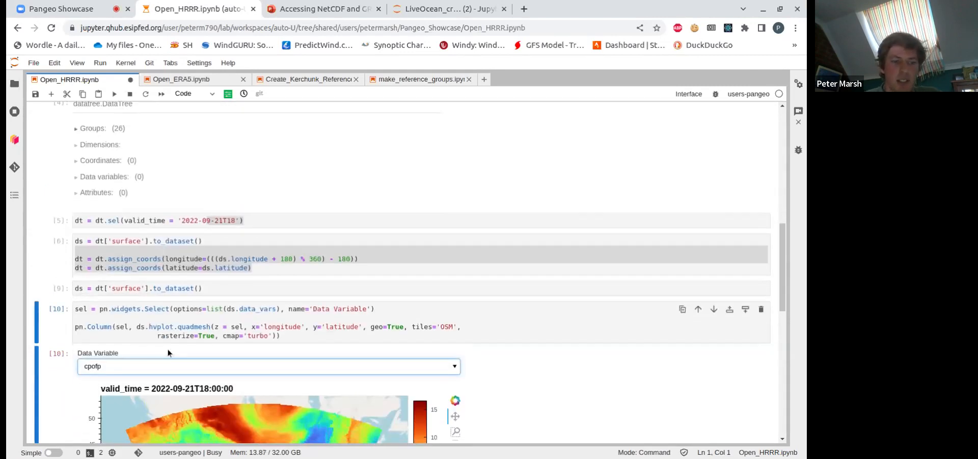
{"action": "scroll", "scroll_direction": "up", "scroll_amount": 3}
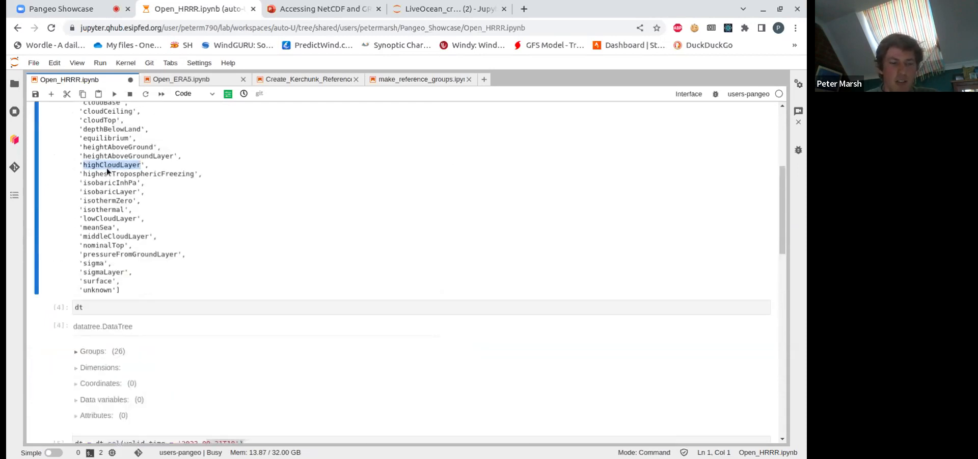
Step: Load dt['highCloudLayer'] as the dataset and rerun the hvplot quadmesh cell
{"action": "scroll", "scroll_direction": "down", "scroll_amount": 3}
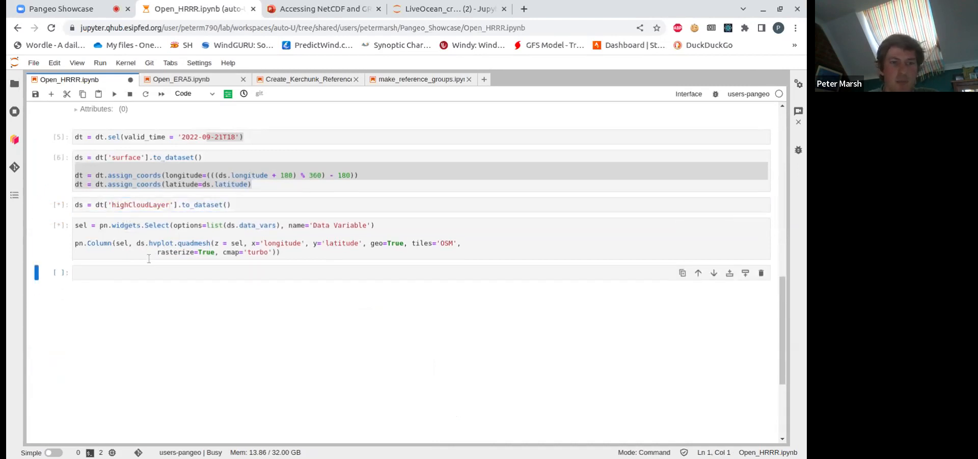
{"action": "mouse_move", "coordinate": [143, 283]}
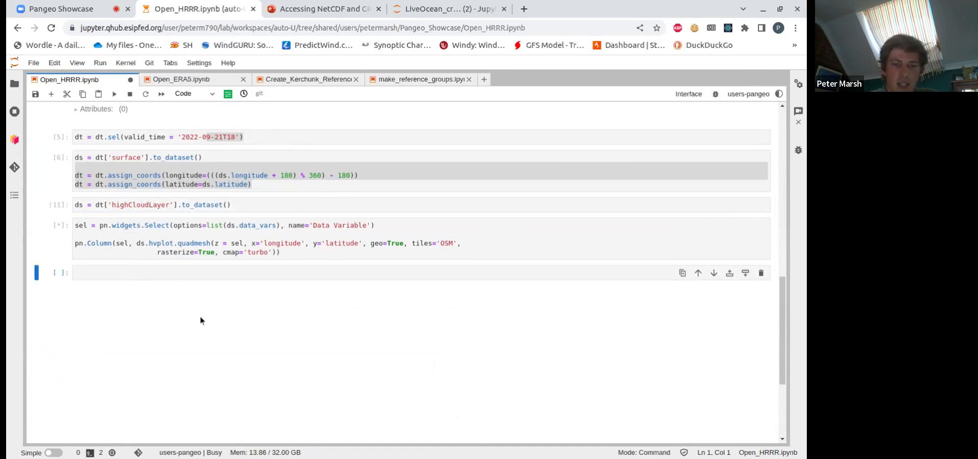
{"action": "mouse_move", "coordinate": [205, 301]}
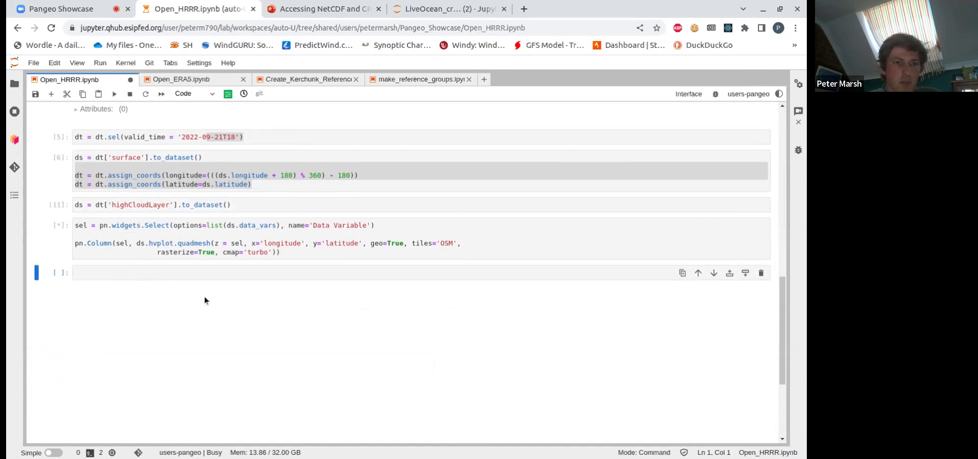
{"action": "mouse_move", "coordinate": [208, 296]}
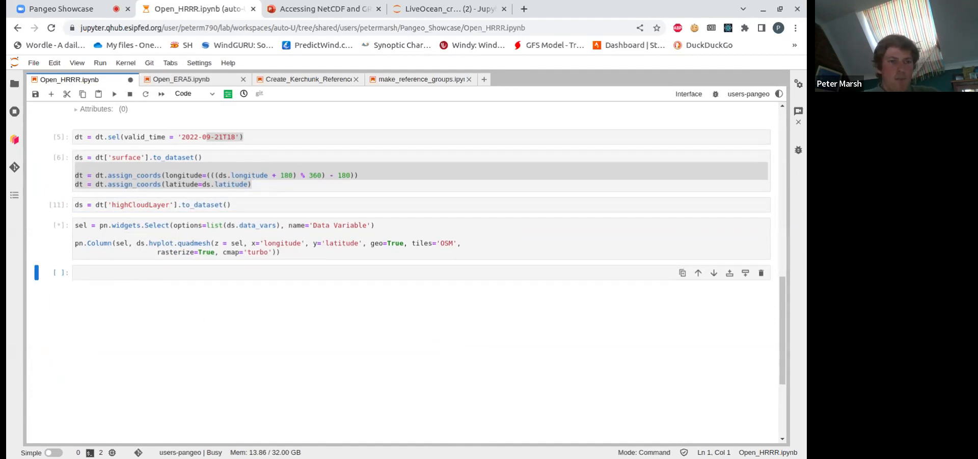
{"action": "scroll", "scroll_direction": "up", "scroll_amount": 3}
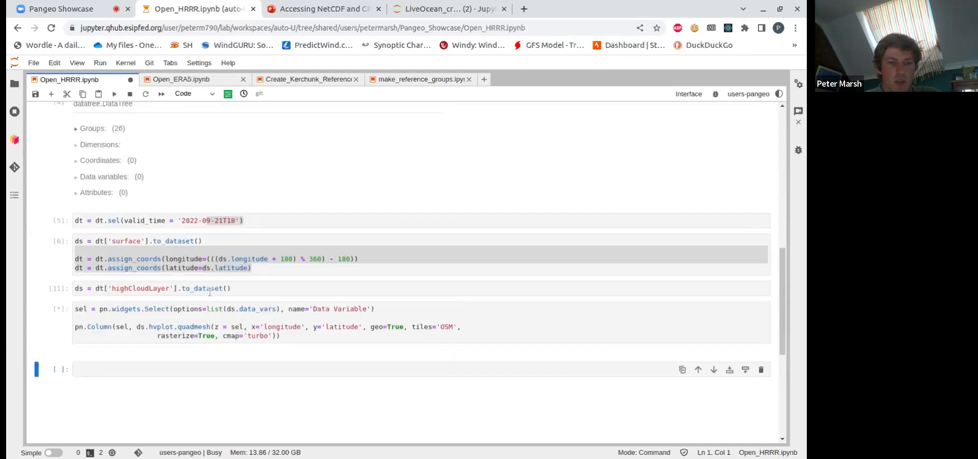
{"action": "left_click", "coordinate": [113, 94]}
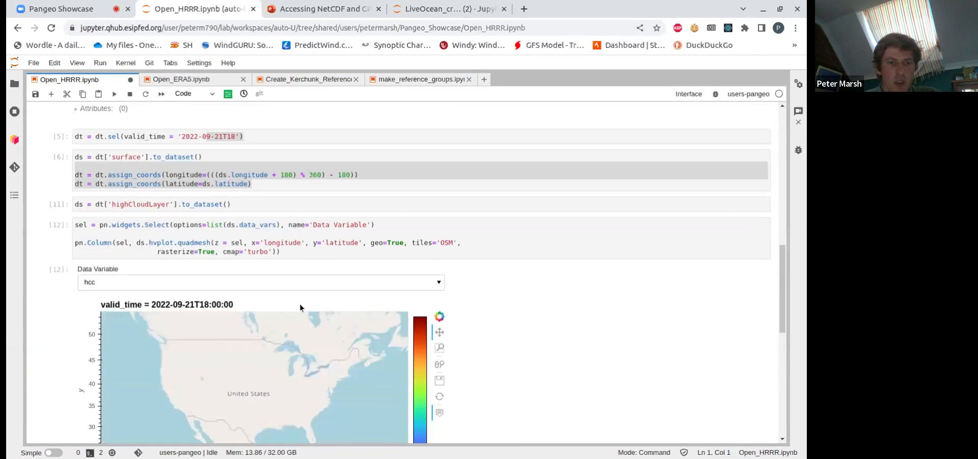
{"action": "scroll", "scroll_direction": "down", "scroll_amount": 3}
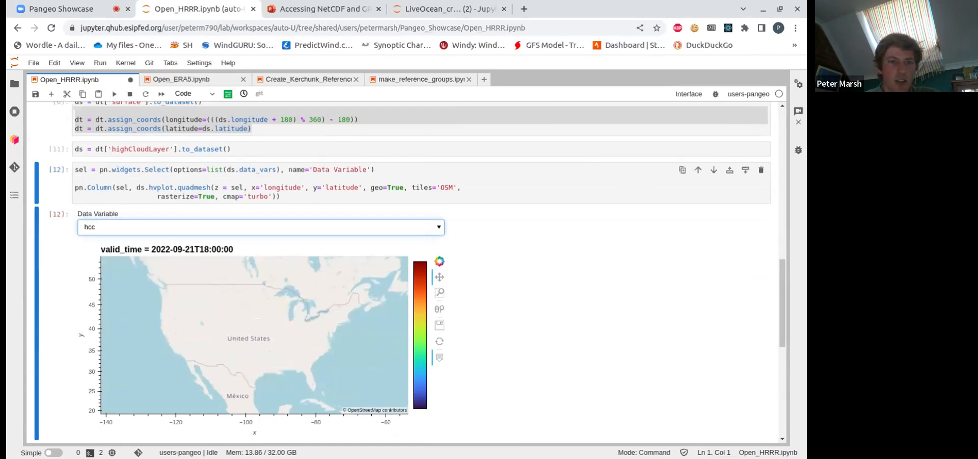
{"action": "scroll", "scroll_direction": "up", "scroll_amount": 3}
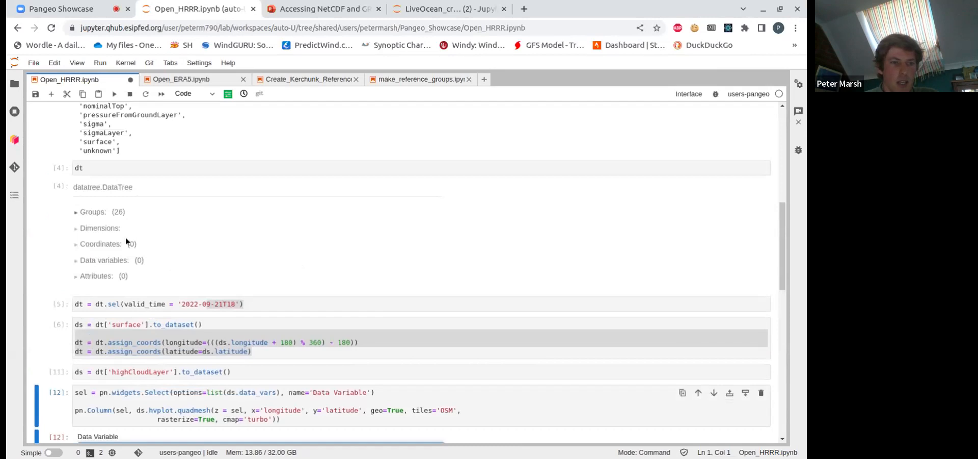
{"action": "left_click", "coordinate": [76, 211]}
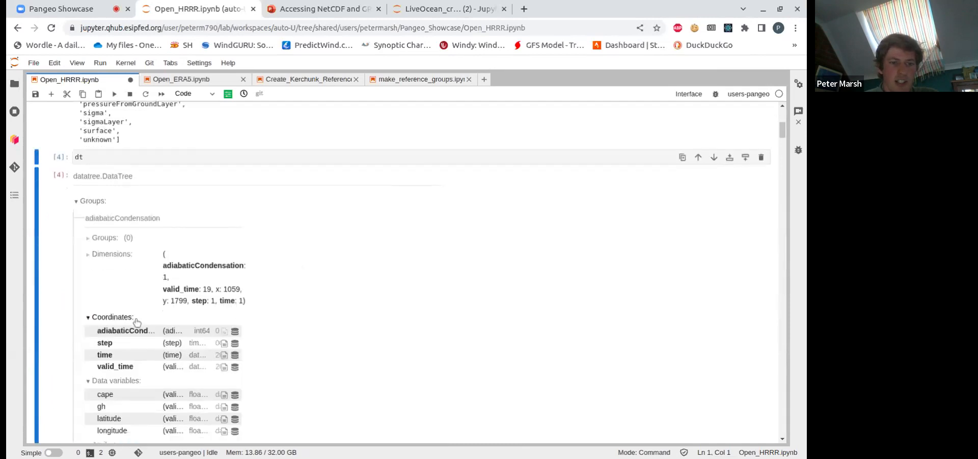
{"action": "scroll", "scroll_direction": "down", "scroll_amount": 3}
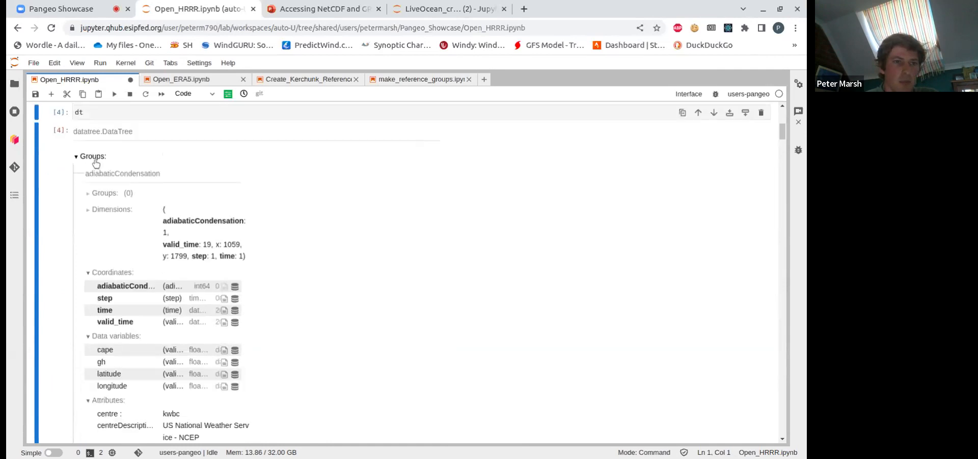
{"action": "left_click", "coordinate": [76, 156]}
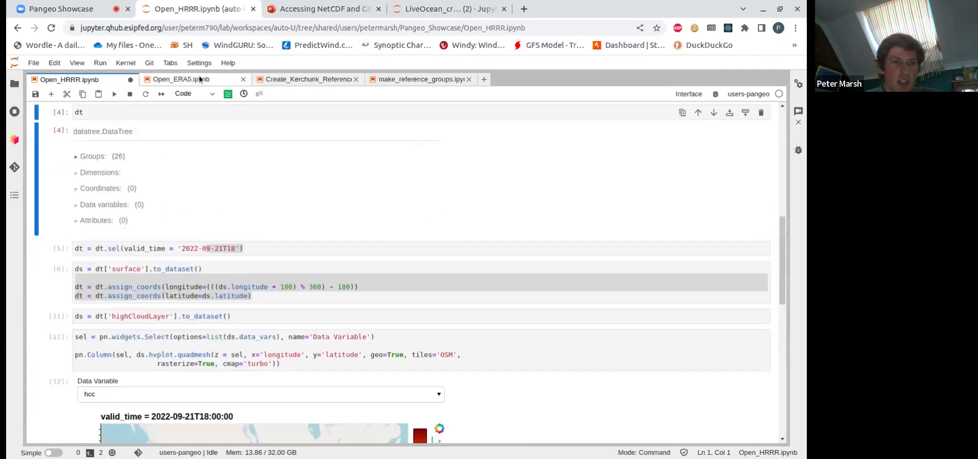
Step: Switch to the Open_ERA5 notebook and scroll to its xarray dataset repr
{"action": "left_click", "coordinate": [181, 79]}
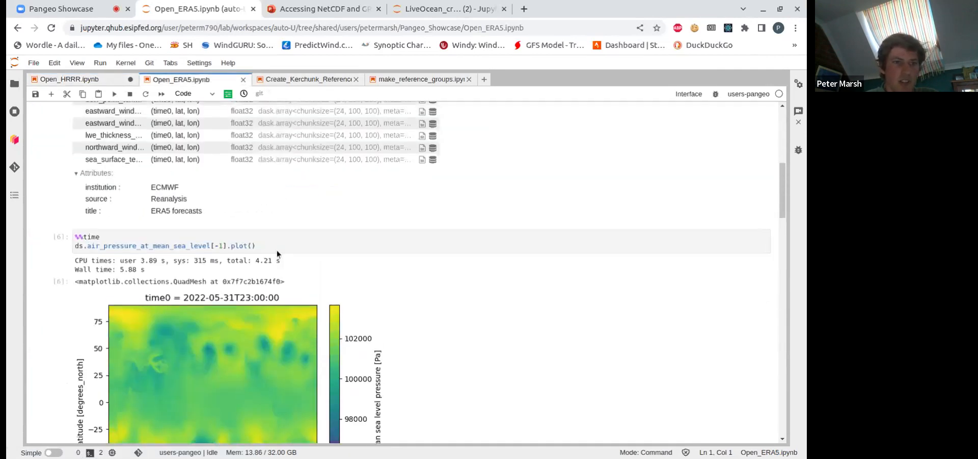
{"action": "scroll", "scroll_direction": "up", "scroll_amount": 3}
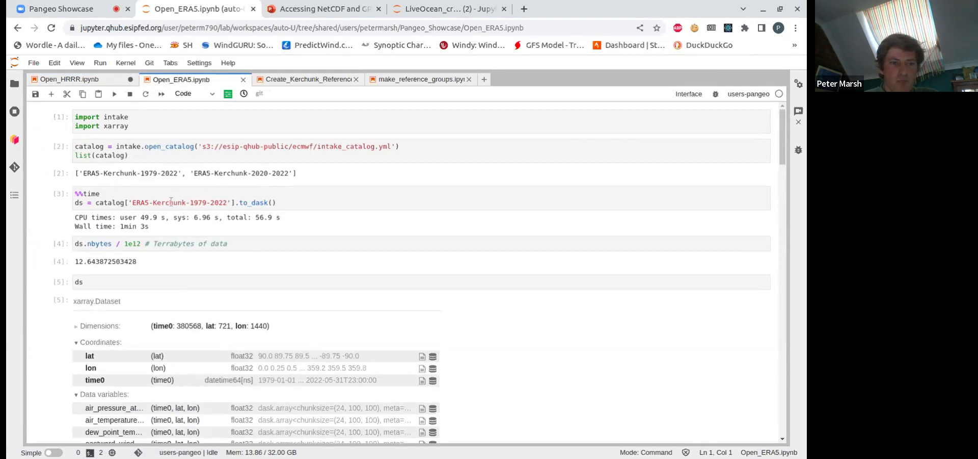
{"action": "mouse_move", "coordinate": [159, 226]}
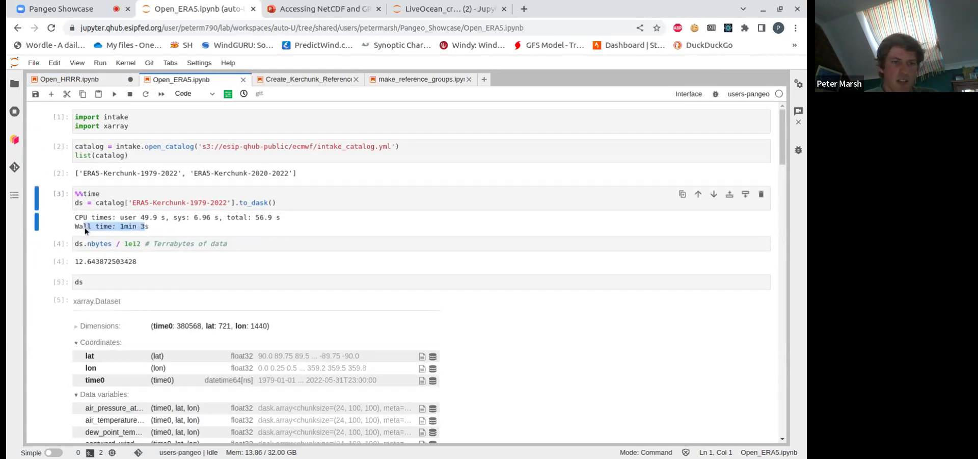
{"action": "mouse_move", "coordinate": [123, 233]}
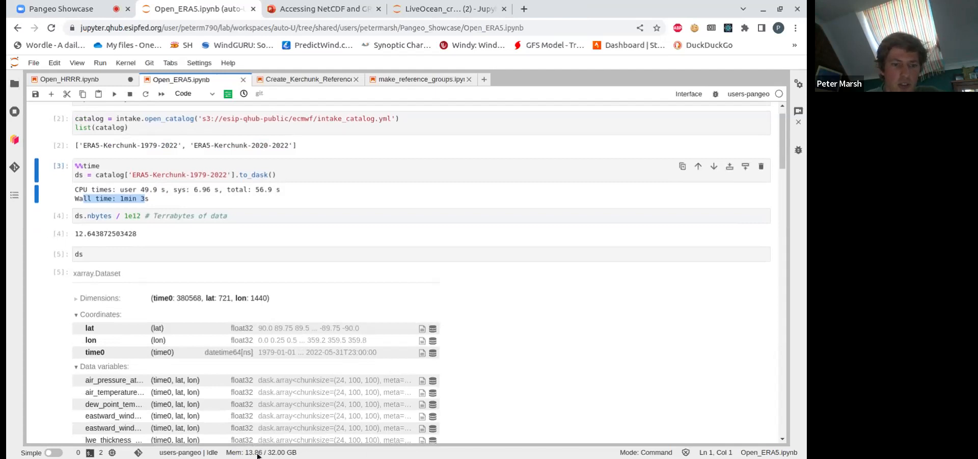
{"action": "mouse_move", "coordinate": [206, 230]}
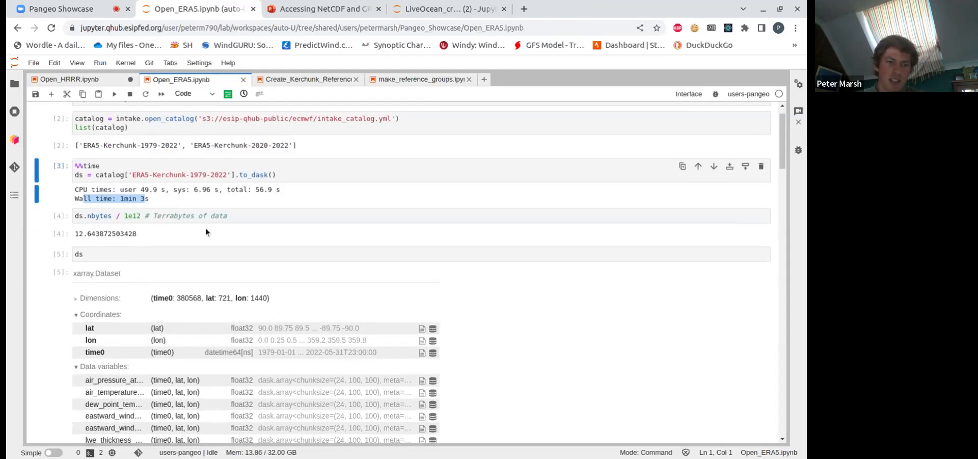
{"action": "scroll", "scroll_direction": "down", "scroll_amount": 3}
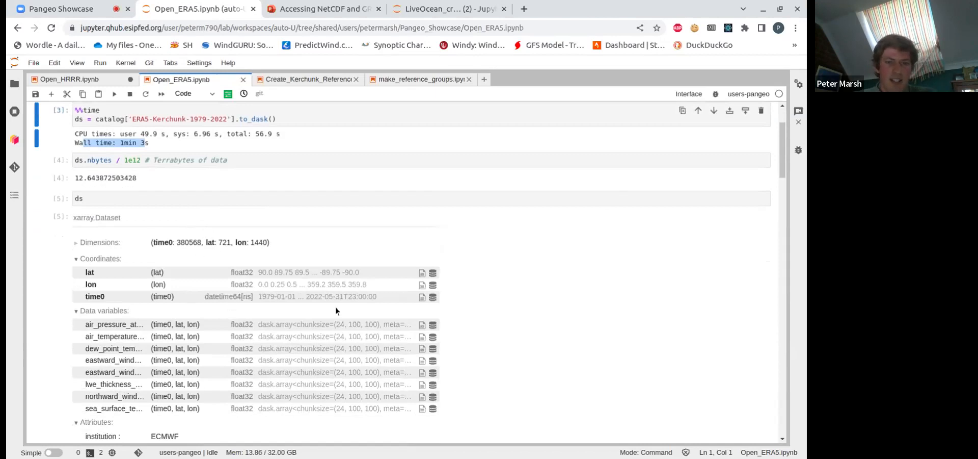
Step: Expand air_pressure_at_mean_sea_level's attributes, then scroll down to the sea-level pressure map
{"action": "left_click", "coordinate": [423, 324]}
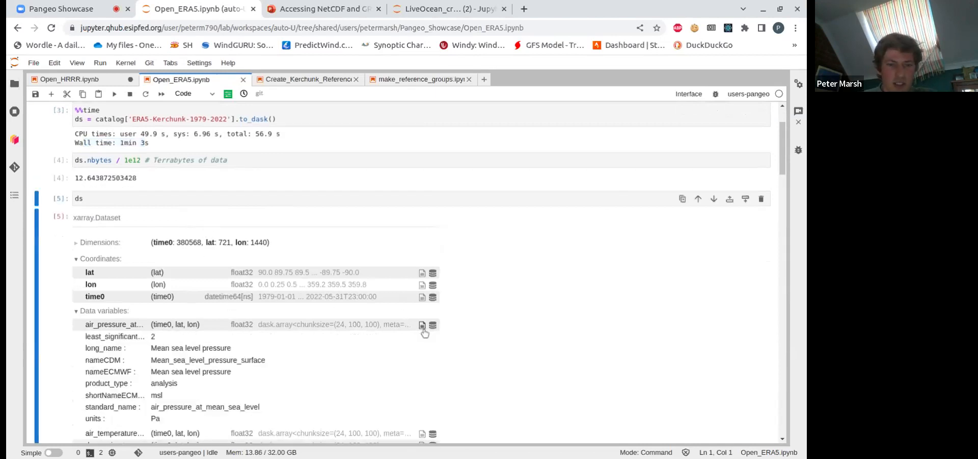
{"action": "scroll", "scroll_direction": "up", "scroll_amount": 3}
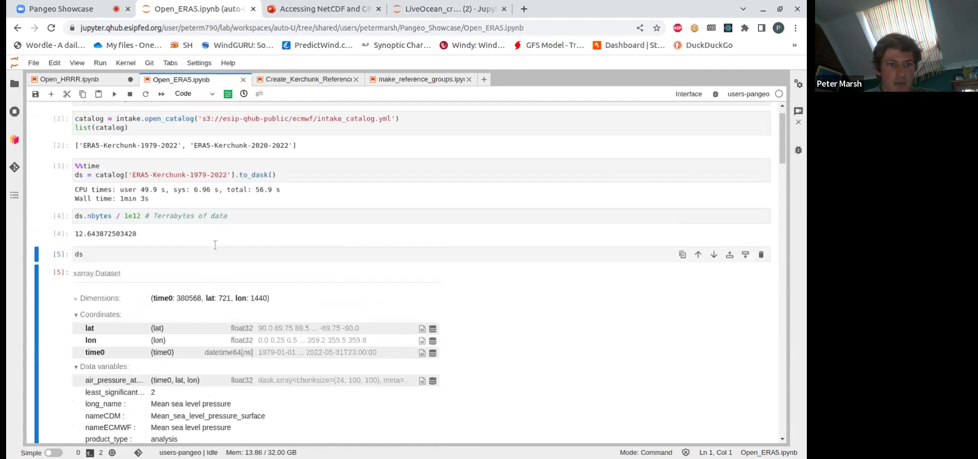
{"action": "scroll", "scroll_direction": "down", "scroll_amount": 3}
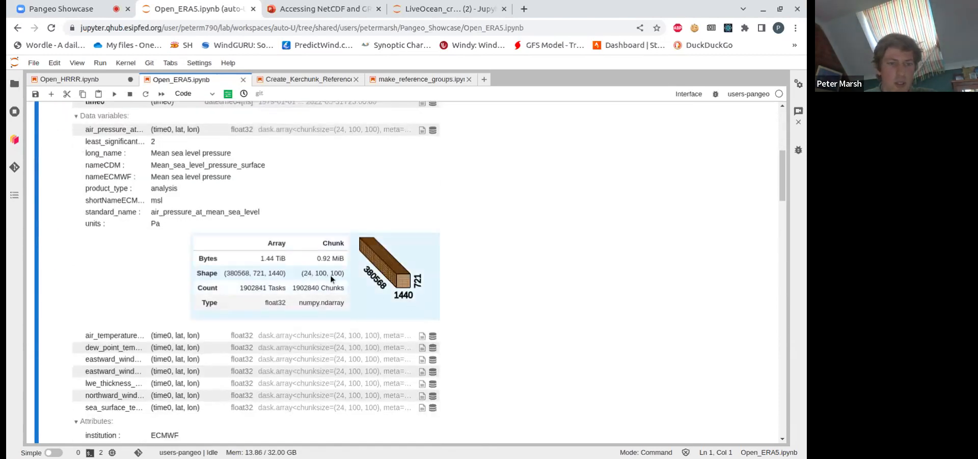
{"action": "scroll", "scroll_direction": "up", "scroll_amount": 3}
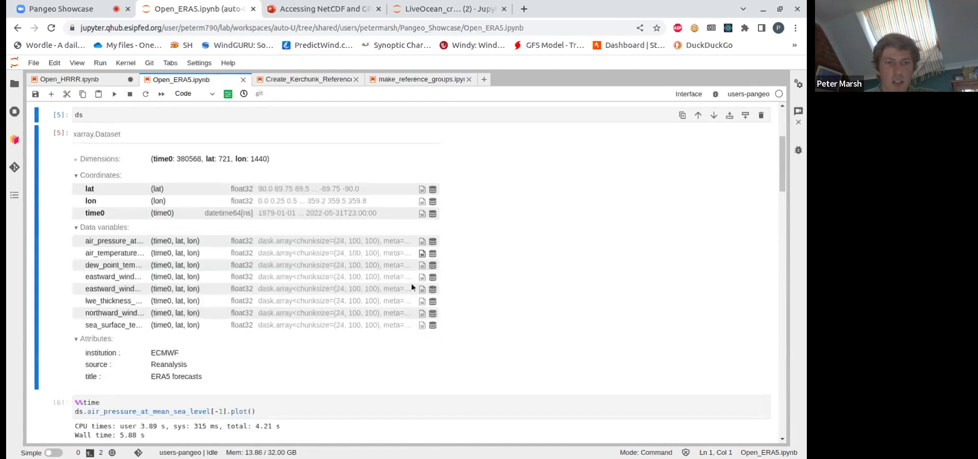
{"action": "scroll", "scroll_direction": "up", "scroll_amount": 3}
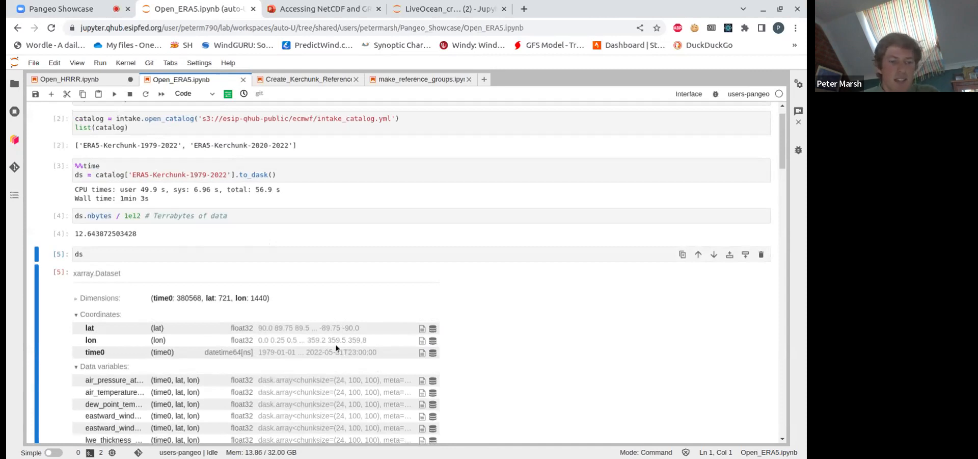
{"action": "scroll", "scroll_direction": "up", "scroll_amount": 3}
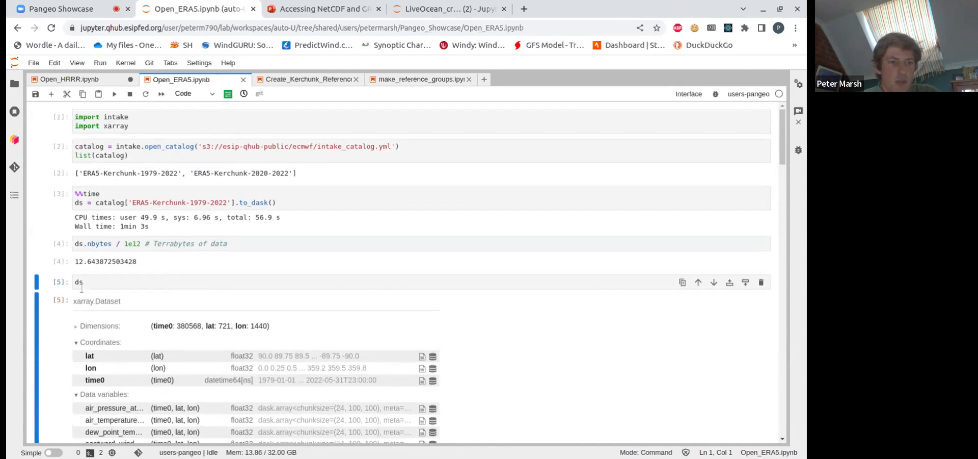
{"action": "scroll", "scroll_direction": "down", "scroll_amount": 3}
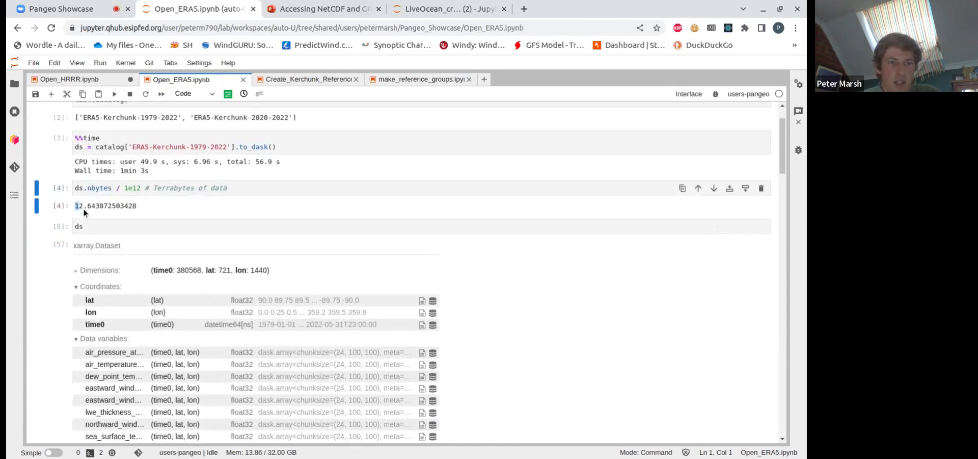
{"action": "scroll", "scroll_direction": "up", "scroll_amount": 3}
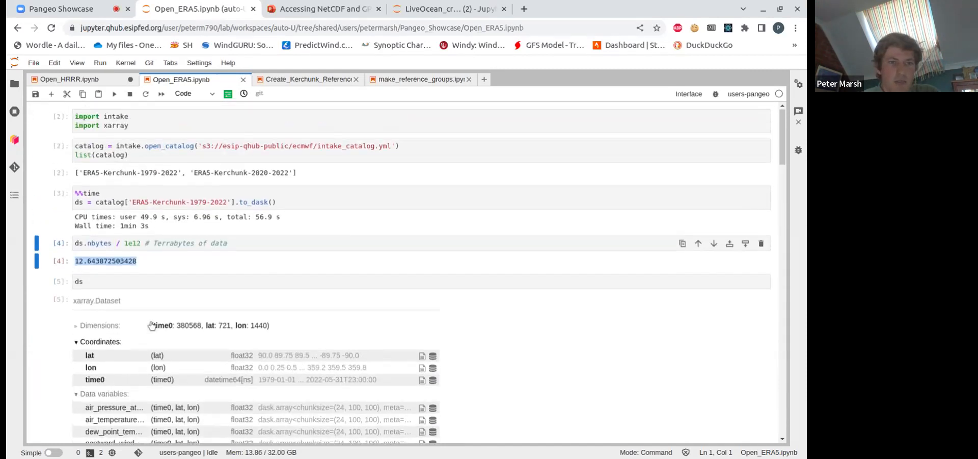
{"action": "scroll", "scroll_direction": "down", "scroll_amount": 3}
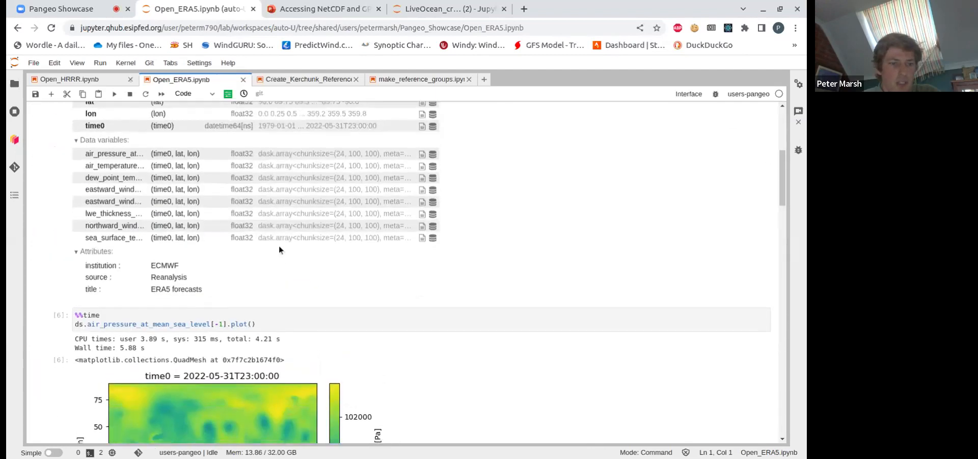
{"action": "scroll", "scroll_direction": "down", "scroll_amount": 3}
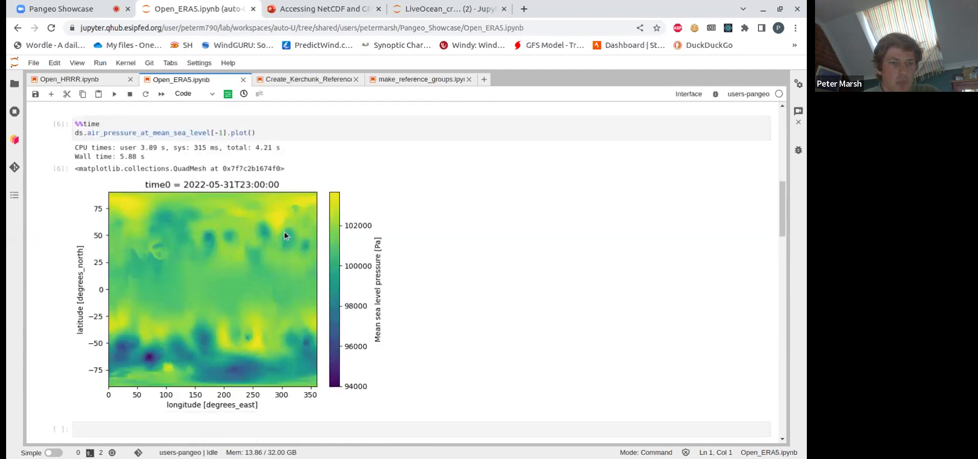
{"action": "scroll", "scroll_direction": "down", "scroll_amount": 3}
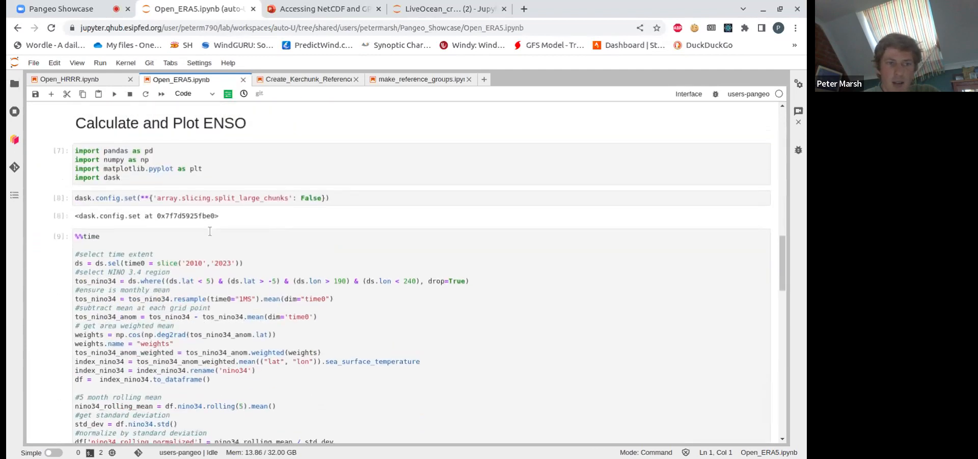
Step: Scroll through the Calculate and Plot ENSO cell's code
{"action": "scroll", "scroll_direction": "up", "scroll_amount": 3}
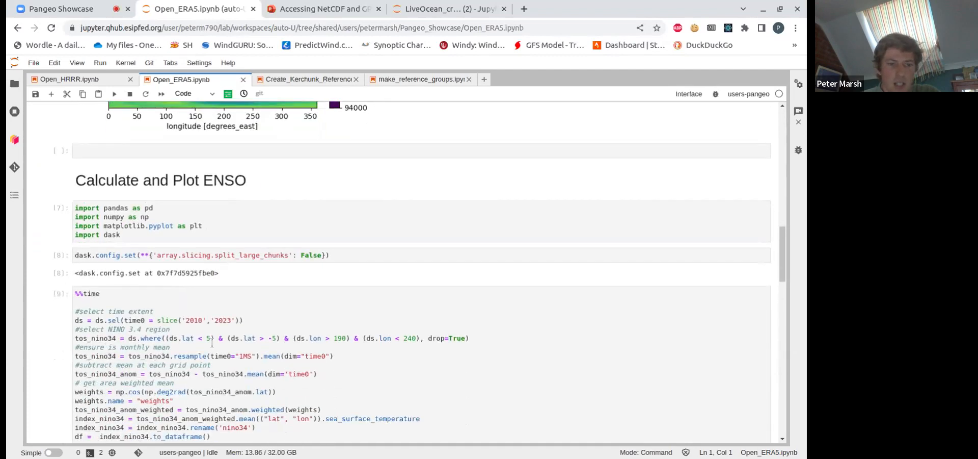
{"action": "scroll", "scroll_direction": "up", "scroll_amount": 3}
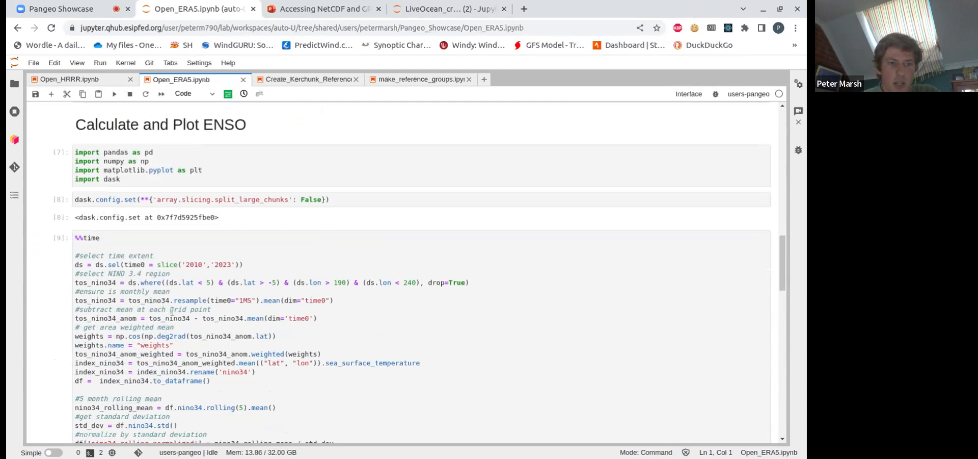
{"action": "scroll", "scroll_direction": "down", "scroll_amount": 3}
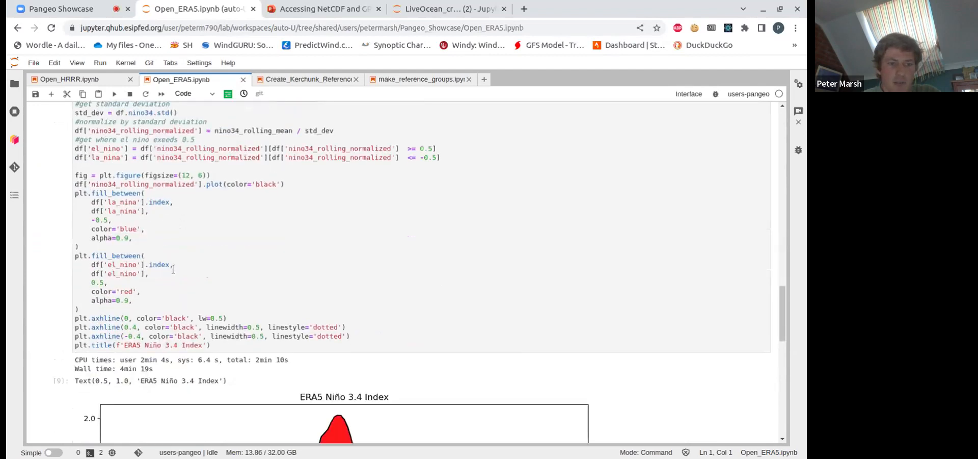
{"action": "scroll", "scroll_direction": "up", "scroll_amount": 3}
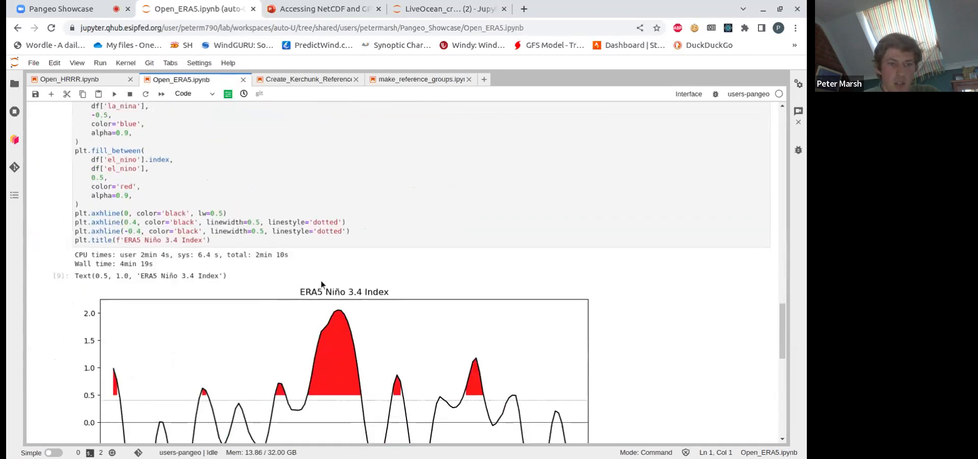
{"action": "mouse_move", "coordinate": [117, 266]}
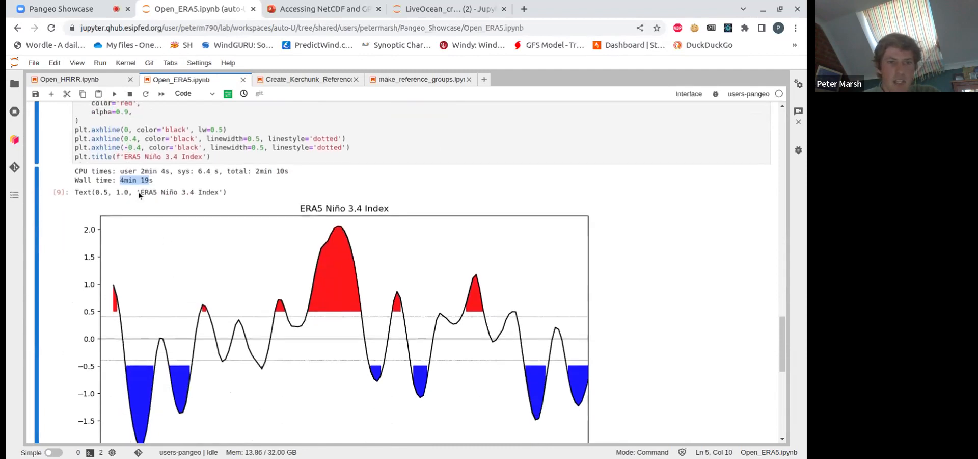
Step: Review the Niño 3.4 index plot, then return to PowerPoint's Kerchunk benefits slide
{"action": "scroll", "scroll_direction": "down", "scroll_amount": 3}
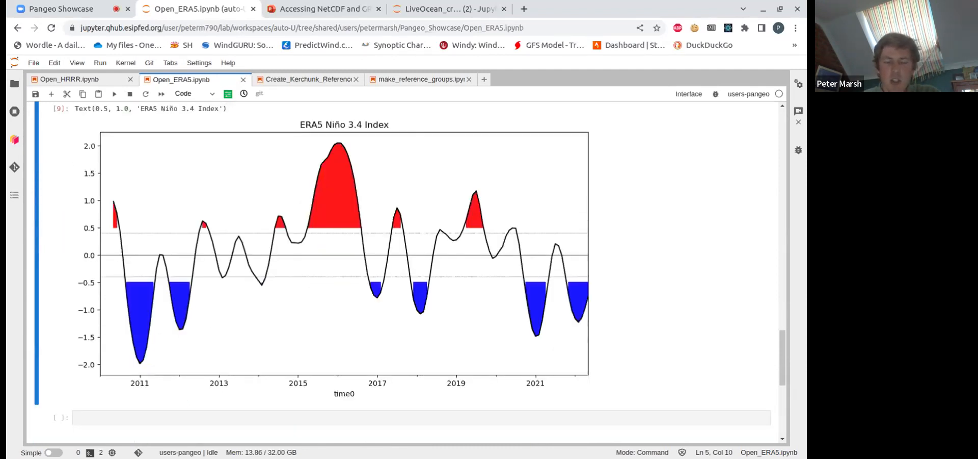
{"action": "scroll", "scroll_direction": "up", "scroll_amount": 3}
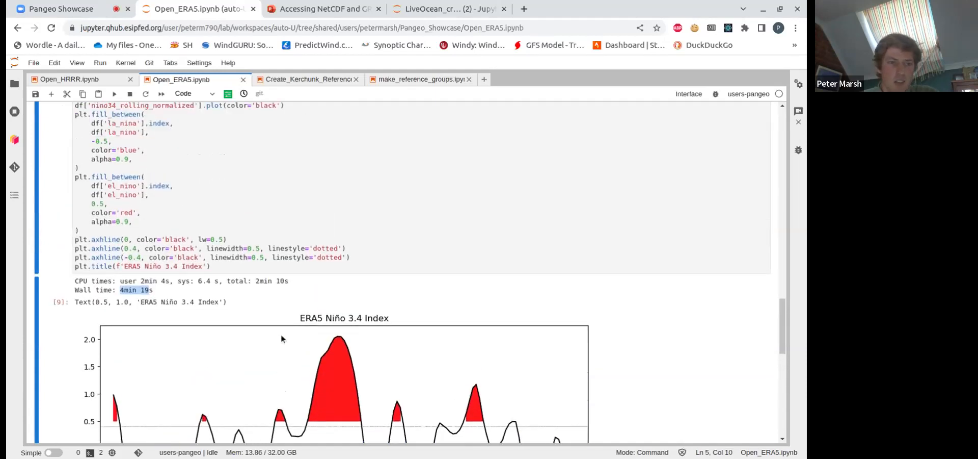
{"action": "scroll", "scroll_direction": "up", "scroll_amount": 3}
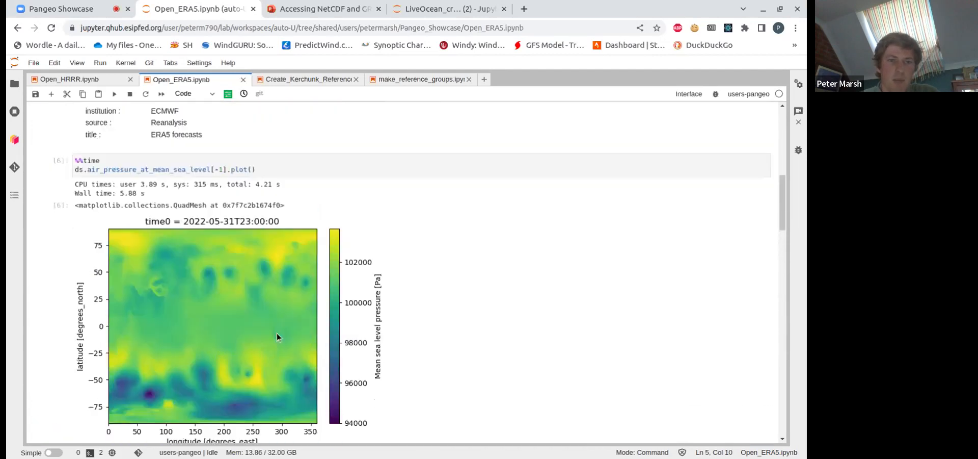
{"action": "scroll", "scroll_direction": "down", "scroll_amount": 3}
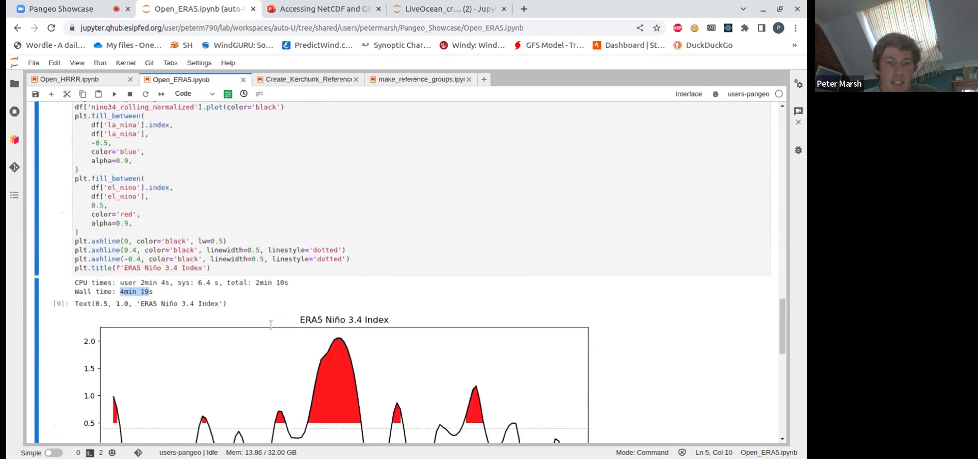
{"action": "scroll", "scroll_direction": "down", "scroll_amount": 3}
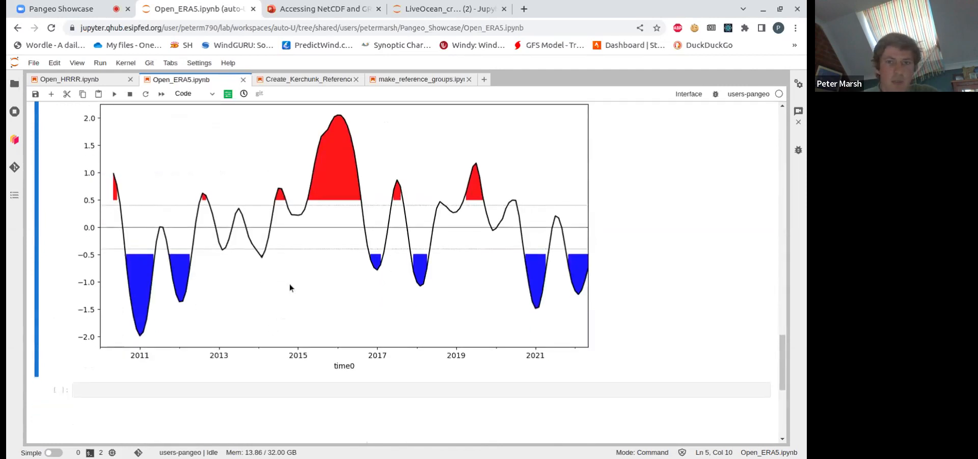
{"action": "mouse_move", "coordinate": [281, 295]}
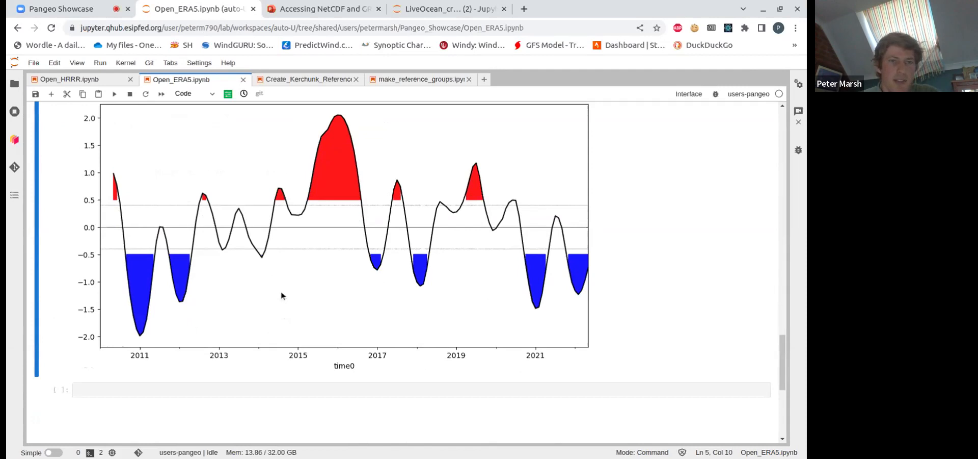
{"action": "scroll", "scroll_direction": "up", "scroll_amount": 3}
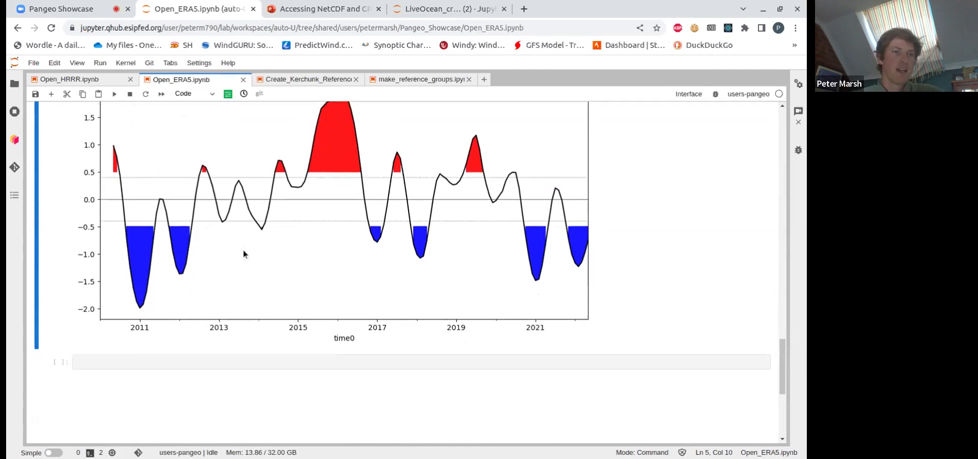
{"action": "scroll", "scroll_direction": "down", "scroll_amount": 3}
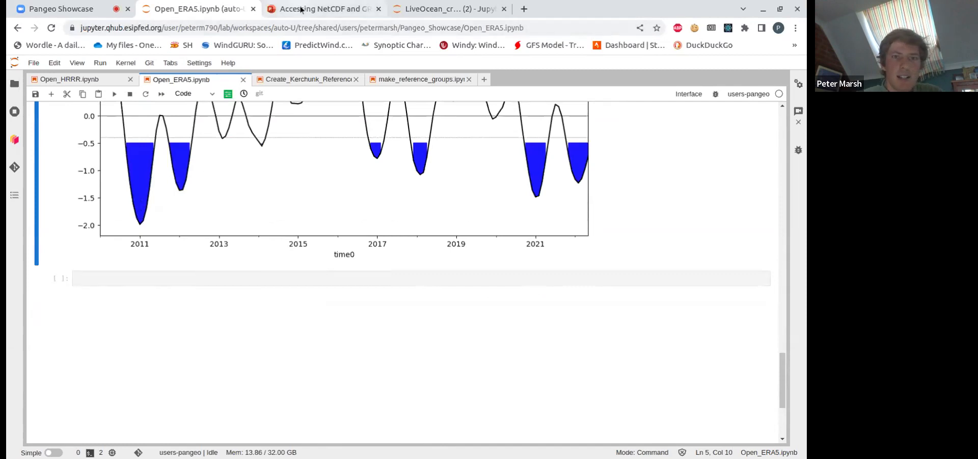
{"action": "mouse_move", "coordinate": [322, 8]}
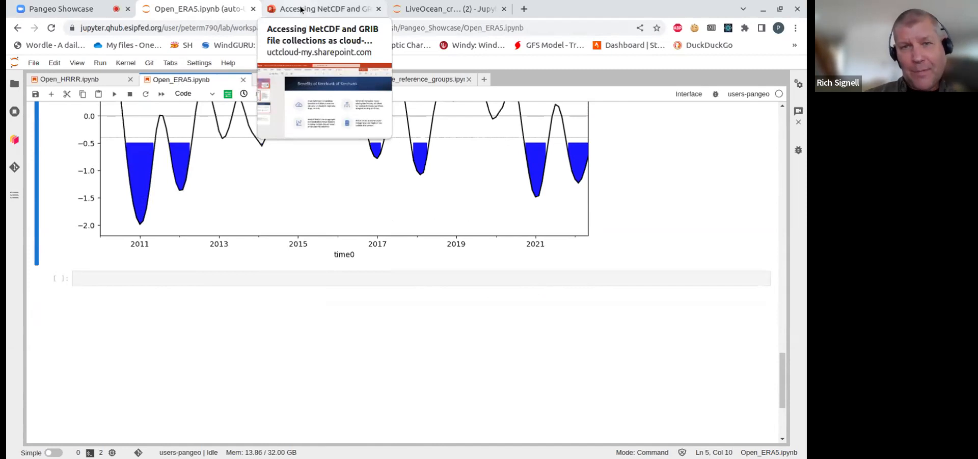
{"action": "left_click", "coordinate": [322, 9]}
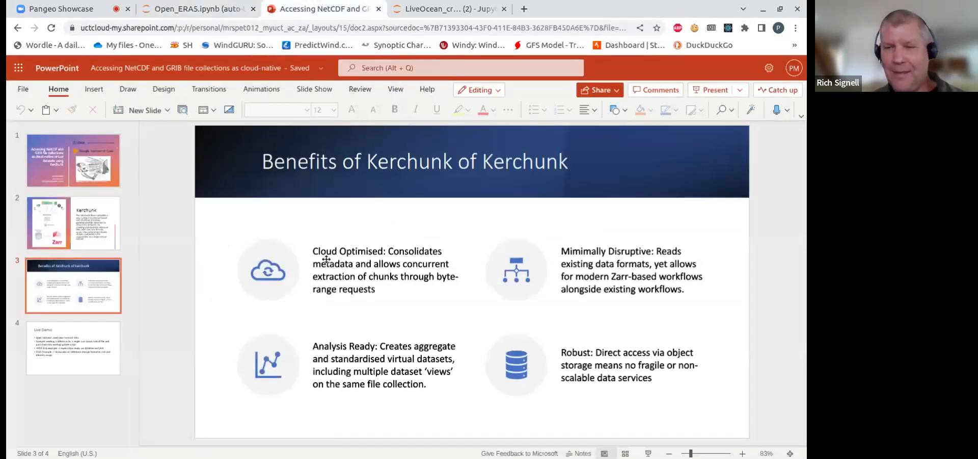